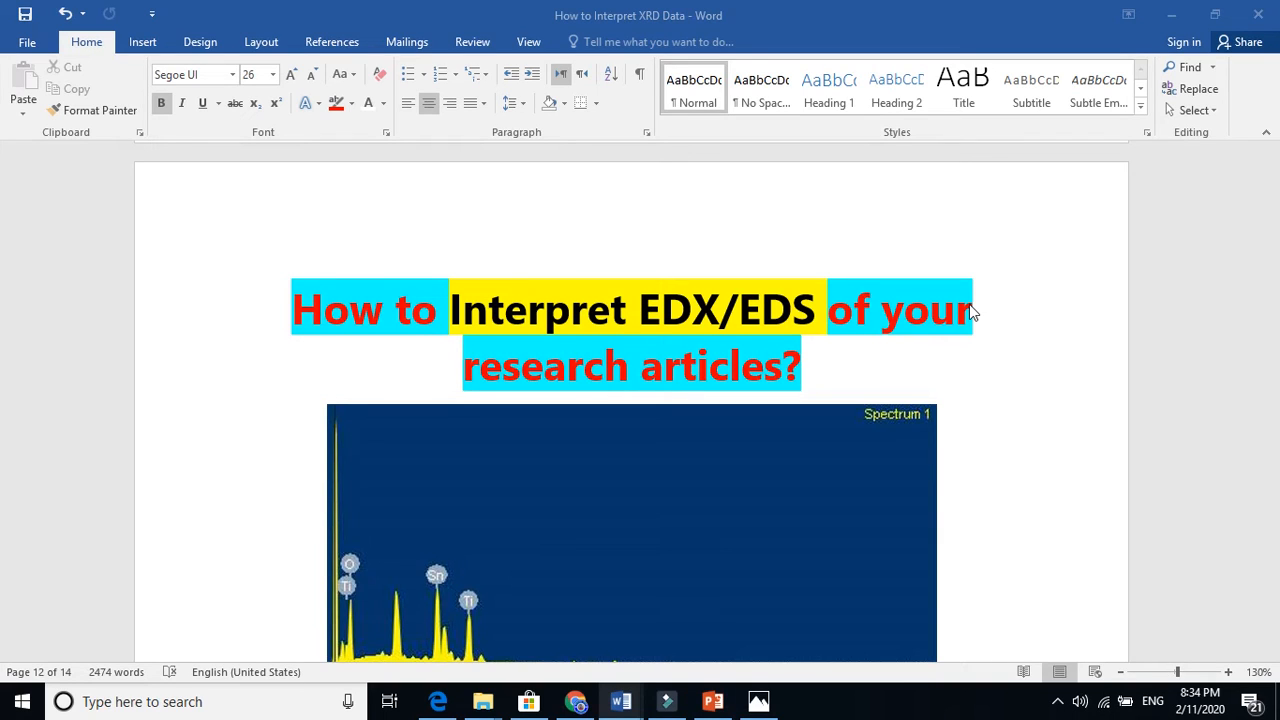
mouse_move(704, 320)
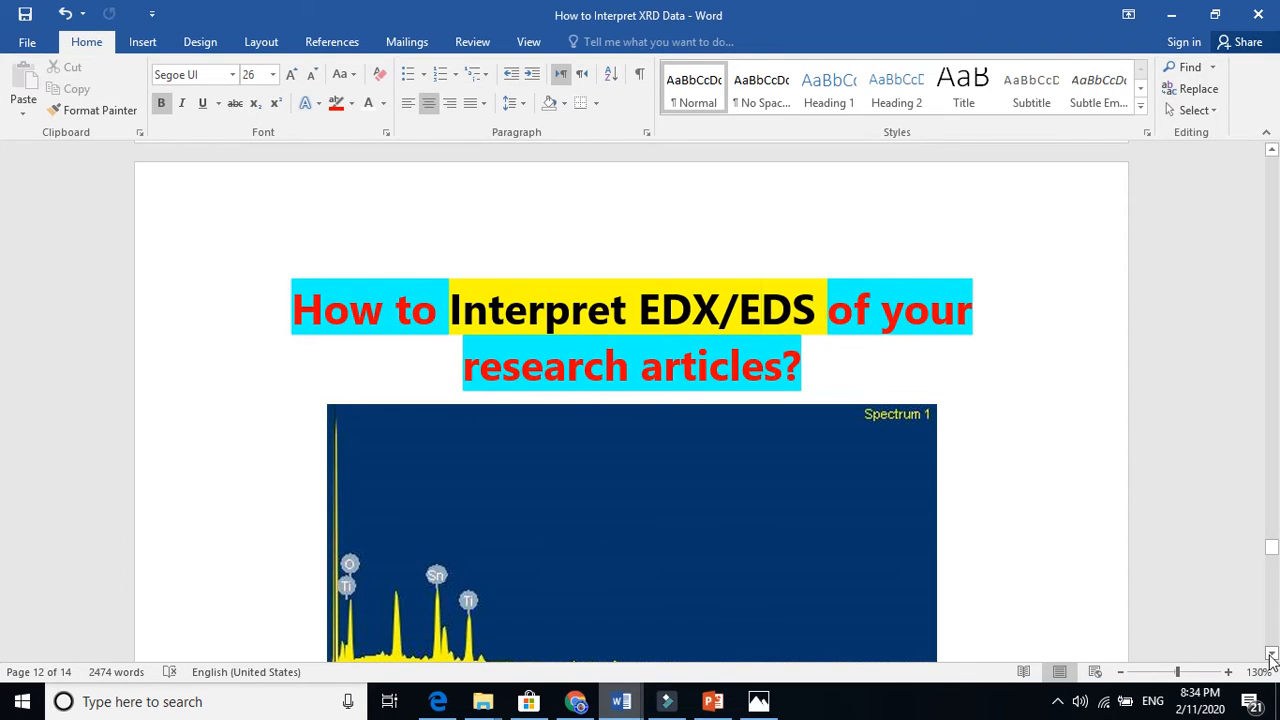
- Review the EDX spectrum picture in the thesis and return to the surrounding text
scroll("down", 3)
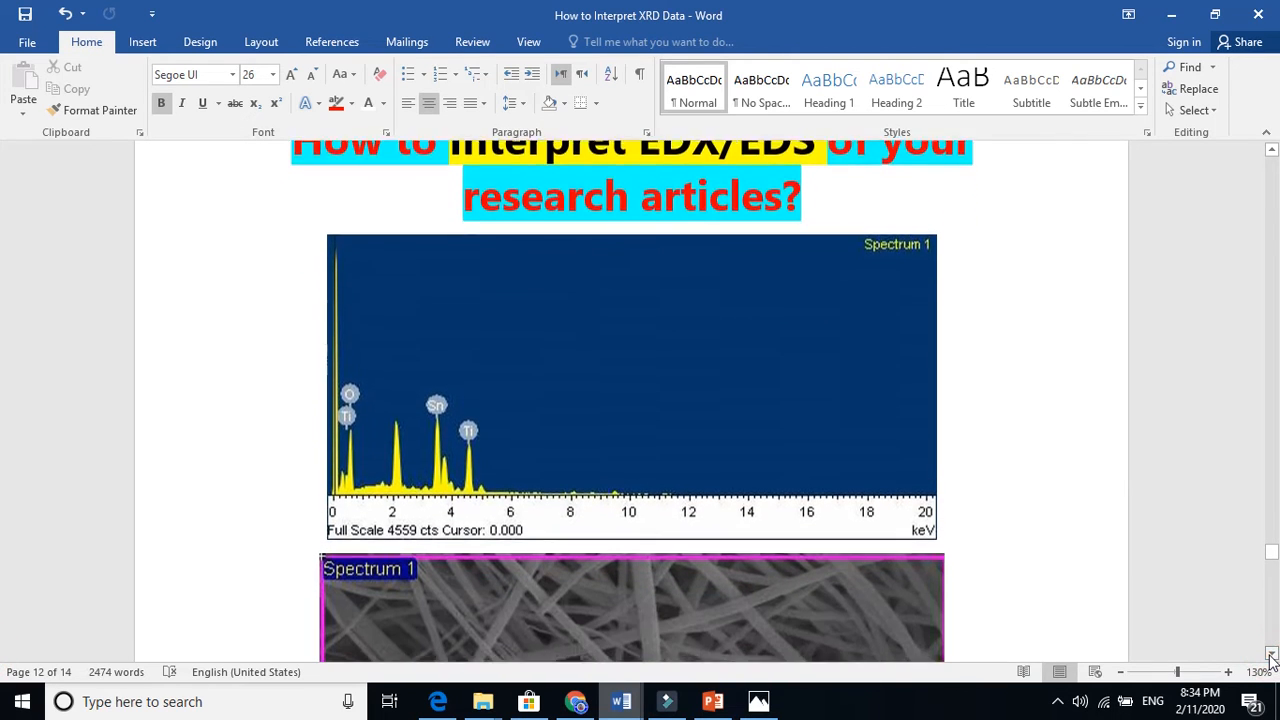
scroll("down", 3)
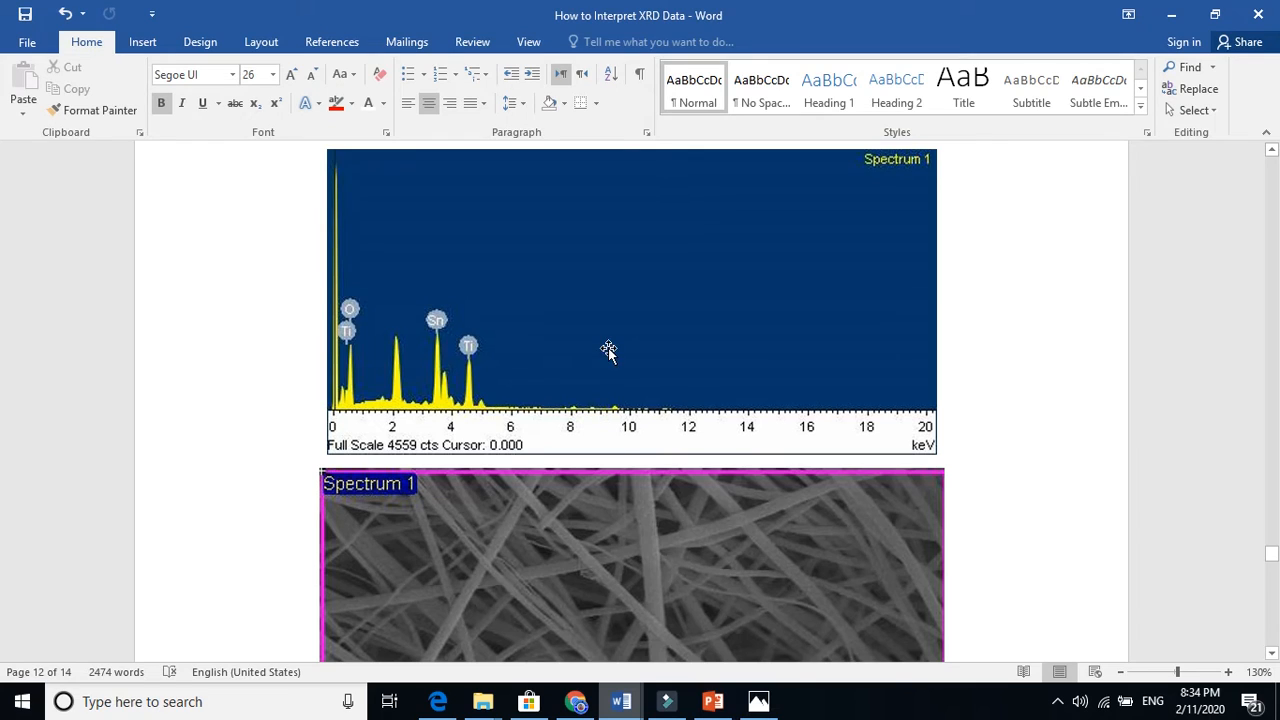
left_click(600, 350)
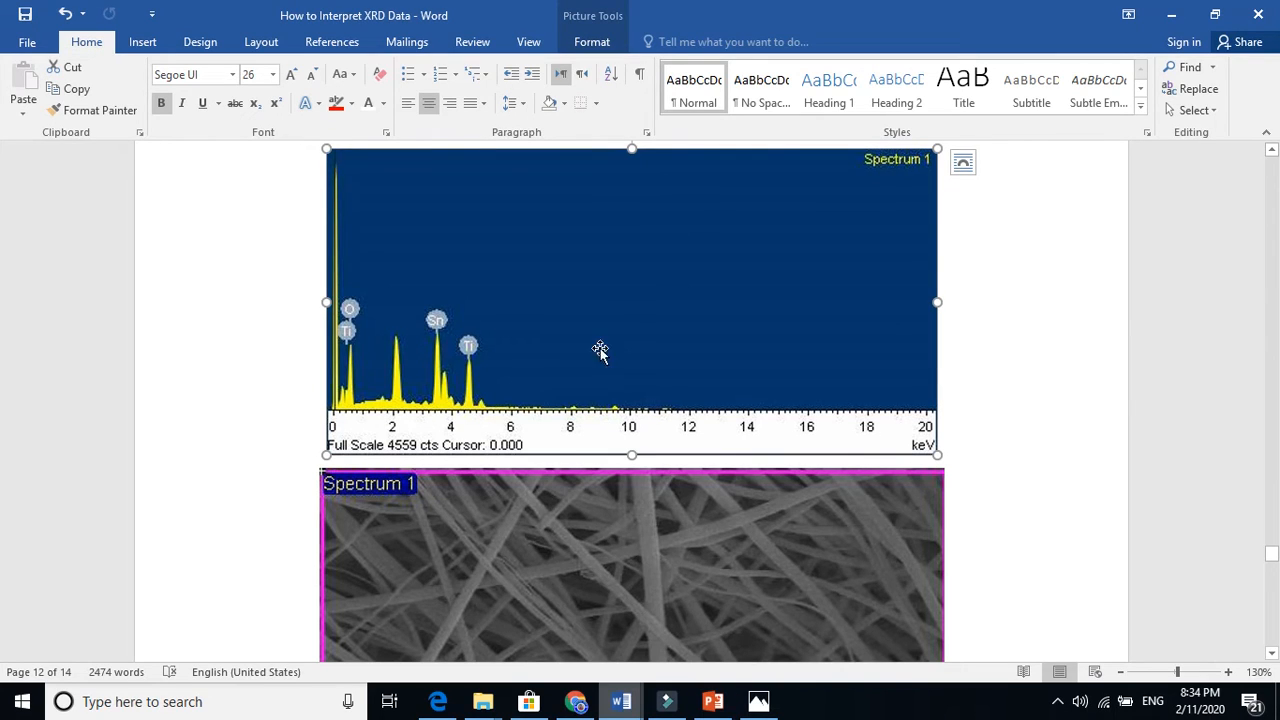
mouse_move(424, 336)
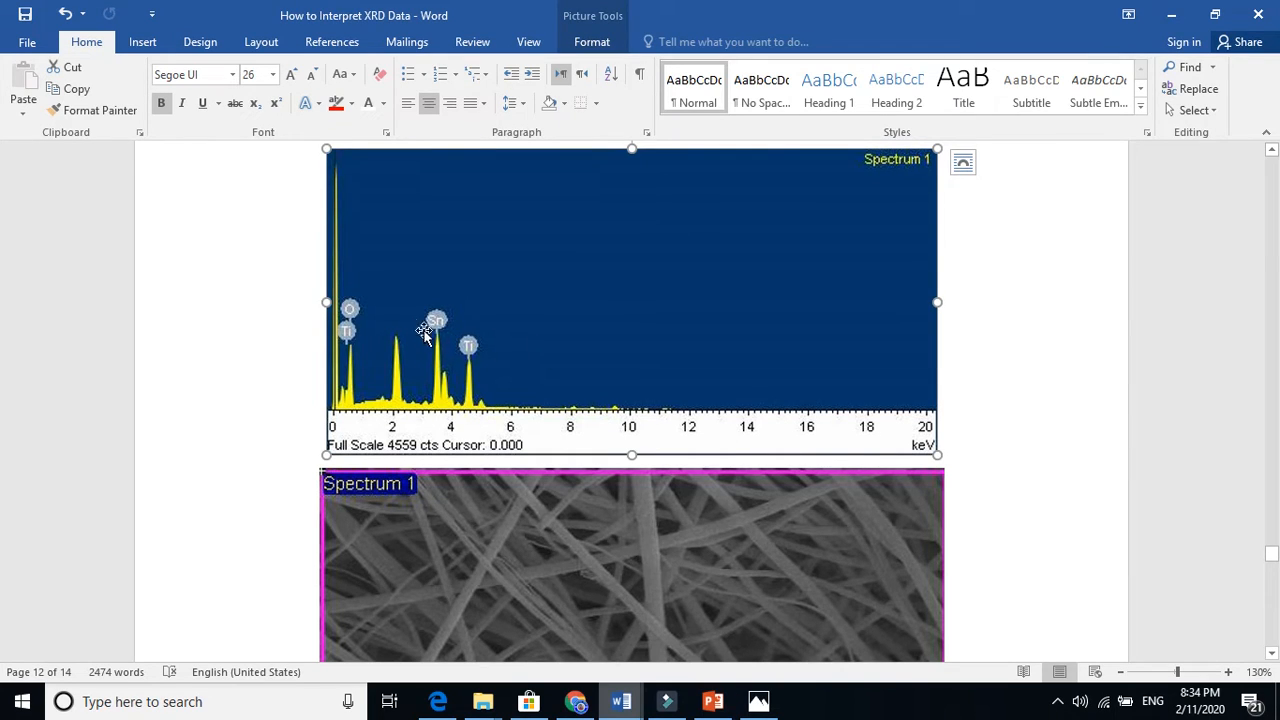
mouse_move(476, 286)
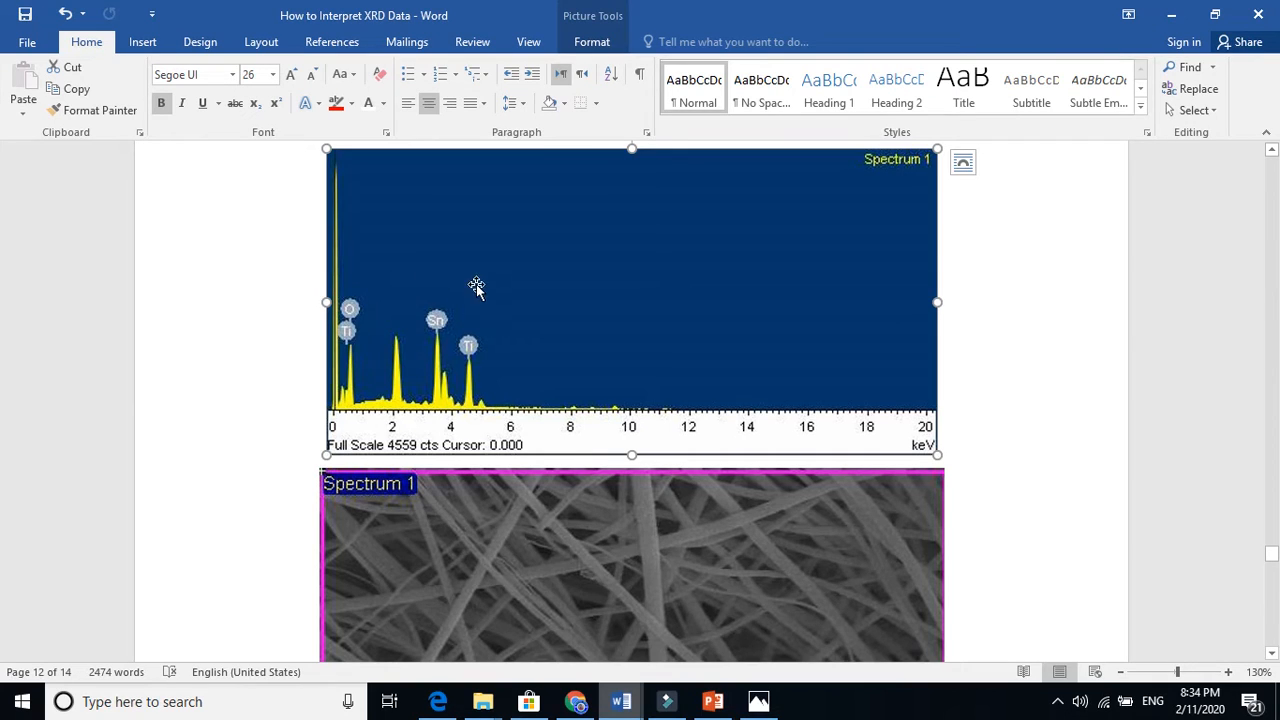
mouse_move(524, 330)
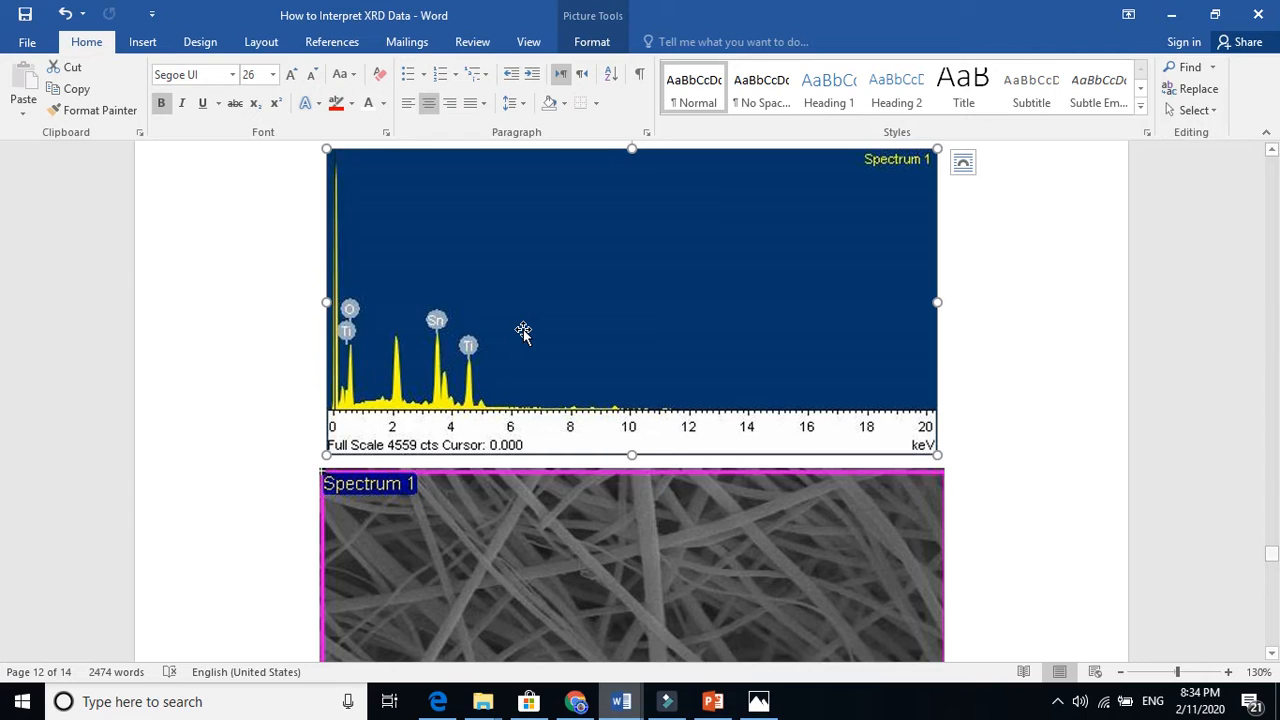
mouse_move(500, 340)
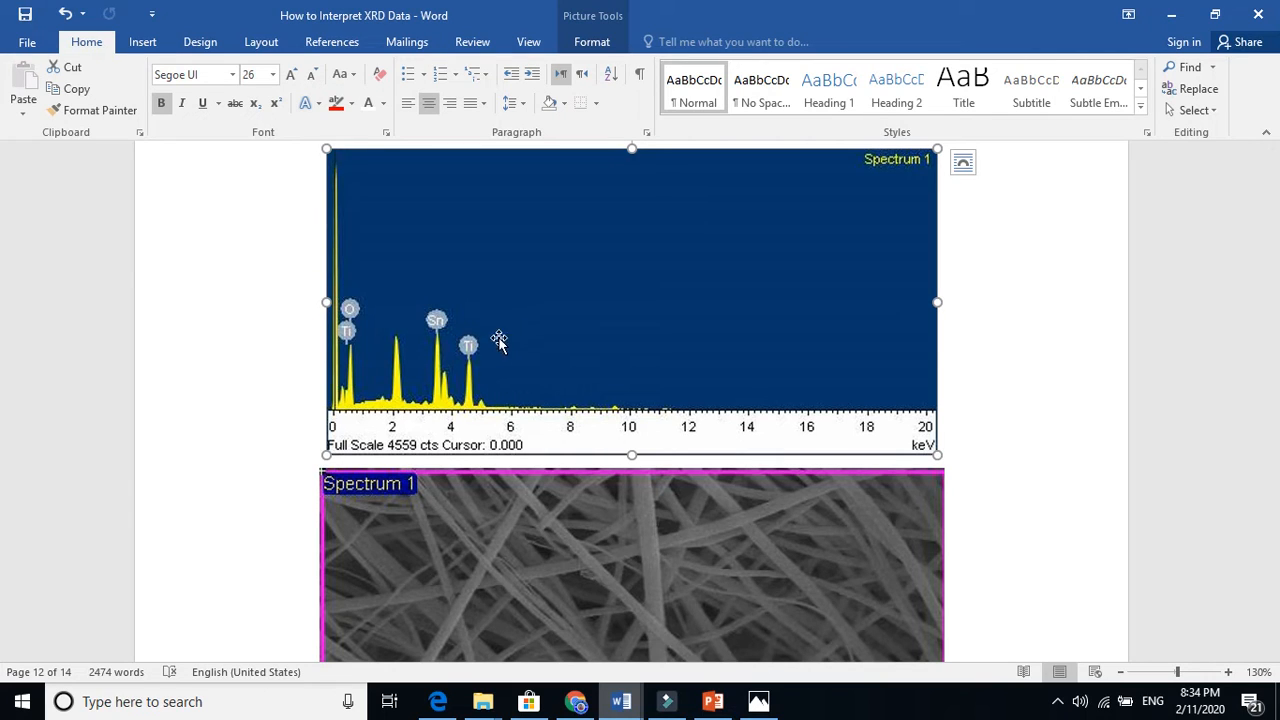
mouse_move(444, 348)
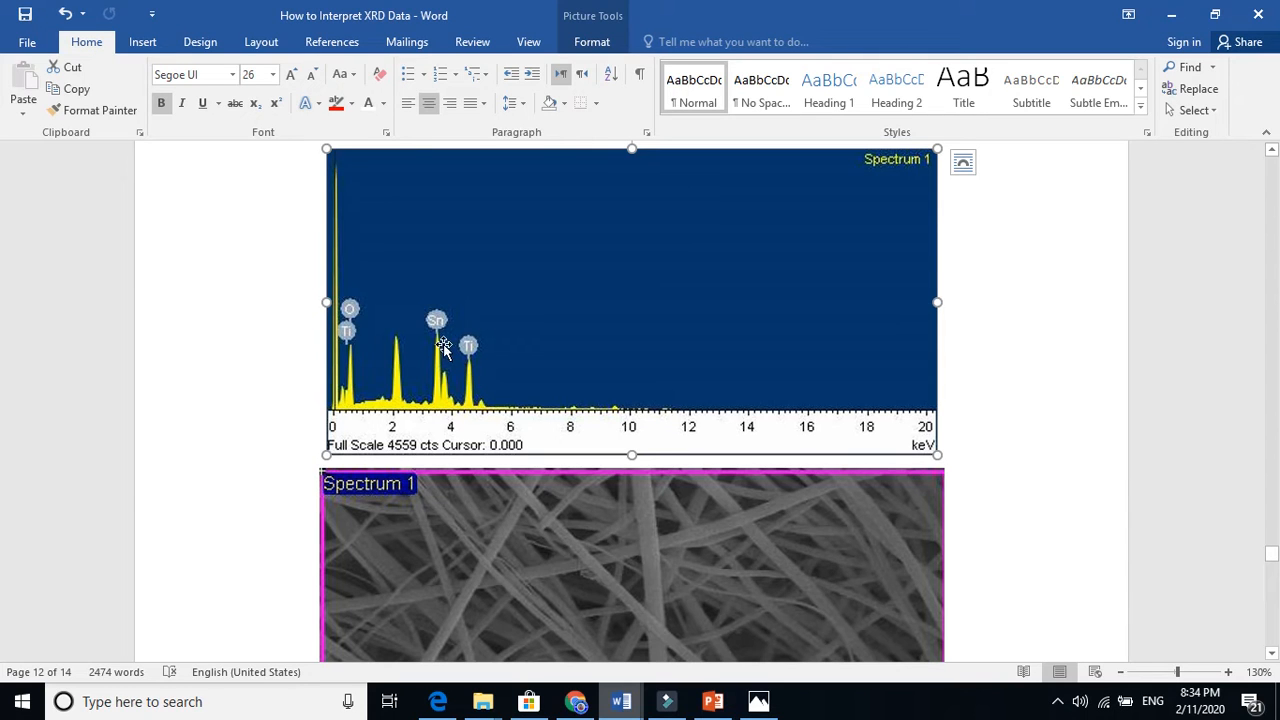
mouse_move(348, 330)
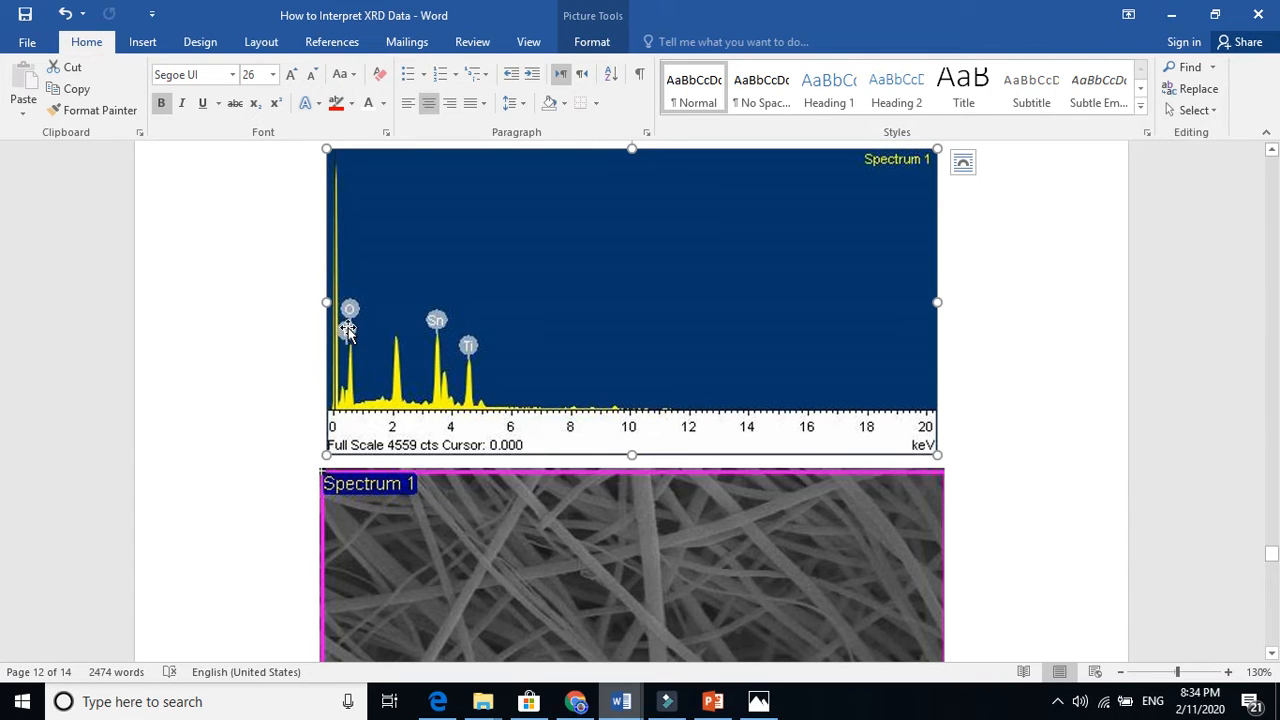
scroll("down", 3)
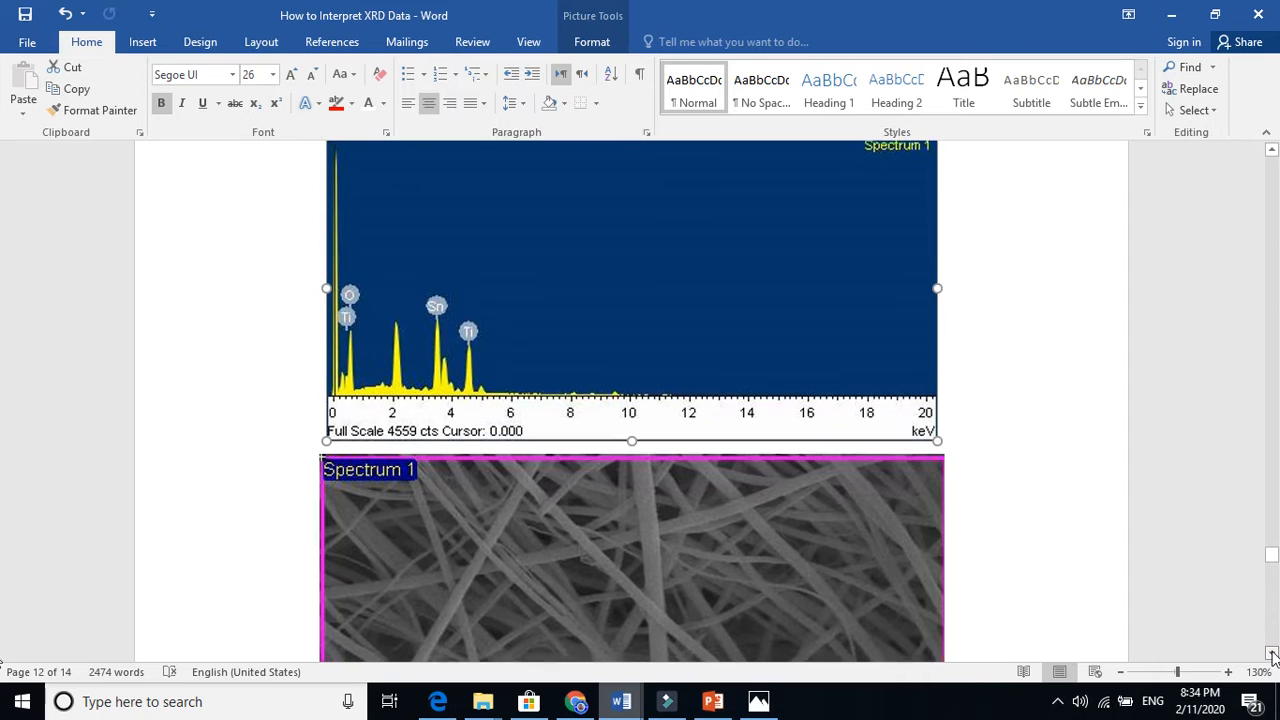
scroll("down", 3)
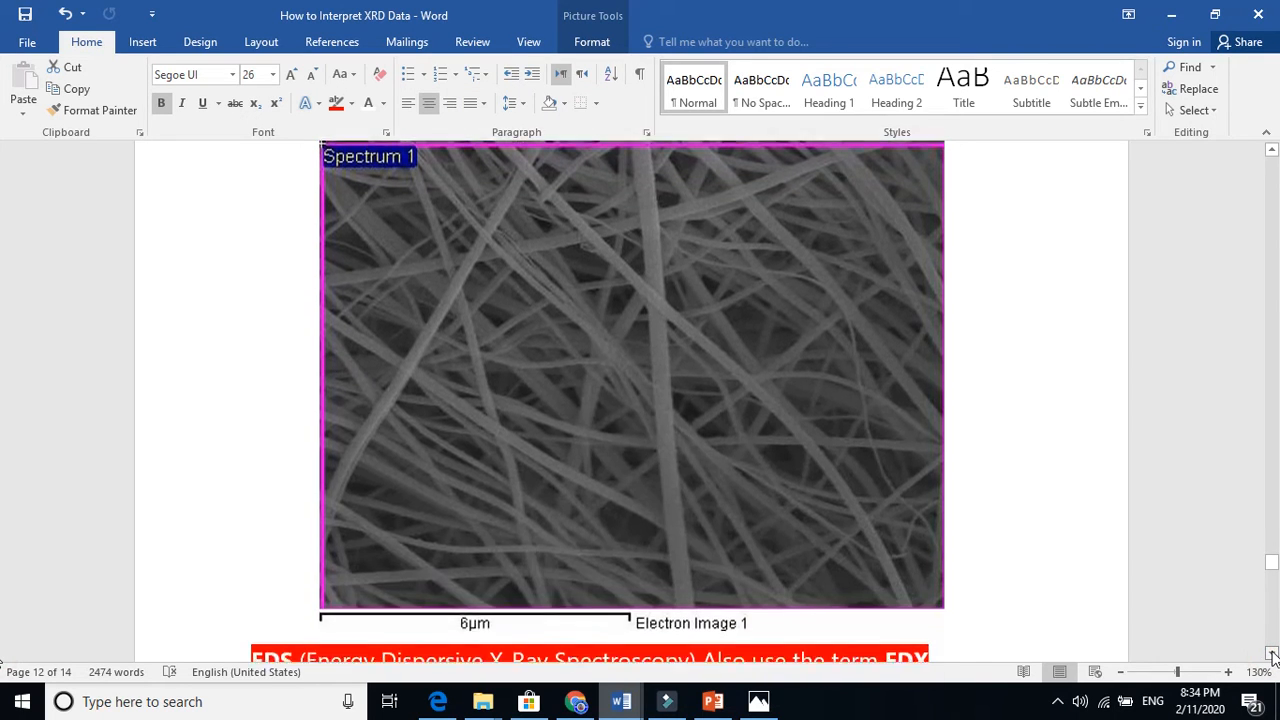
scroll("down", 3)
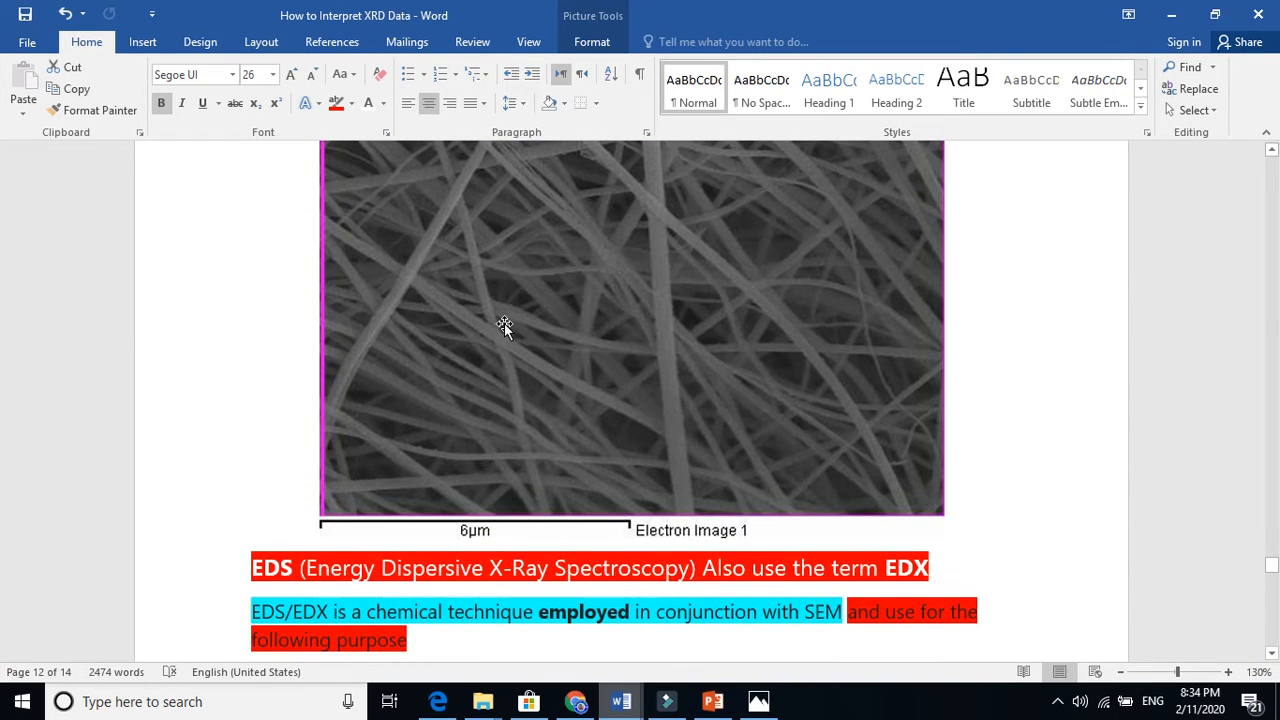
mouse_move(696, 284)
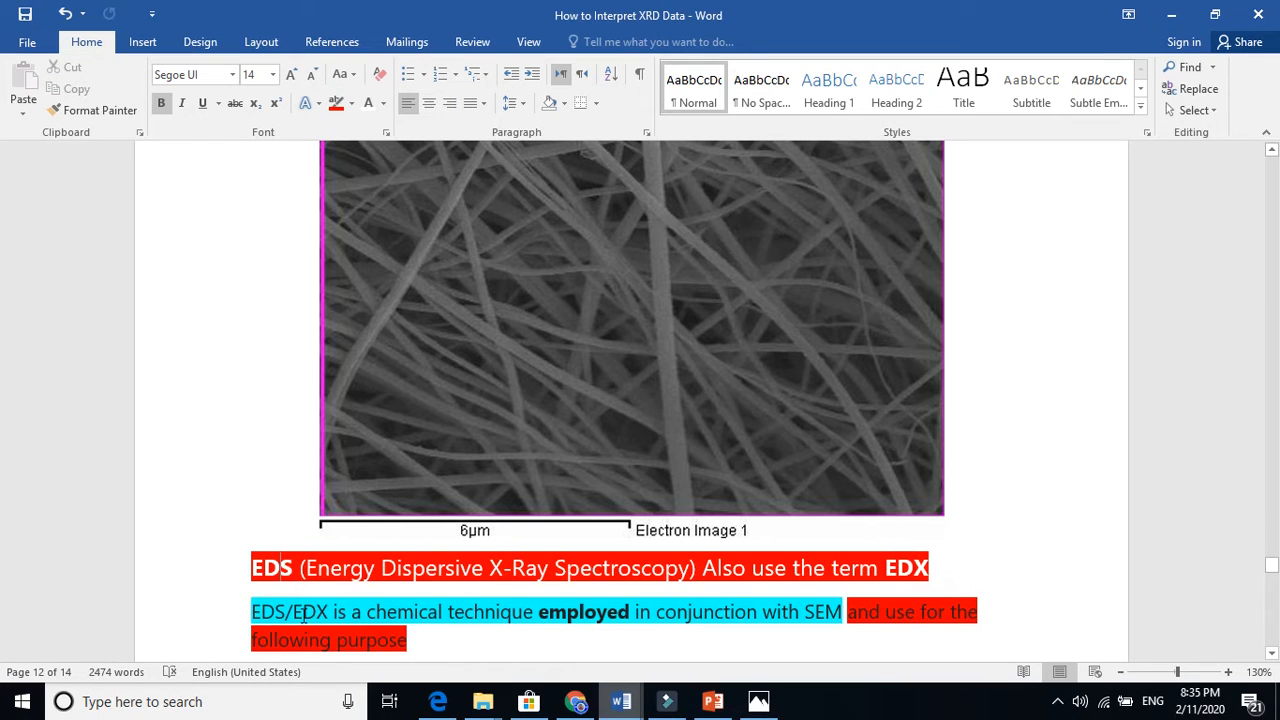
left_click(252, 74)
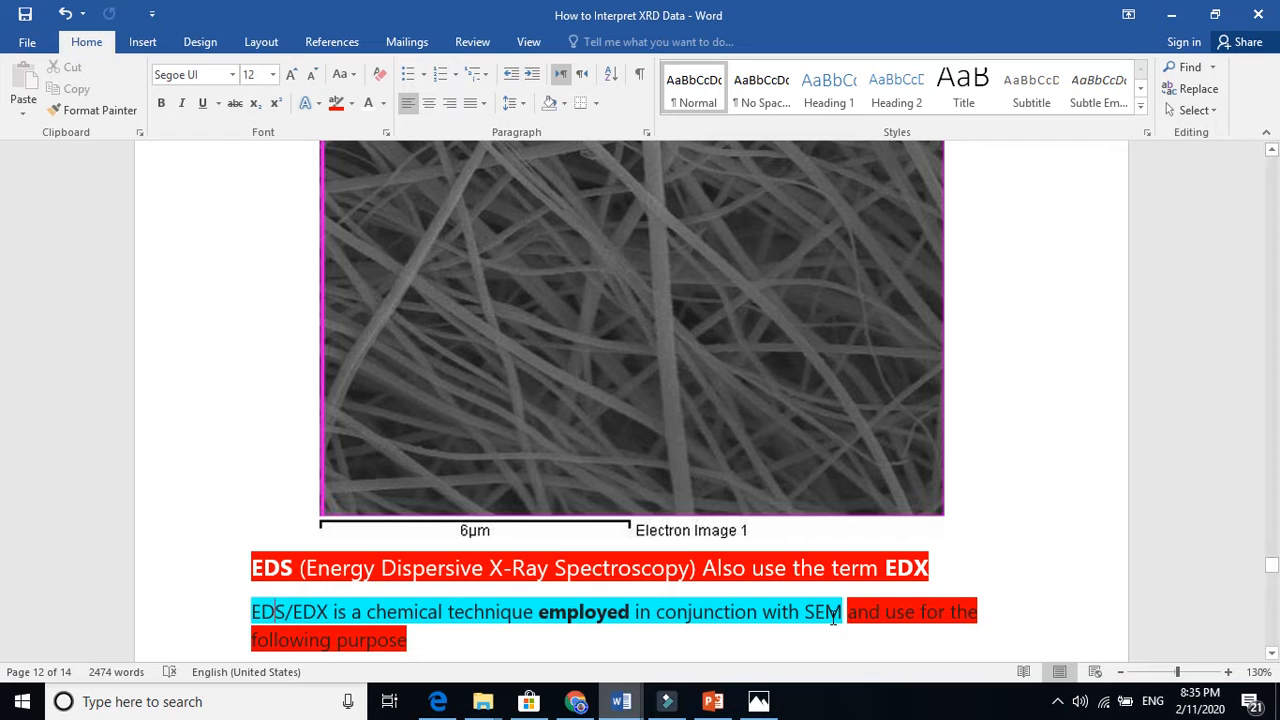
mouse_move(1096, 604)
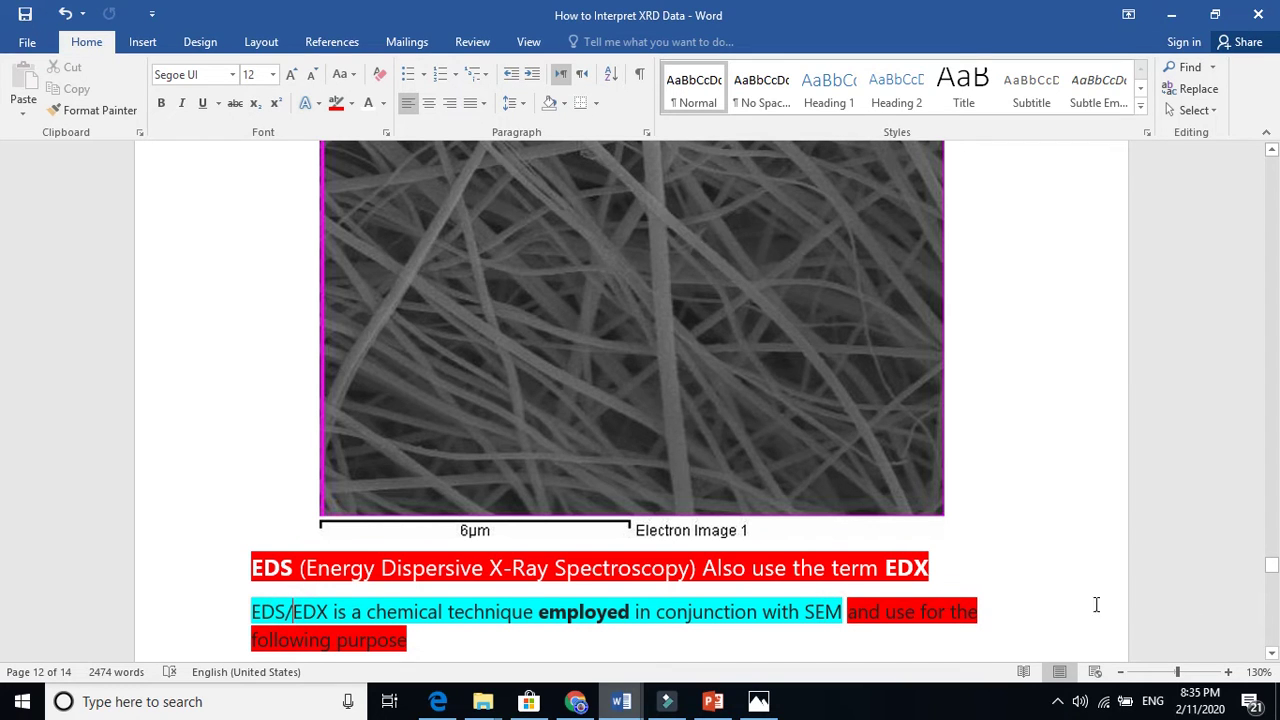
- Browse further down the thesis section, selecting parts of the text and figures along the way
scroll("down", 3)
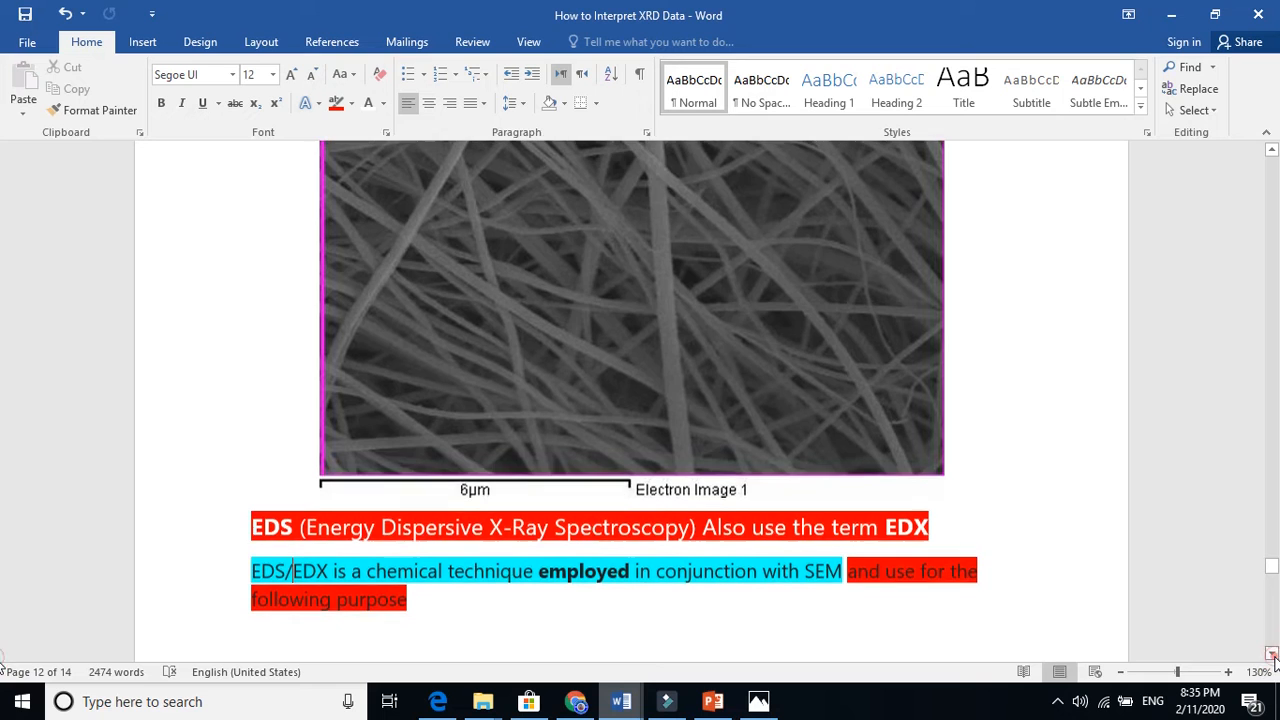
scroll("down", 3)
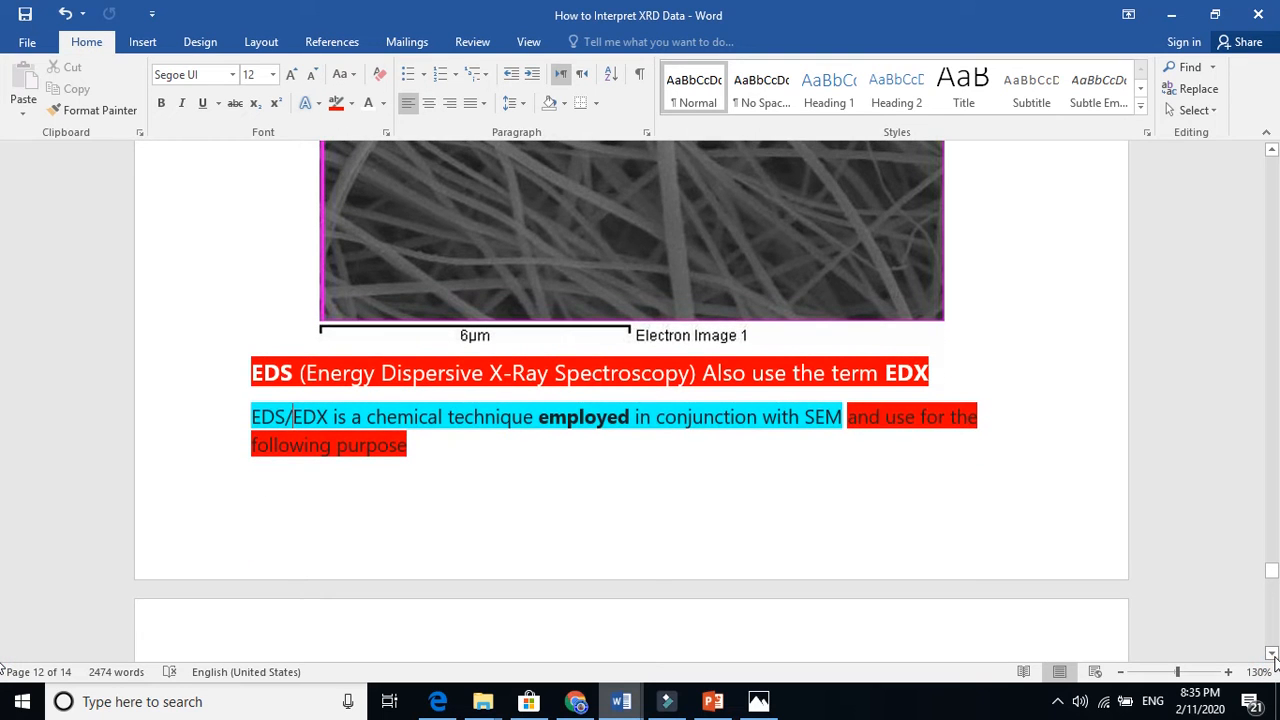
scroll("down", 3)
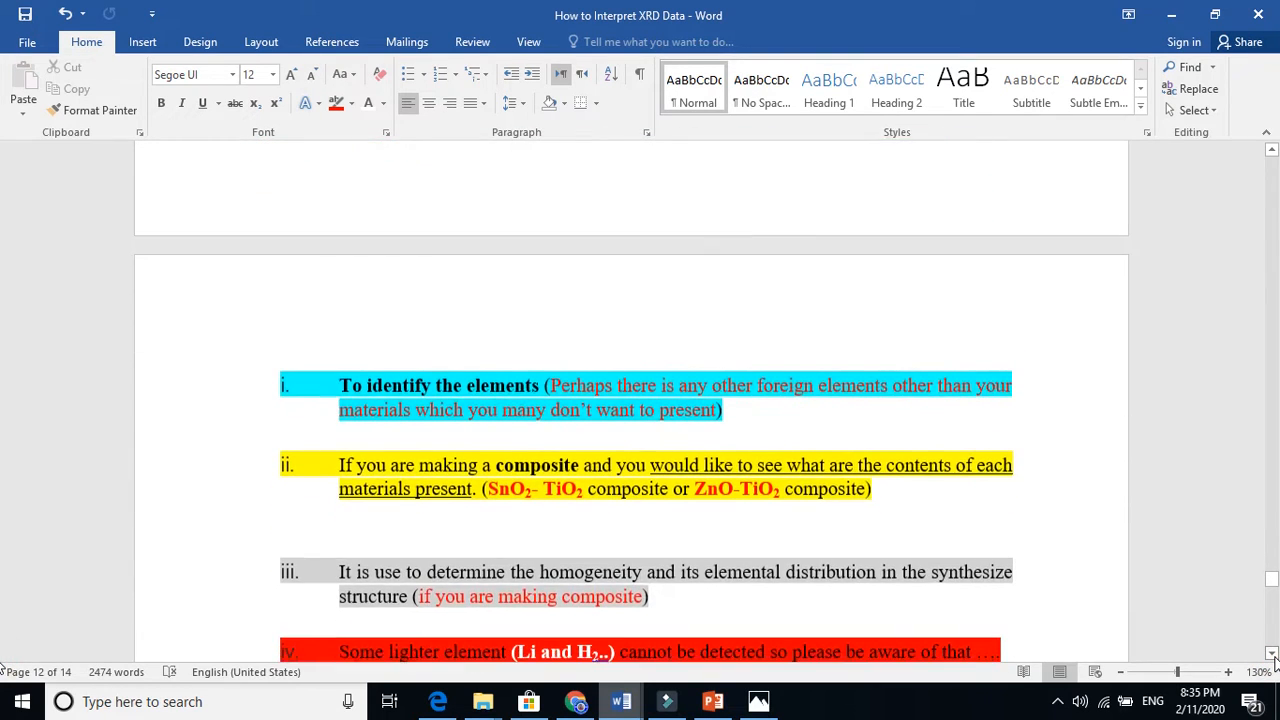
scroll("up", 3)
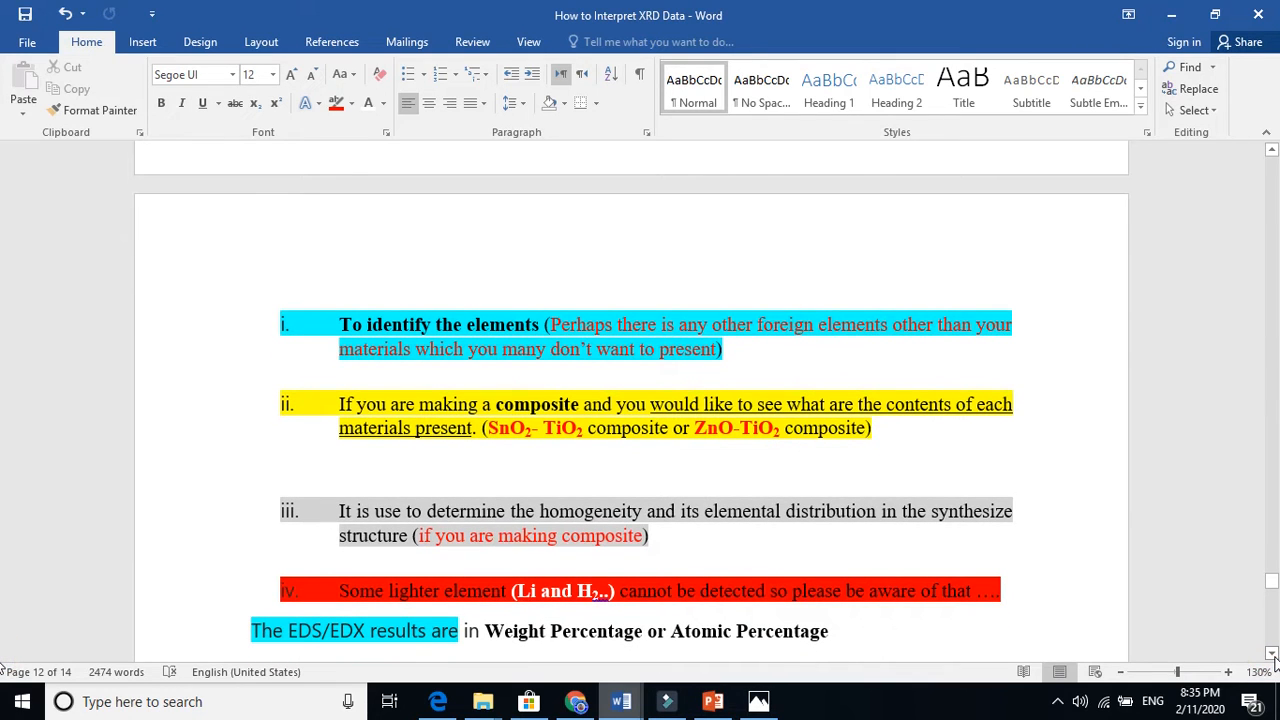
mouse_move(760, 426)
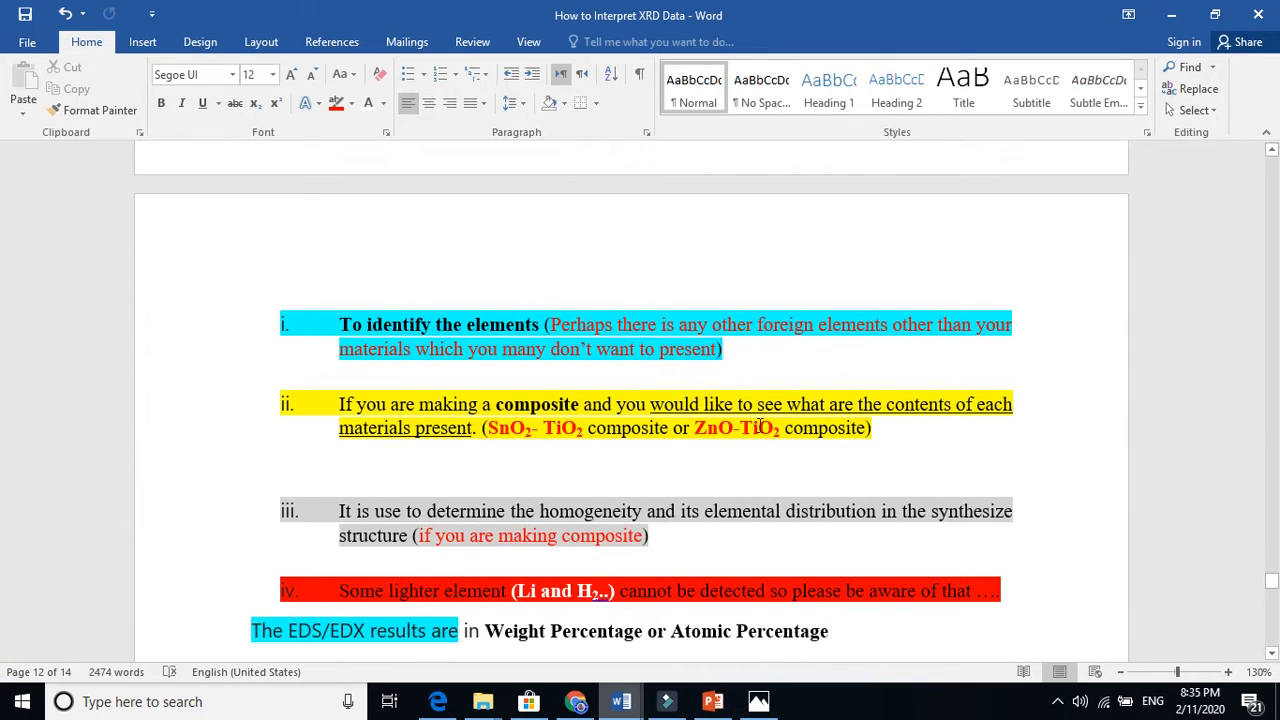
left_click(500, 324)
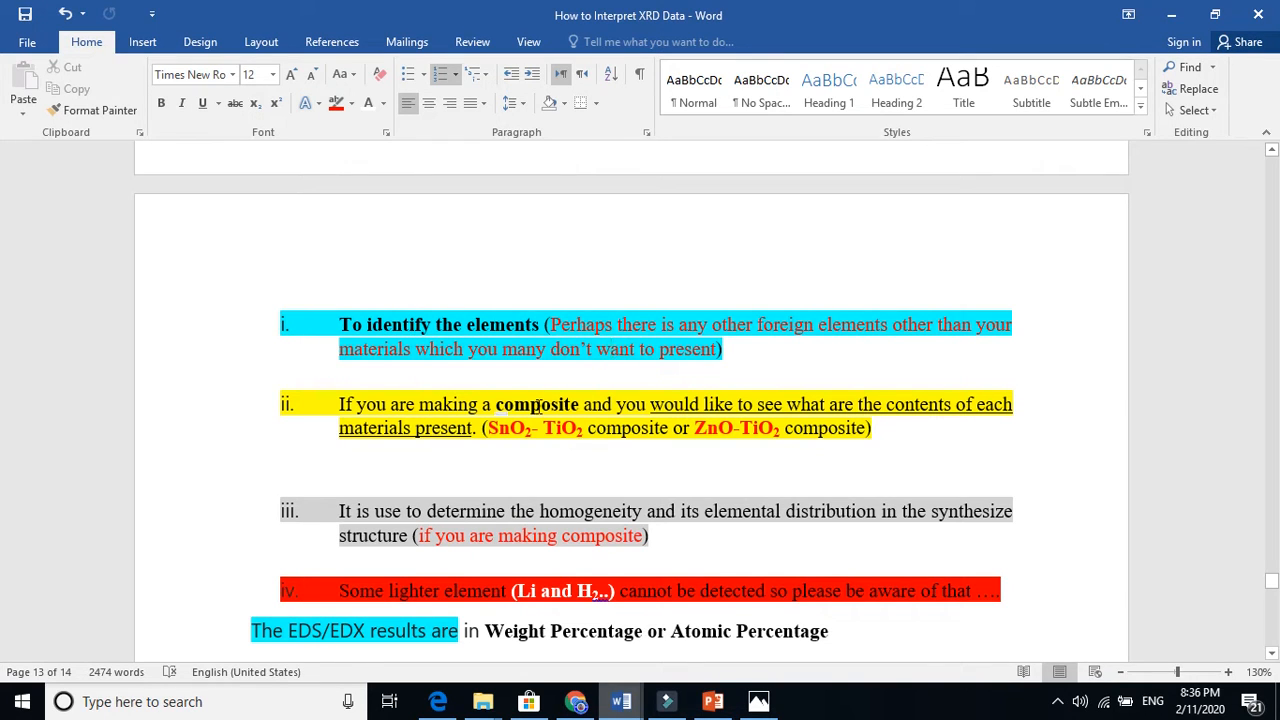
double_click(536, 404)
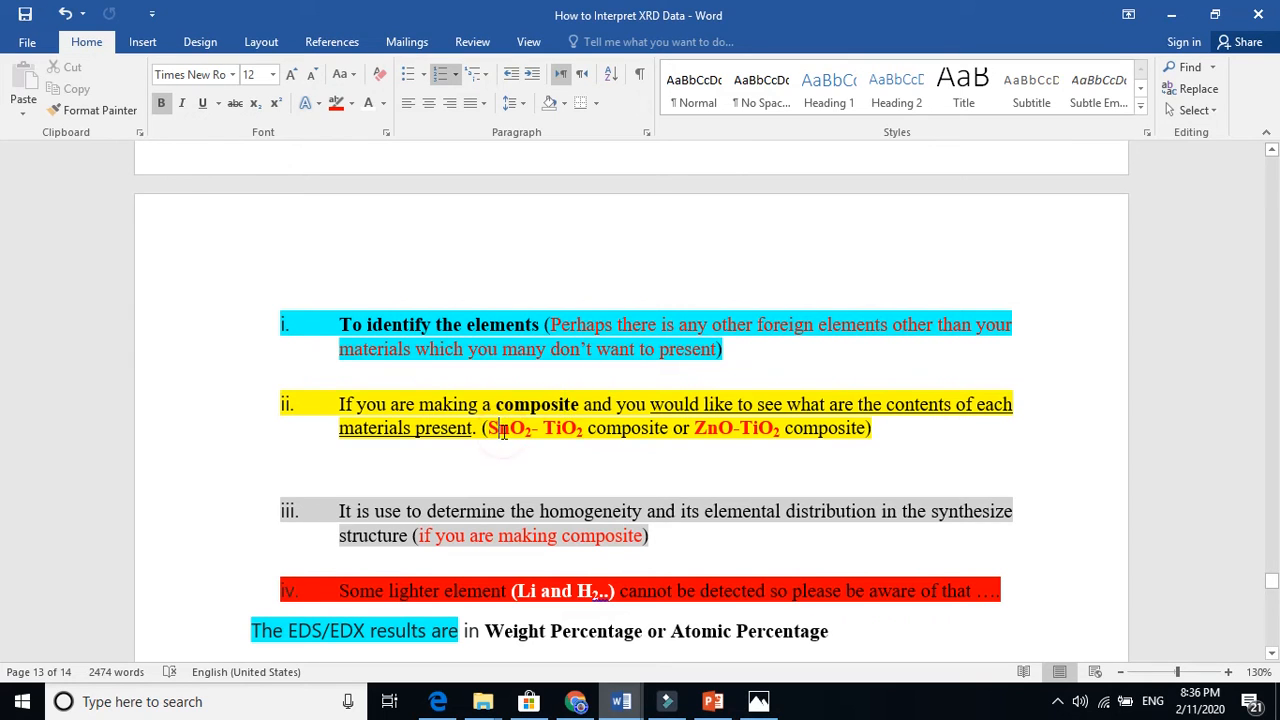
left_click(256, 104)
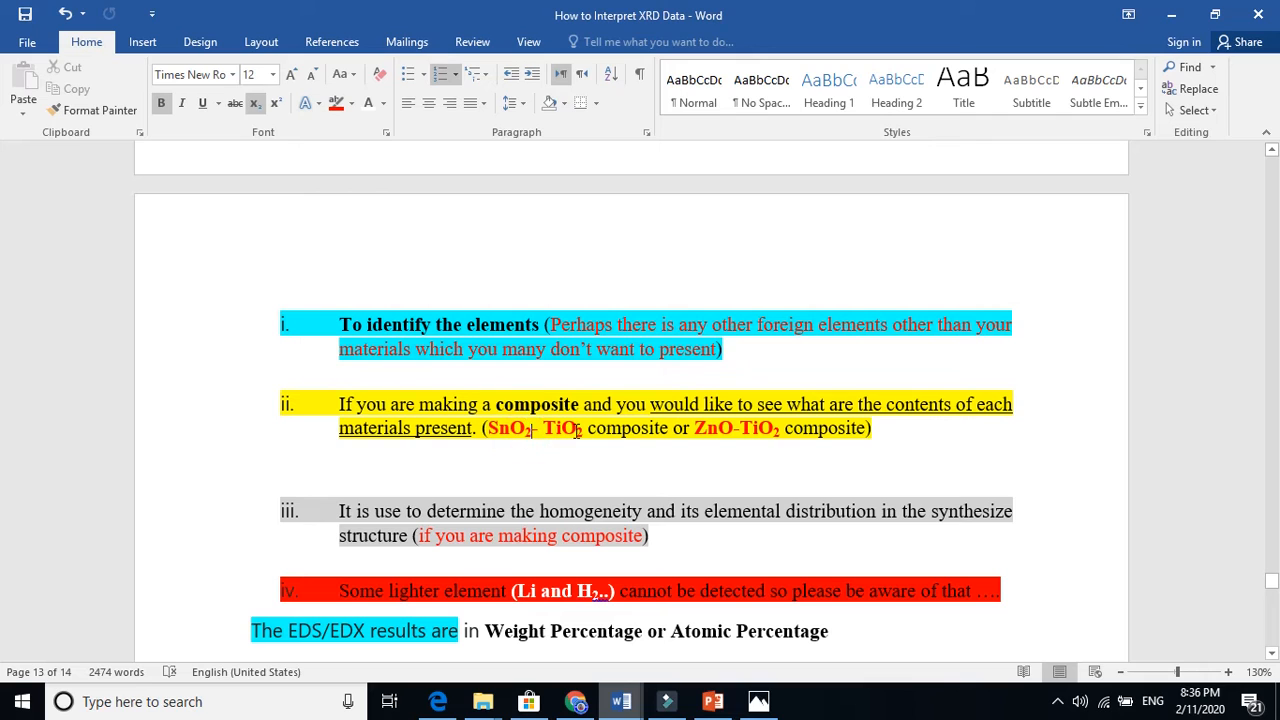
left_click(792, 436)
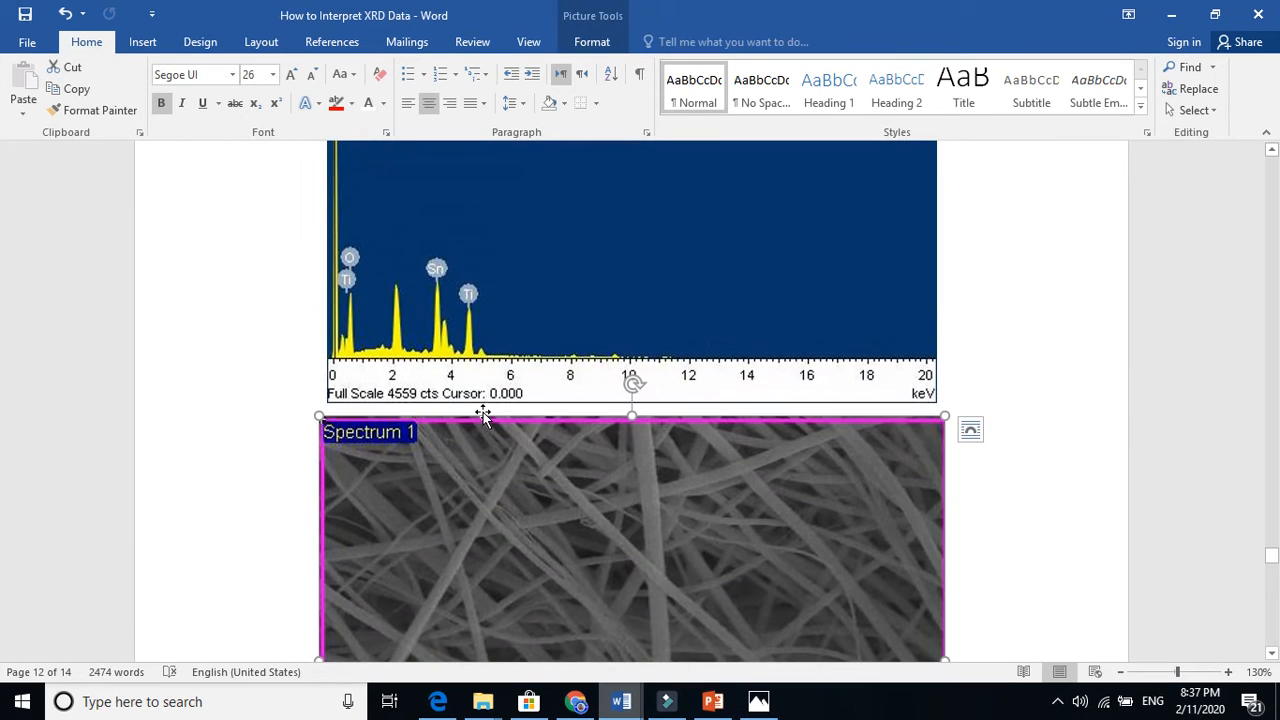
mouse_move(456, 284)
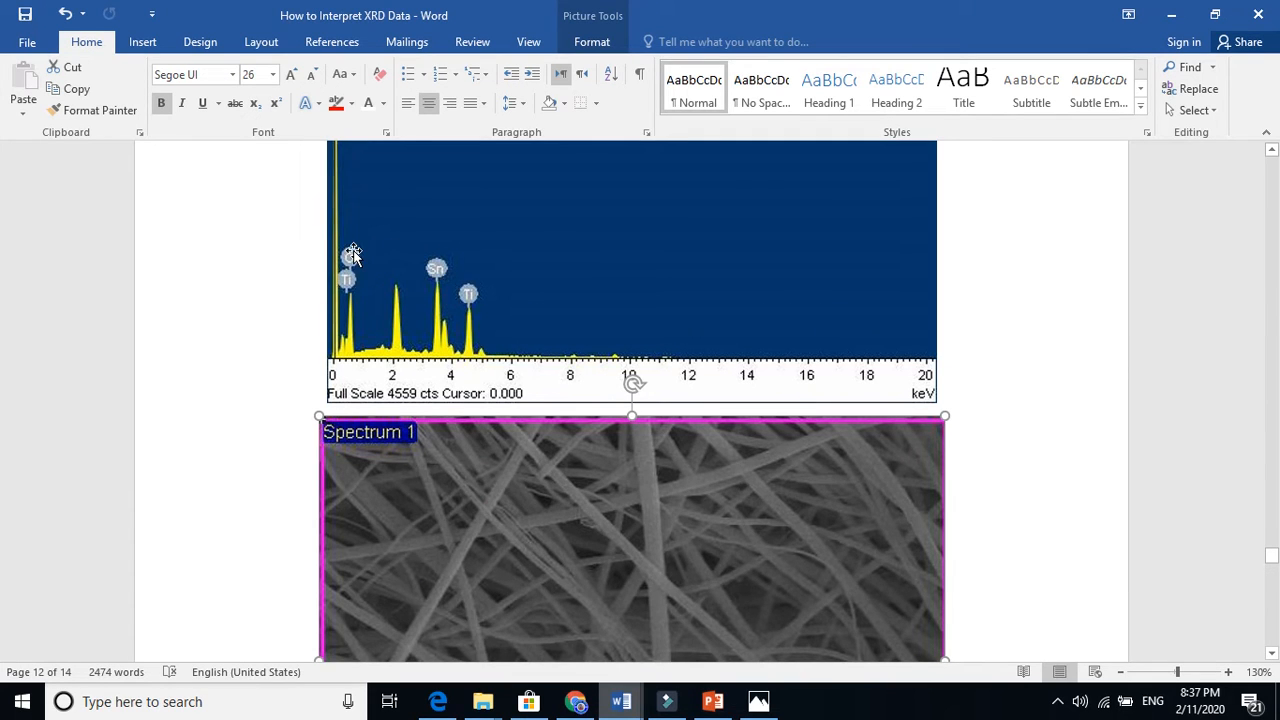
- Finish reviewing the section, then bring up the 10kx0 SEM fibre-network image in Photos
scroll("down", 3)
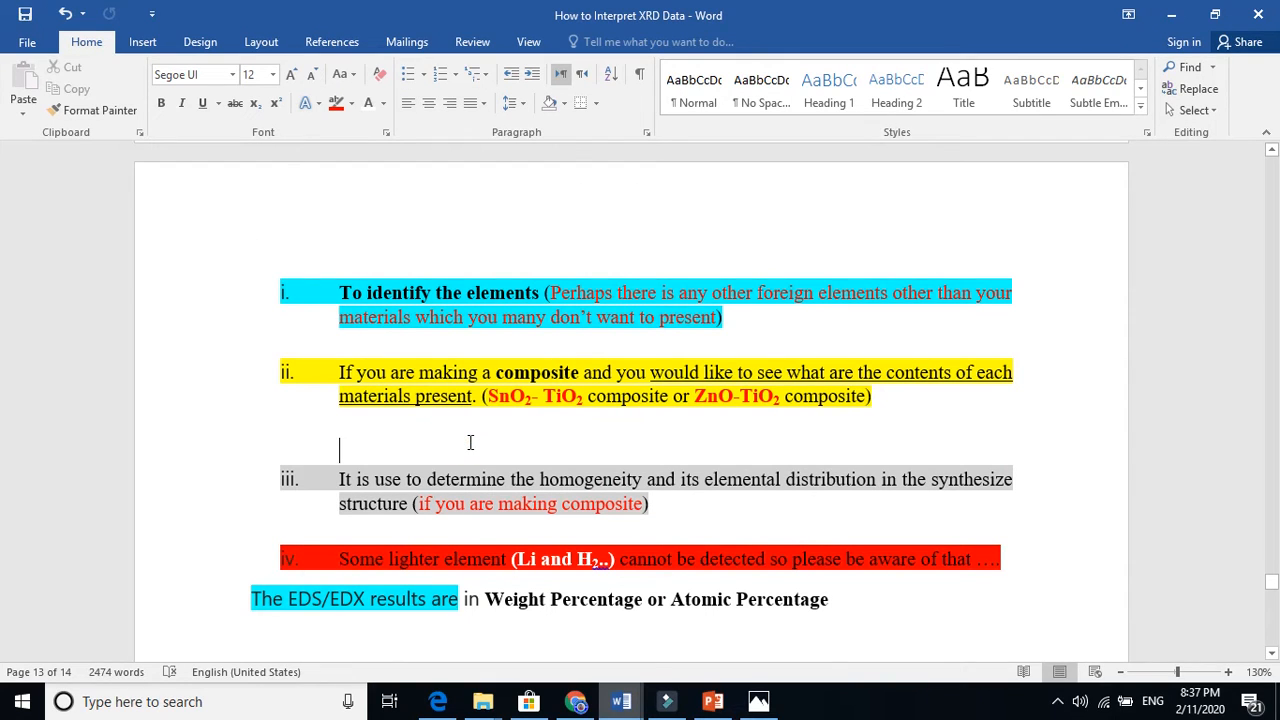
mouse_move(460, 478)
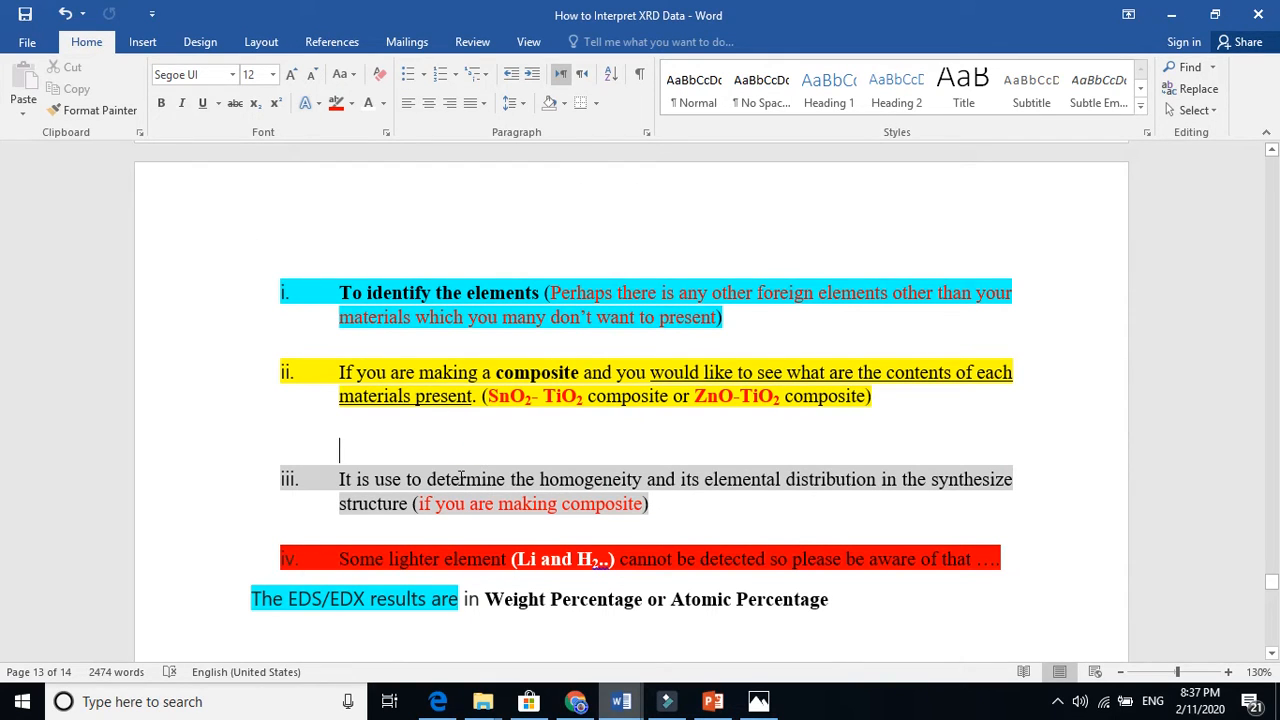
left_click(678, 492)
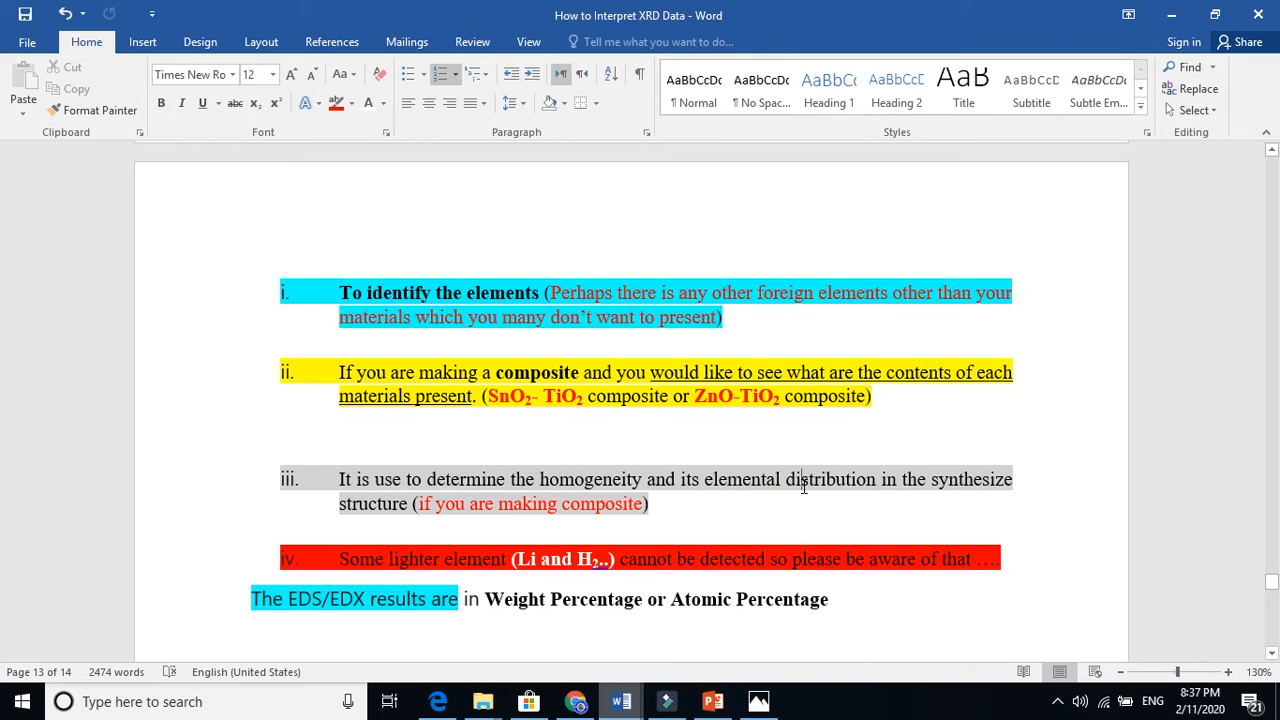
mouse_move(512, 512)
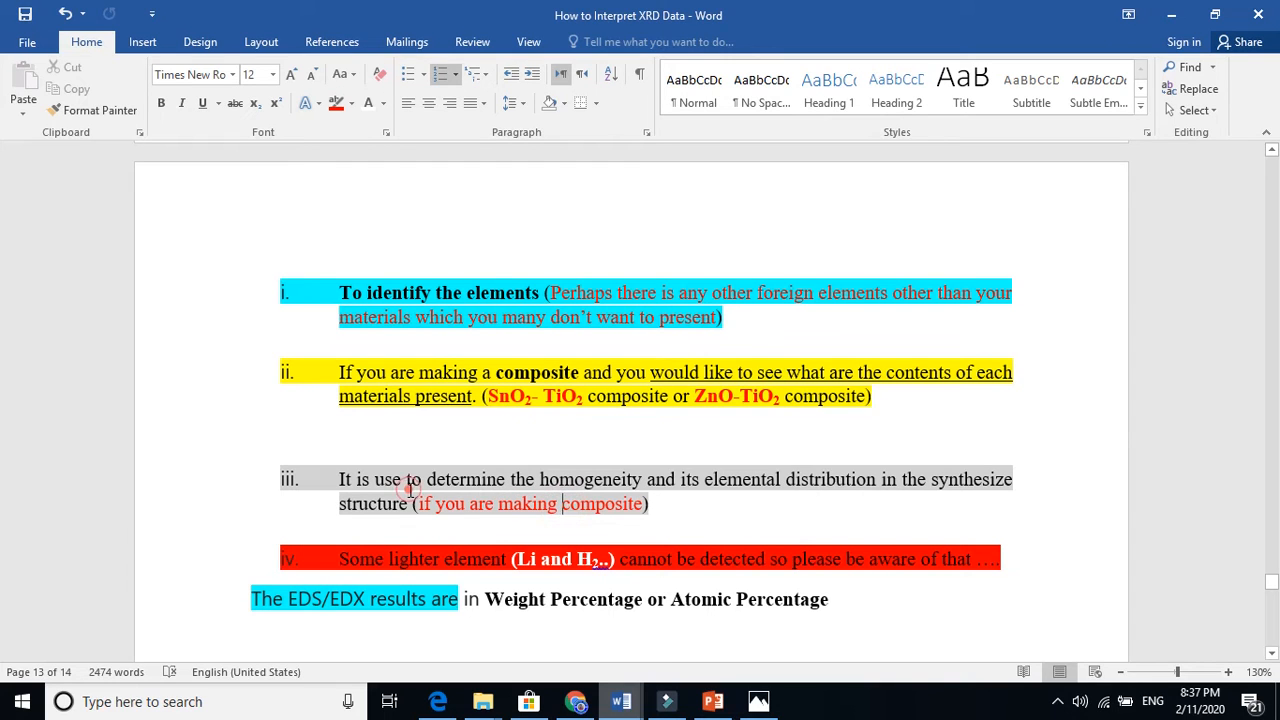
mouse_move(576, 486)
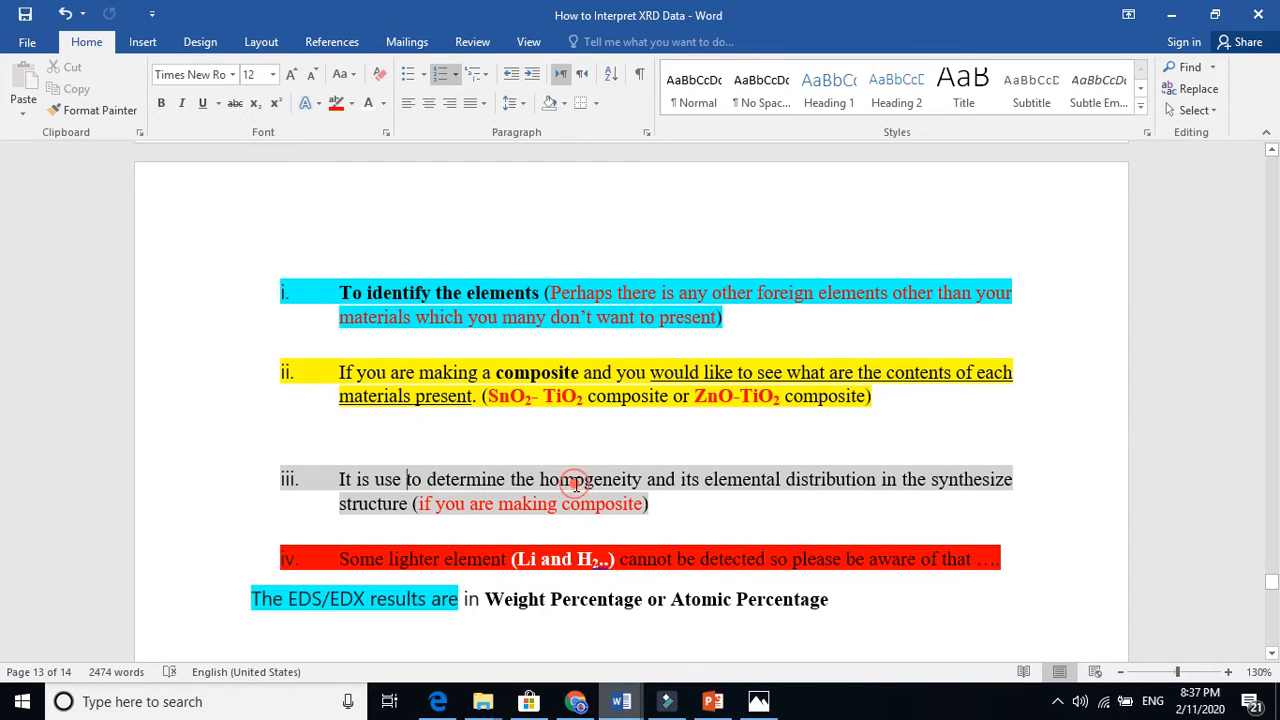
scroll("up", 3)
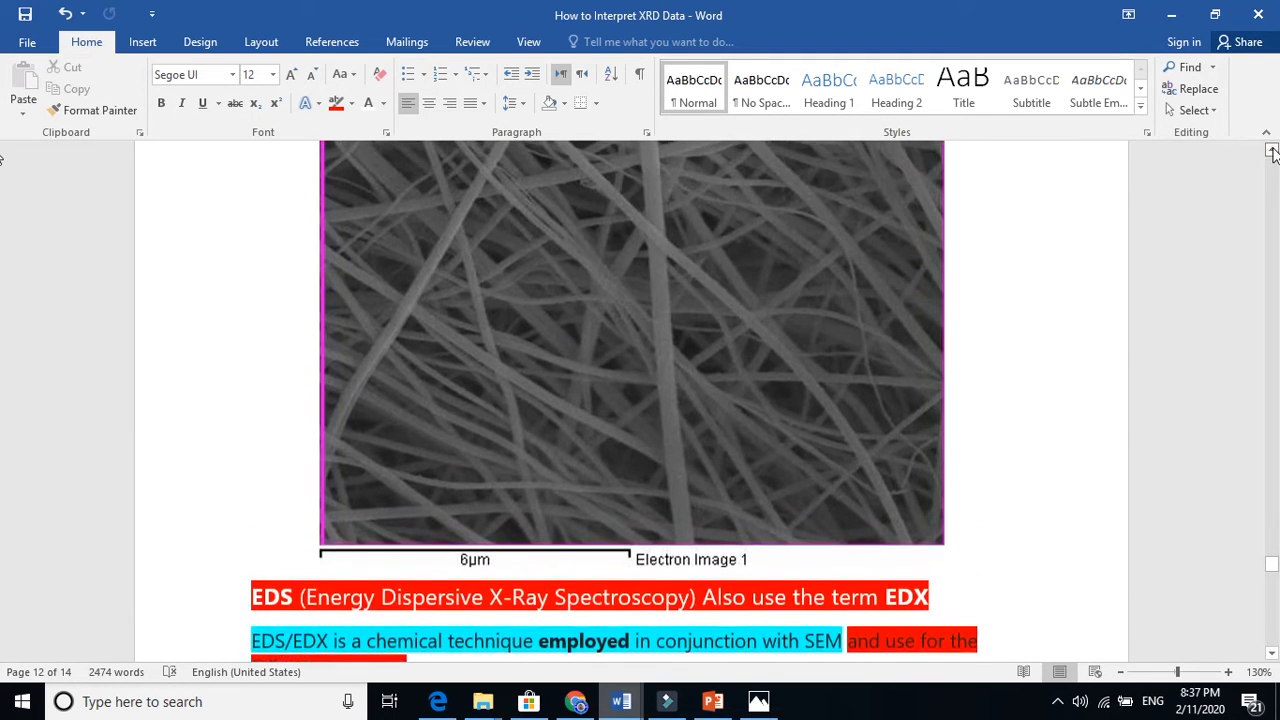
scroll("down", 3)
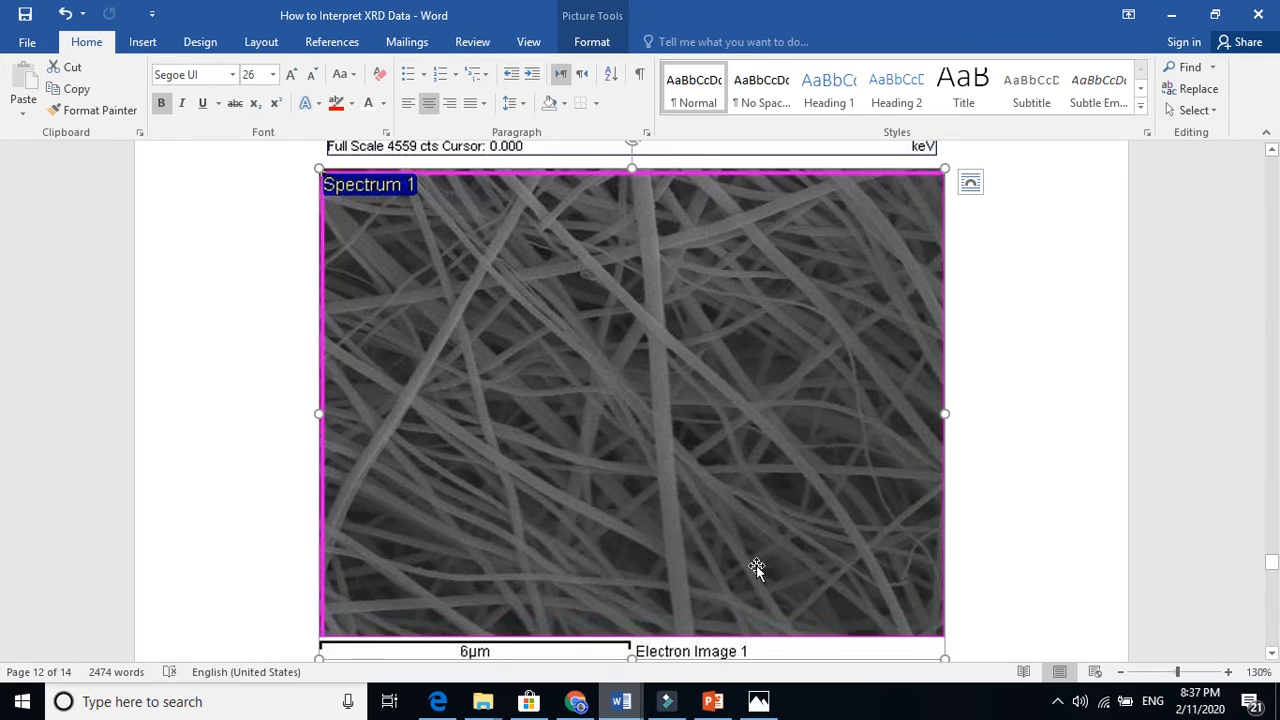
mouse_move(832, 400)
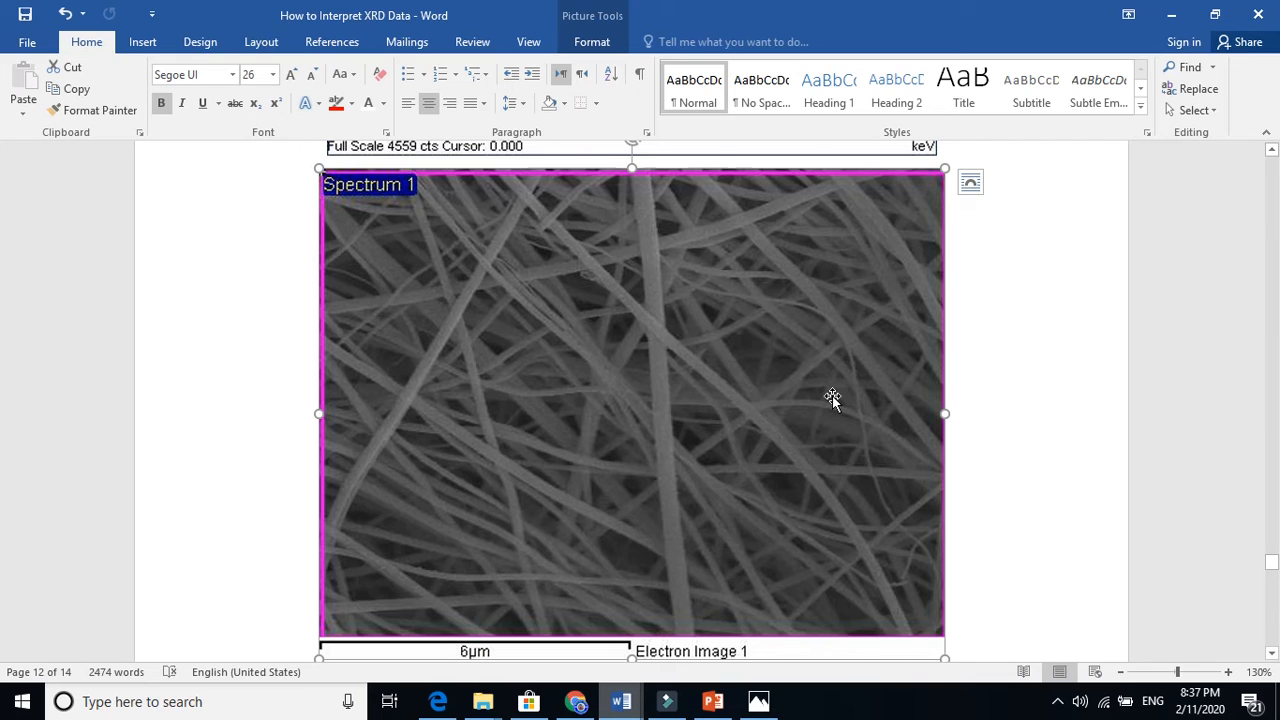
mouse_move(576, 452)
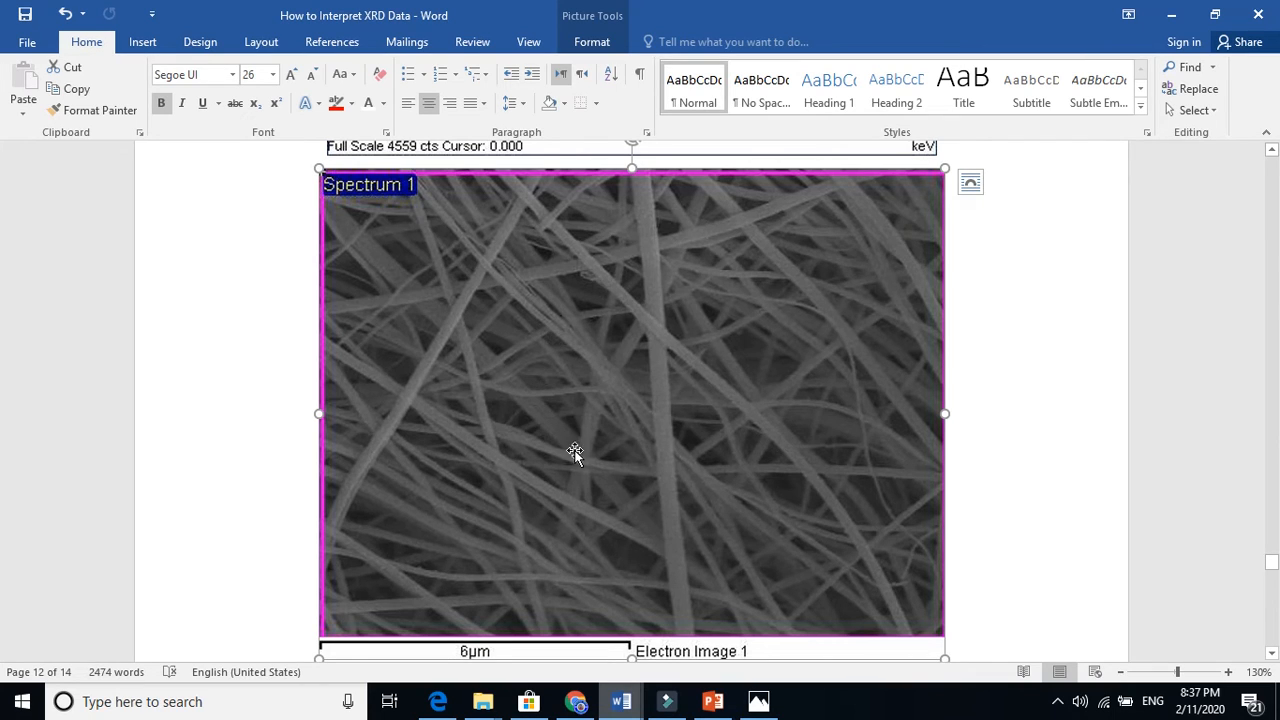
mouse_move(796, 388)
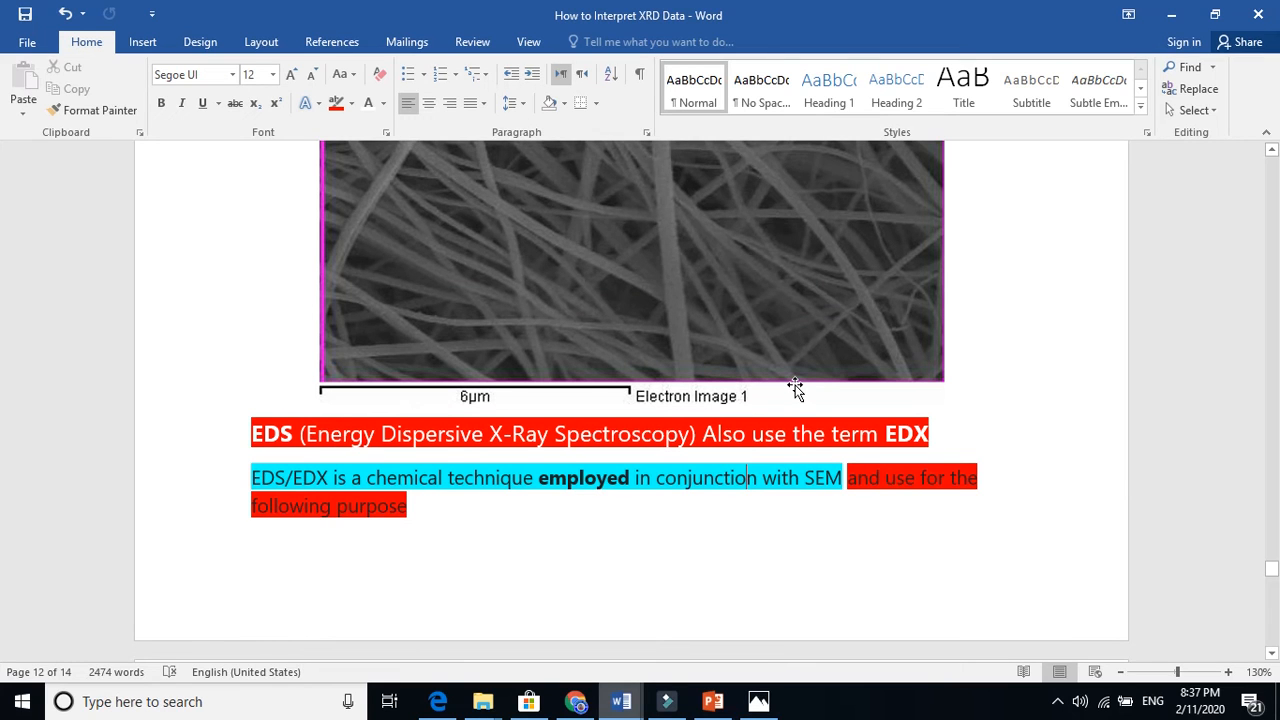
scroll("down", 3)
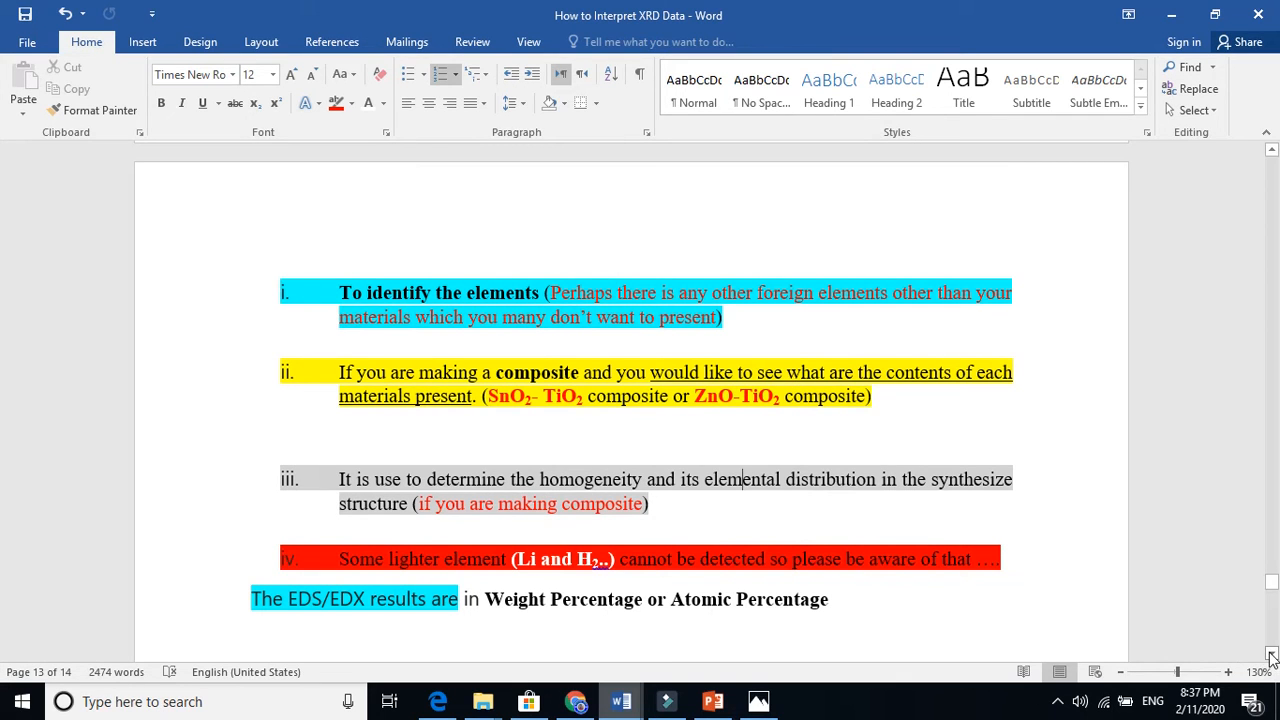
scroll("down", 3)
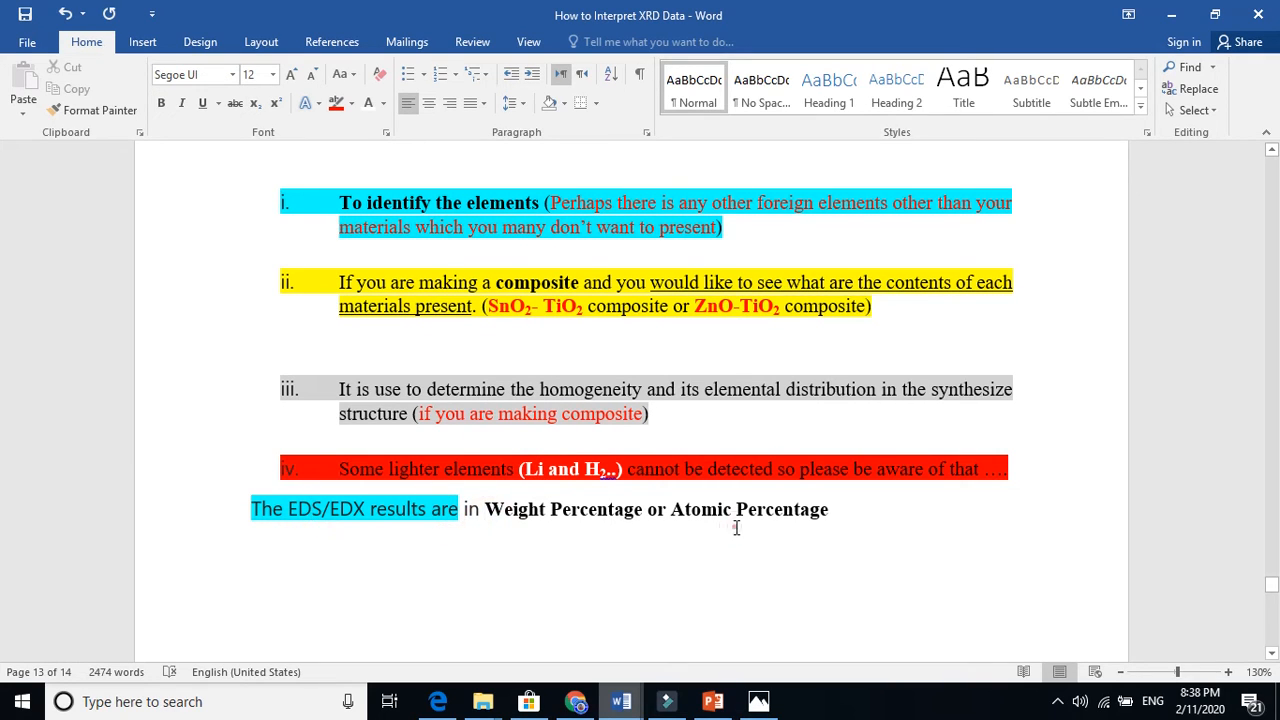
left_click(758, 700)
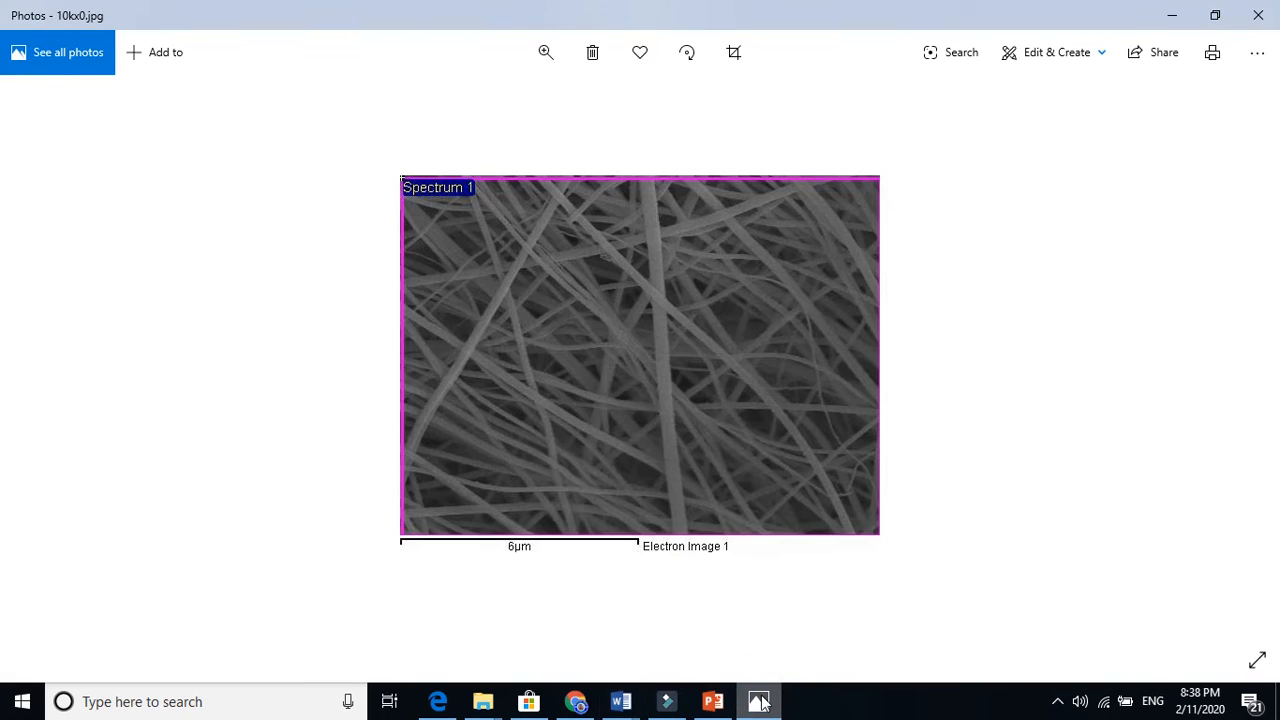
mouse_move(500, 388)
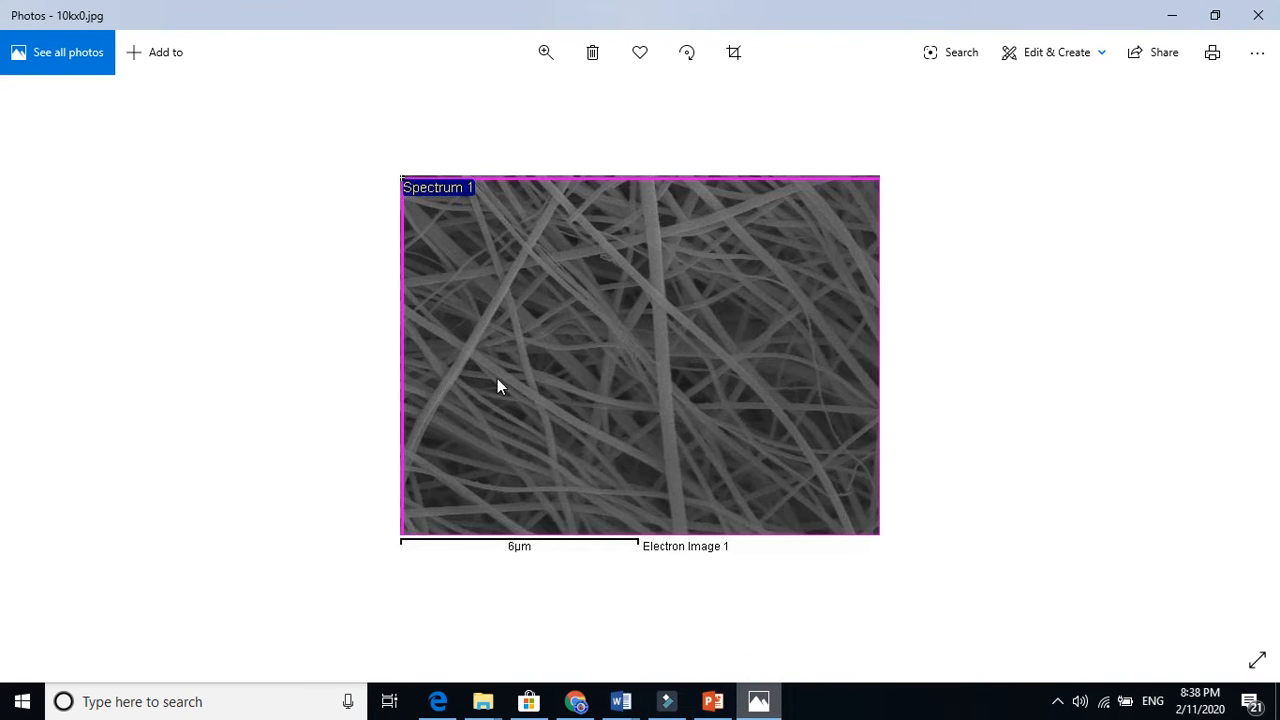
mouse_move(404, 192)
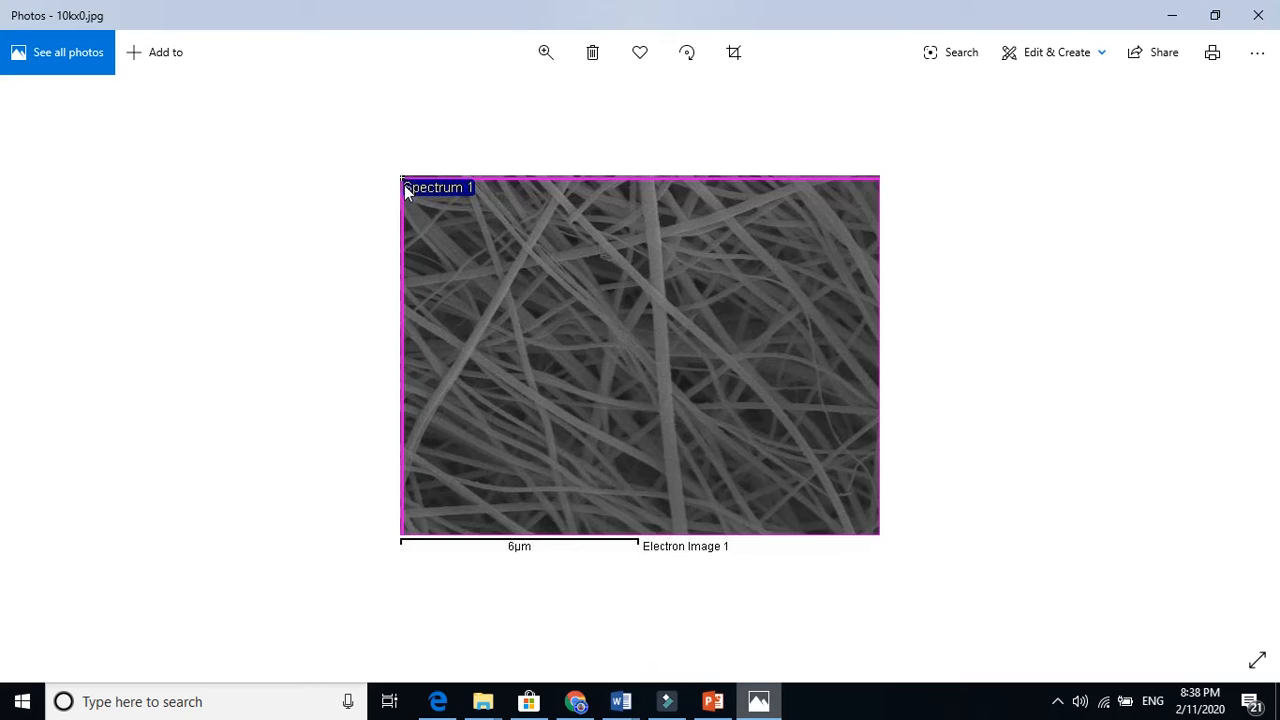
mouse_move(612, 528)
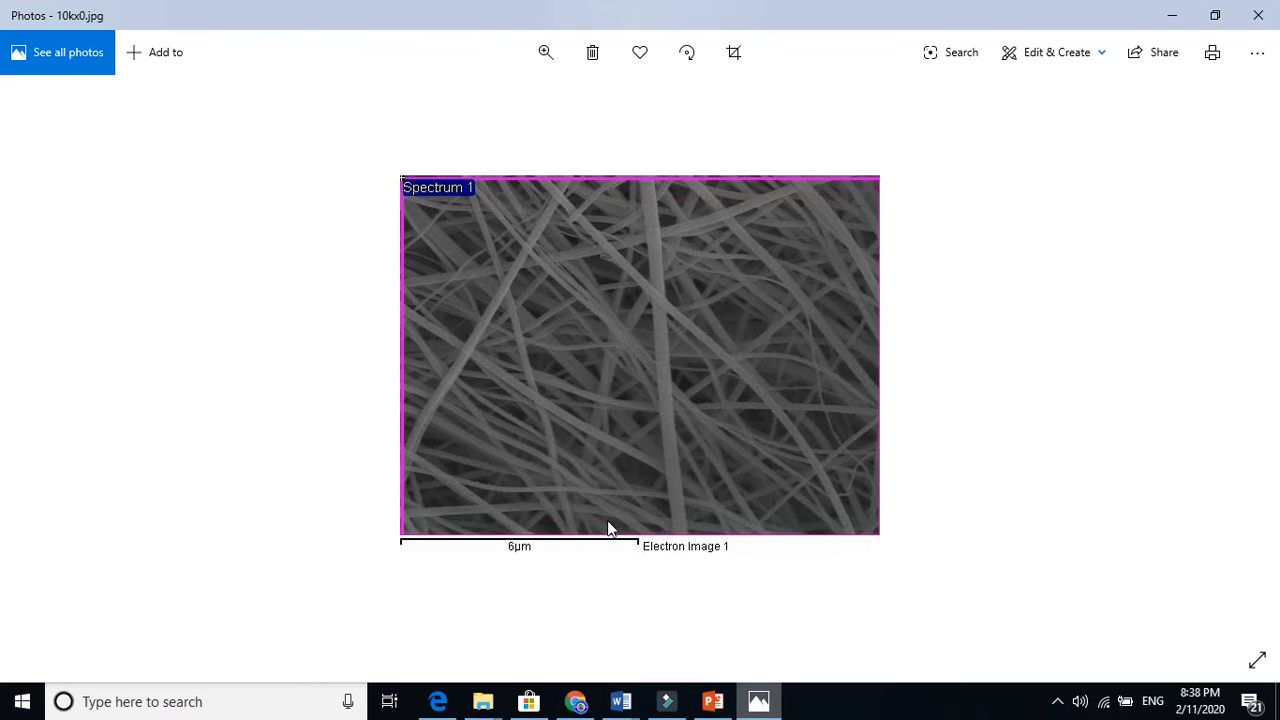
mouse_move(838, 458)
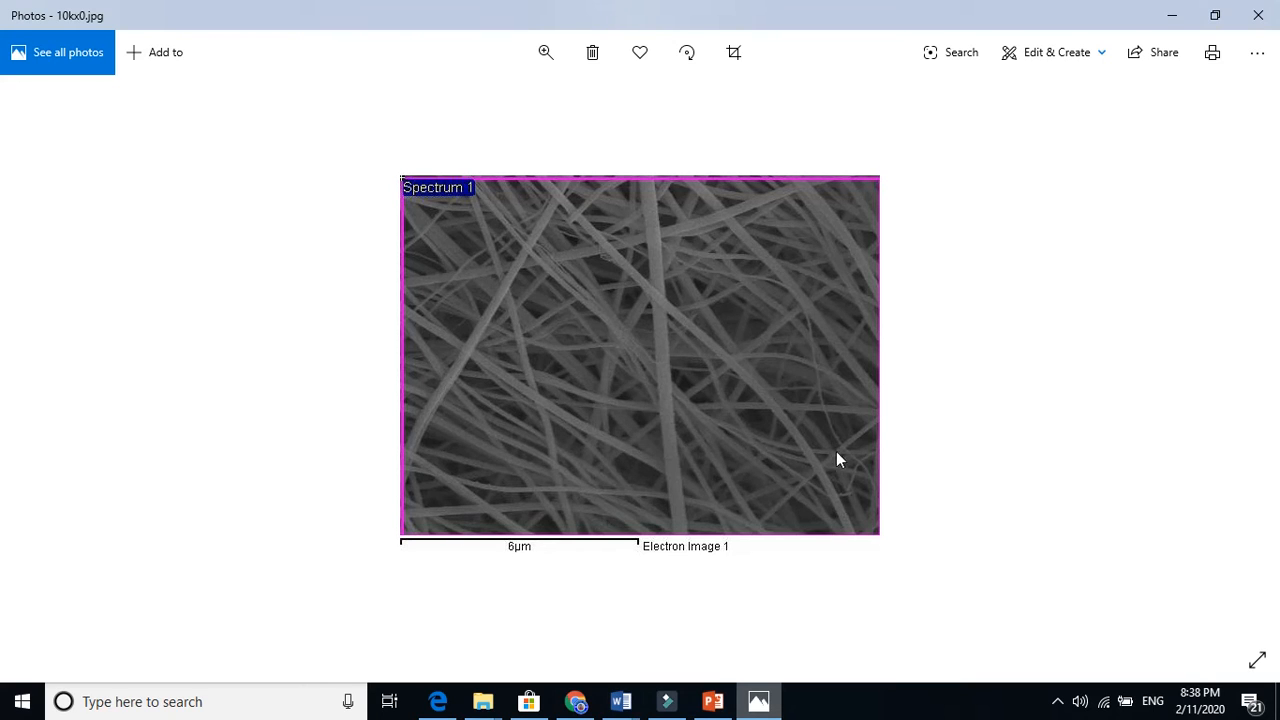
mouse_move(852, 184)
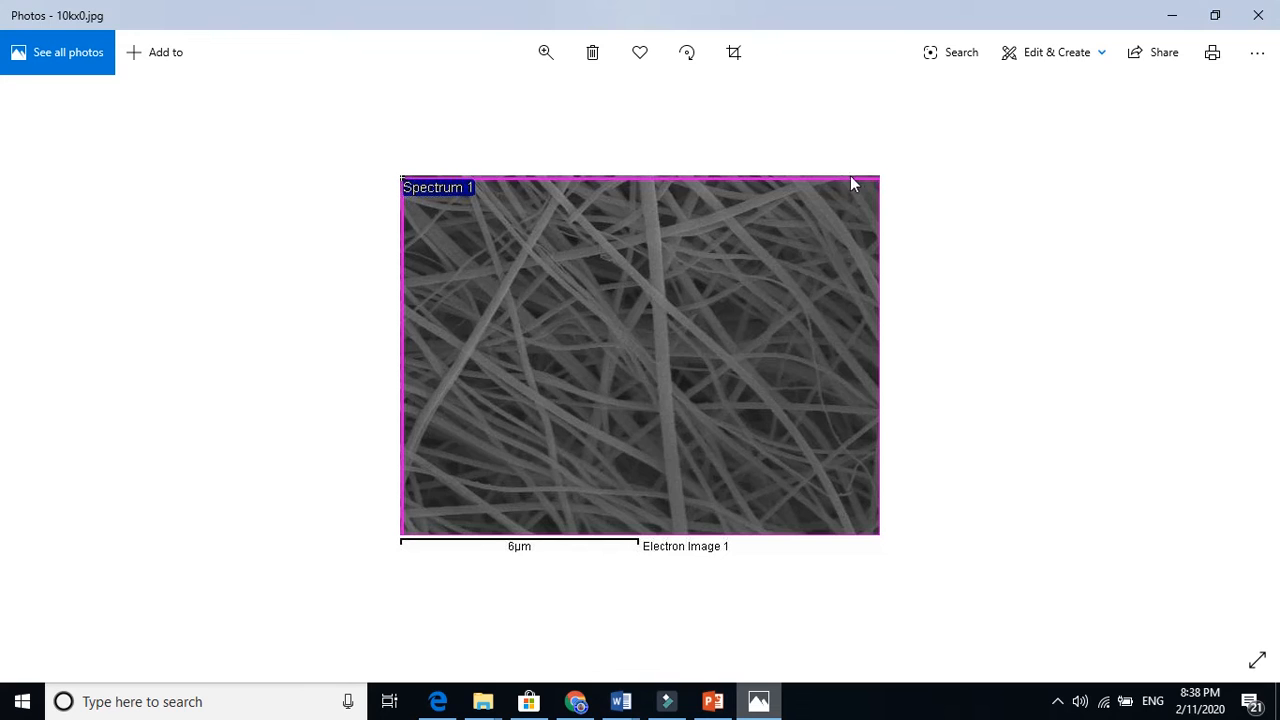
mouse_move(1234, 370)
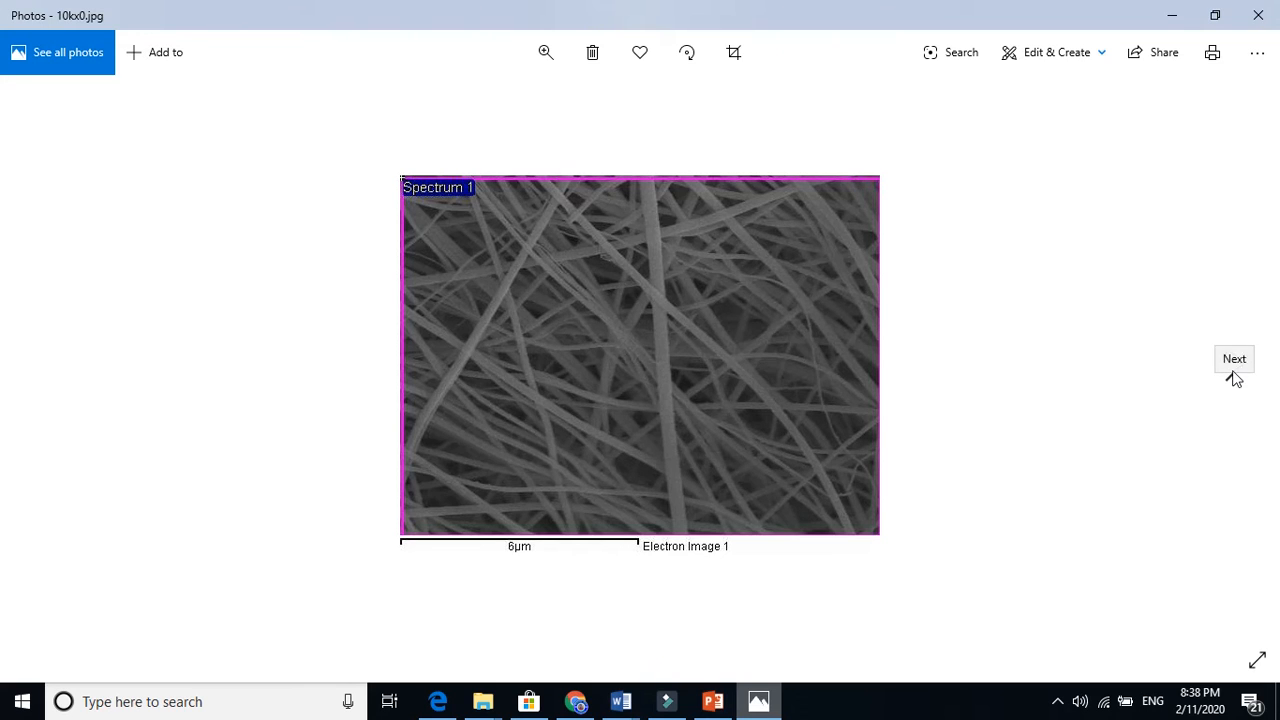
mouse_move(744, 270)
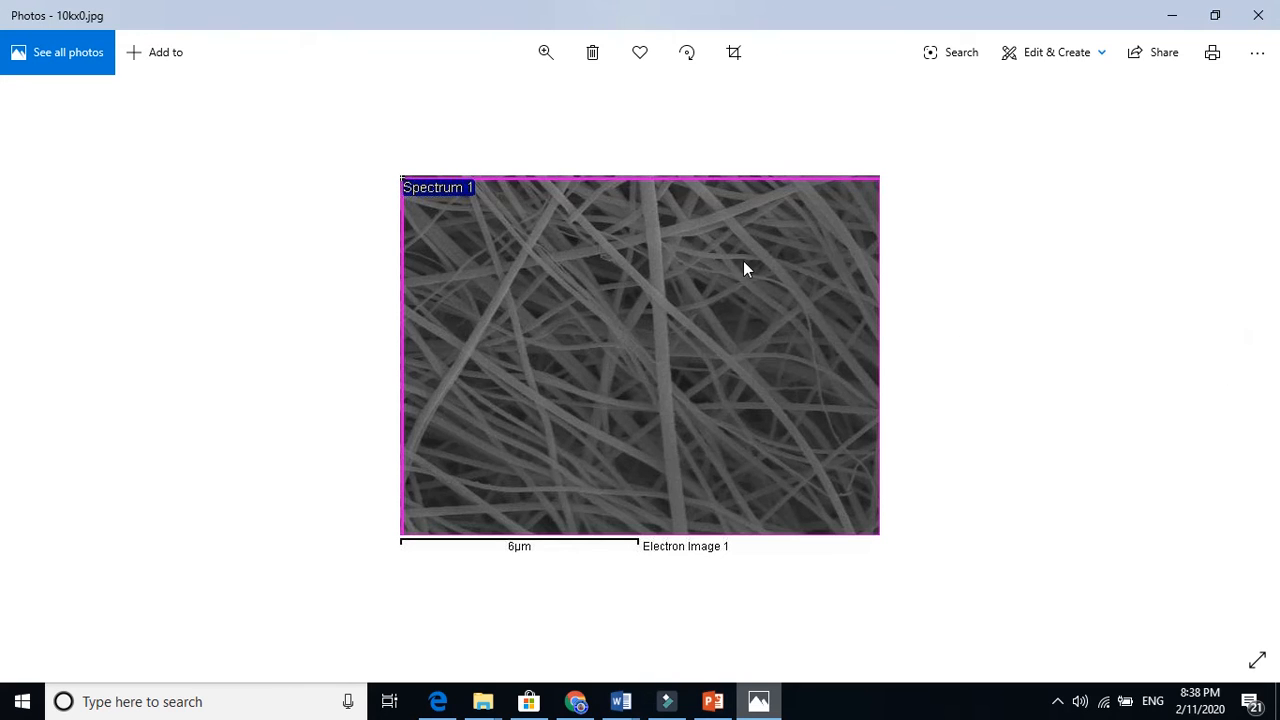
mouse_move(442, 502)
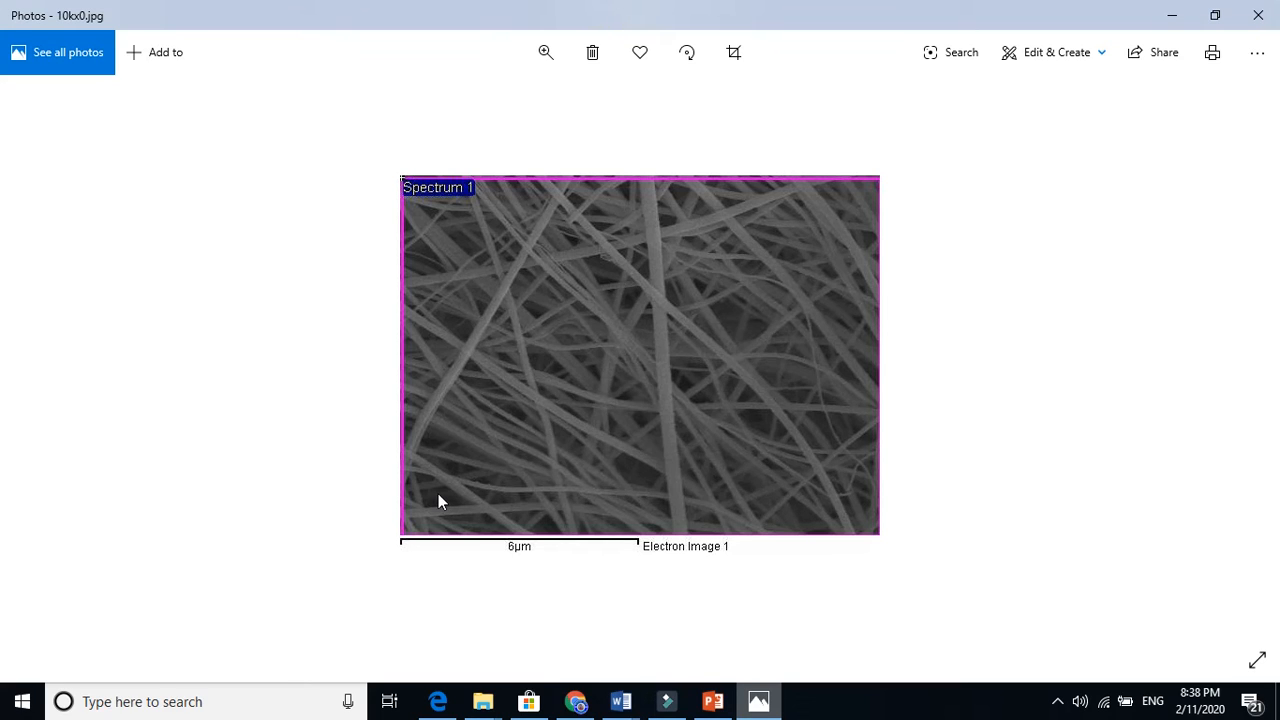
mouse_move(1236, 364)
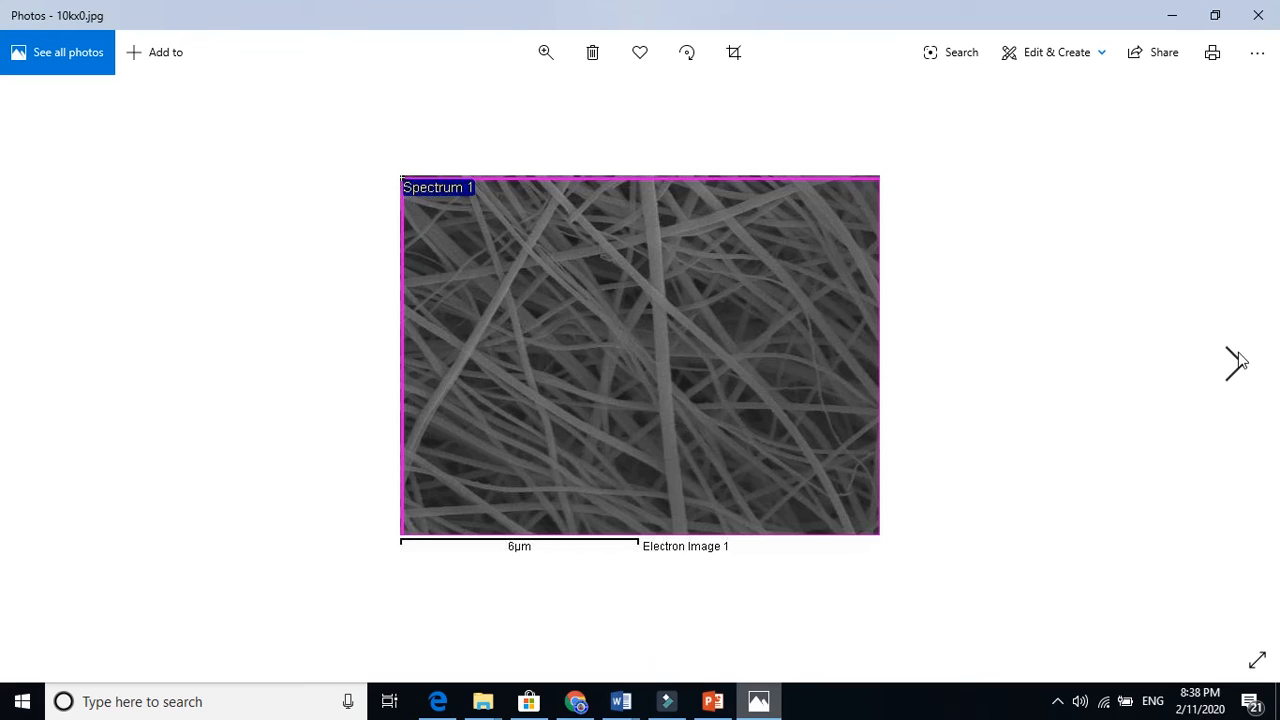
- Show the 10kx1 EDX spectrum image, then switch to the Project 1 EDX report in Edge
left_click(1236, 364)
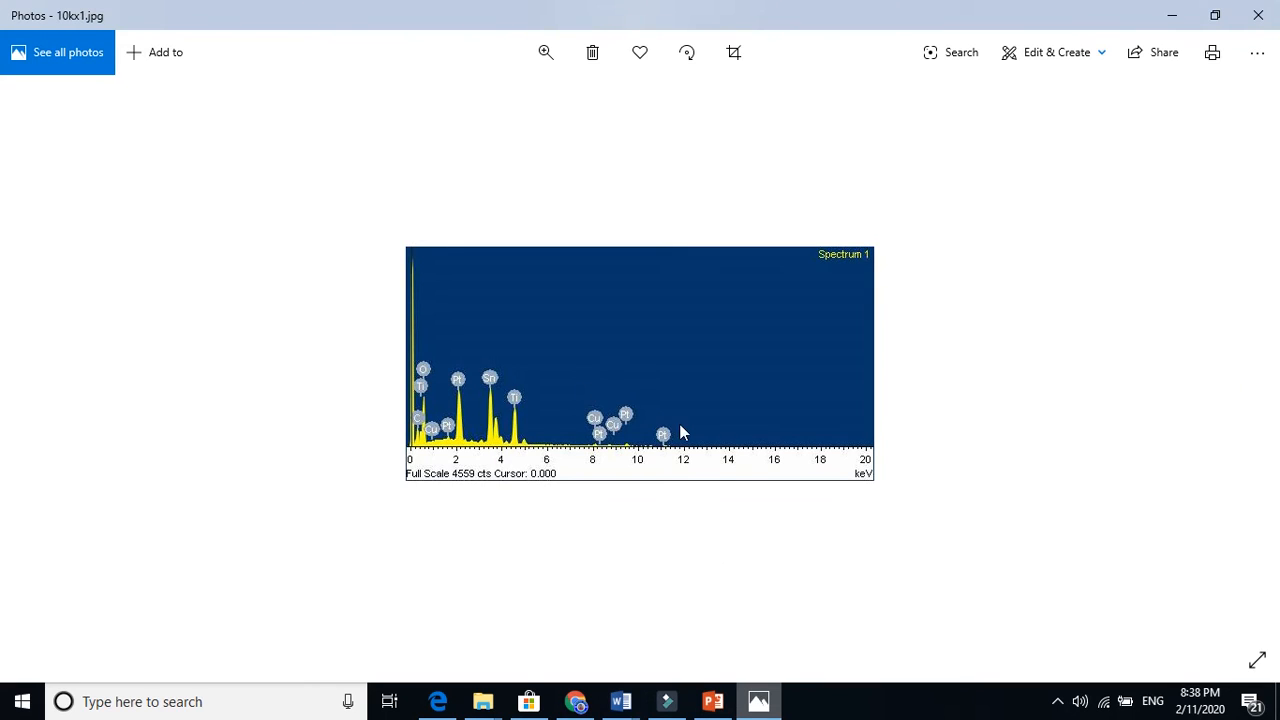
mouse_move(588, 414)
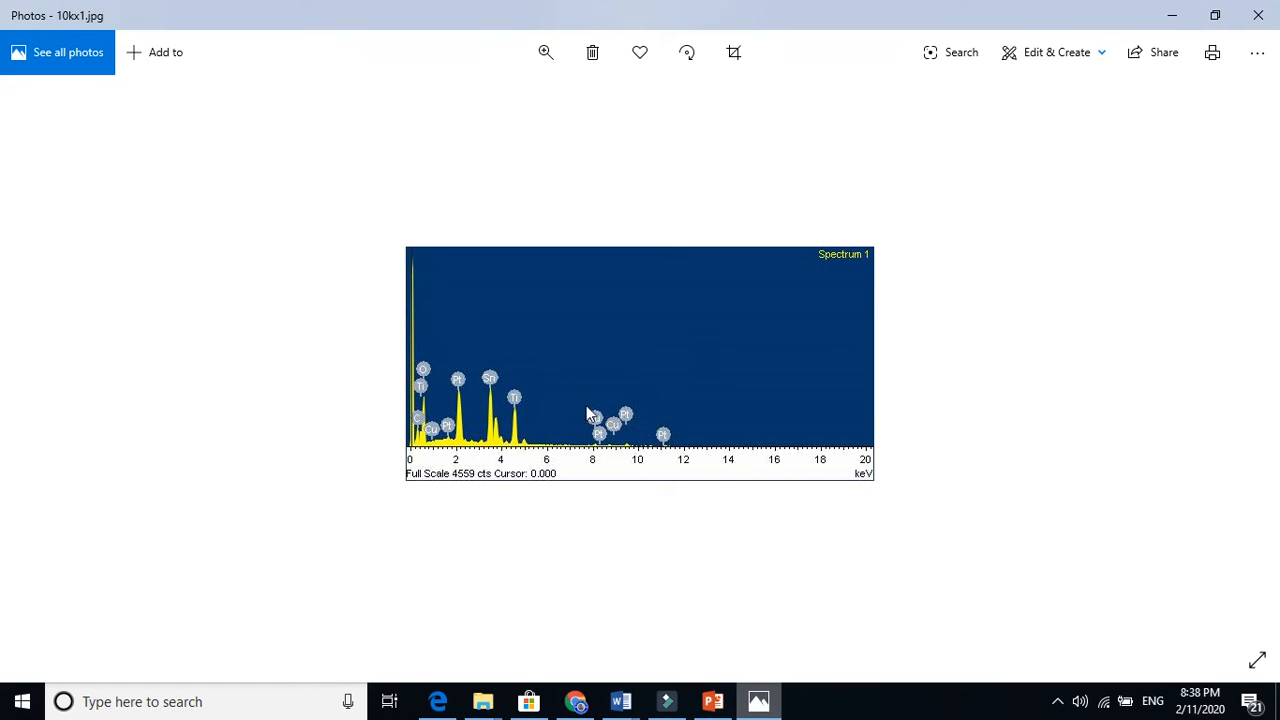
mouse_move(516, 400)
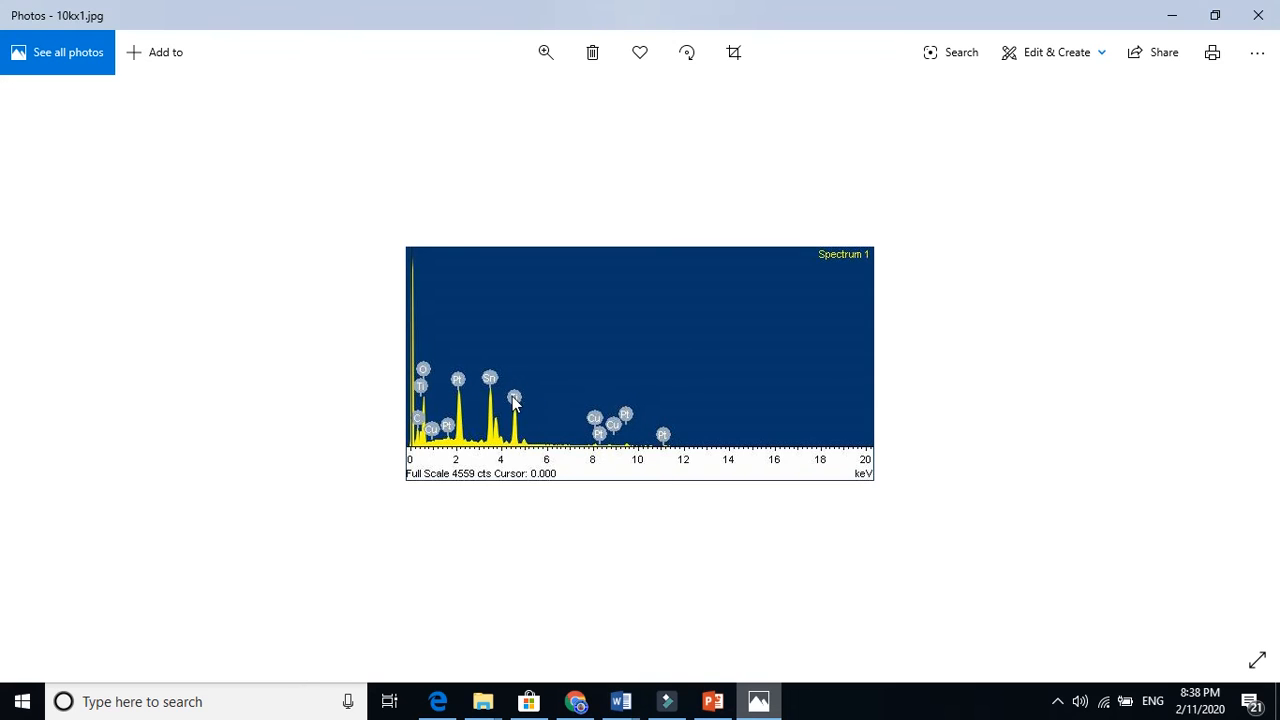
mouse_move(578, 410)
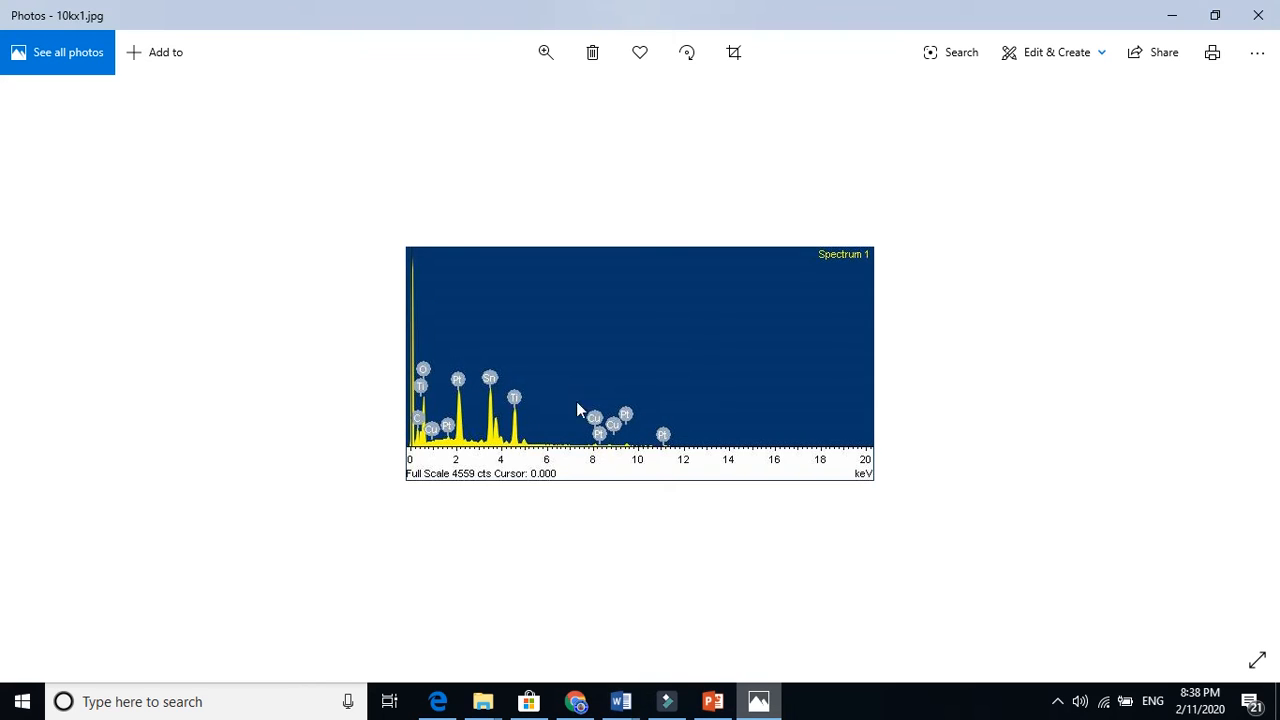
mouse_move(482, 396)
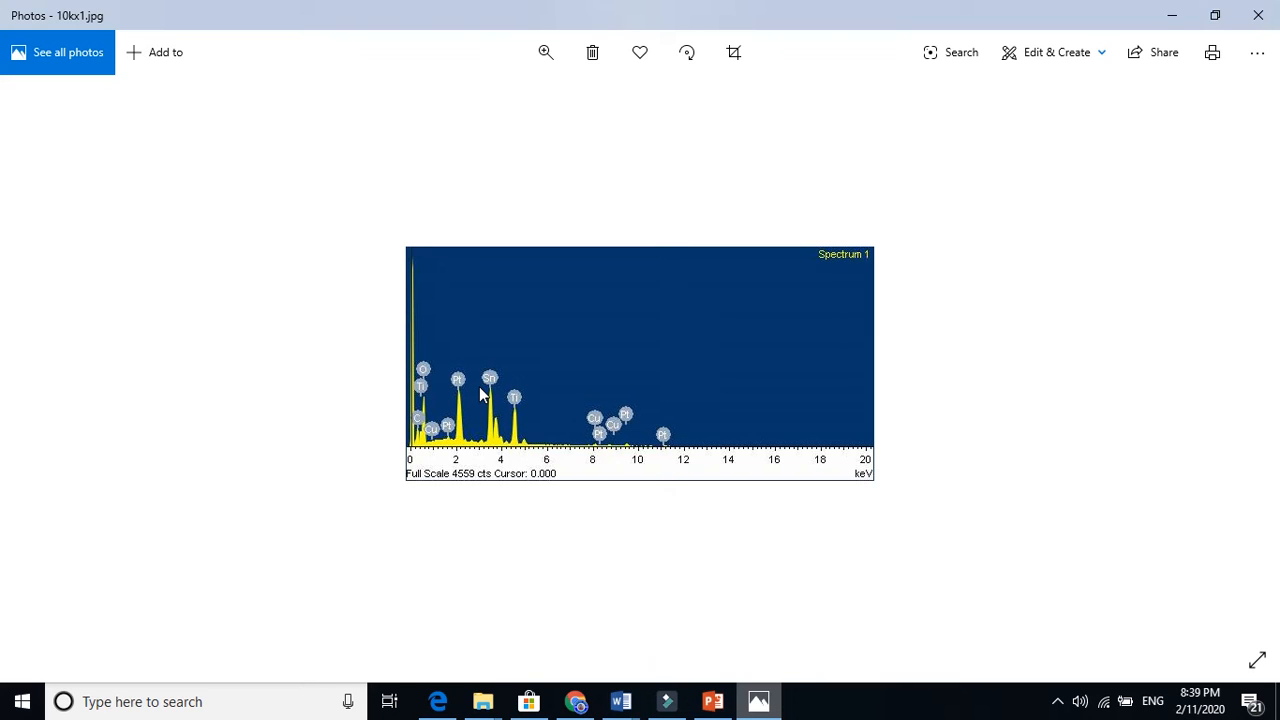
mouse_move(480, 406)
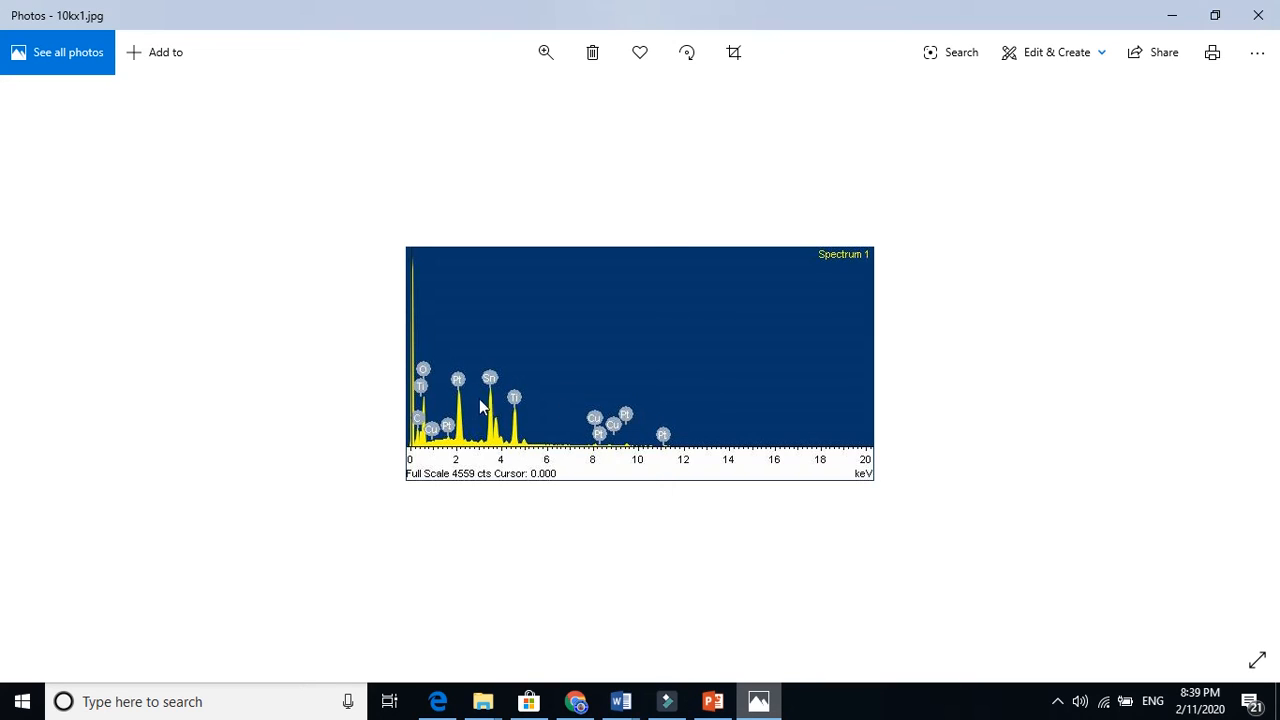
mouse_move(718, 544)
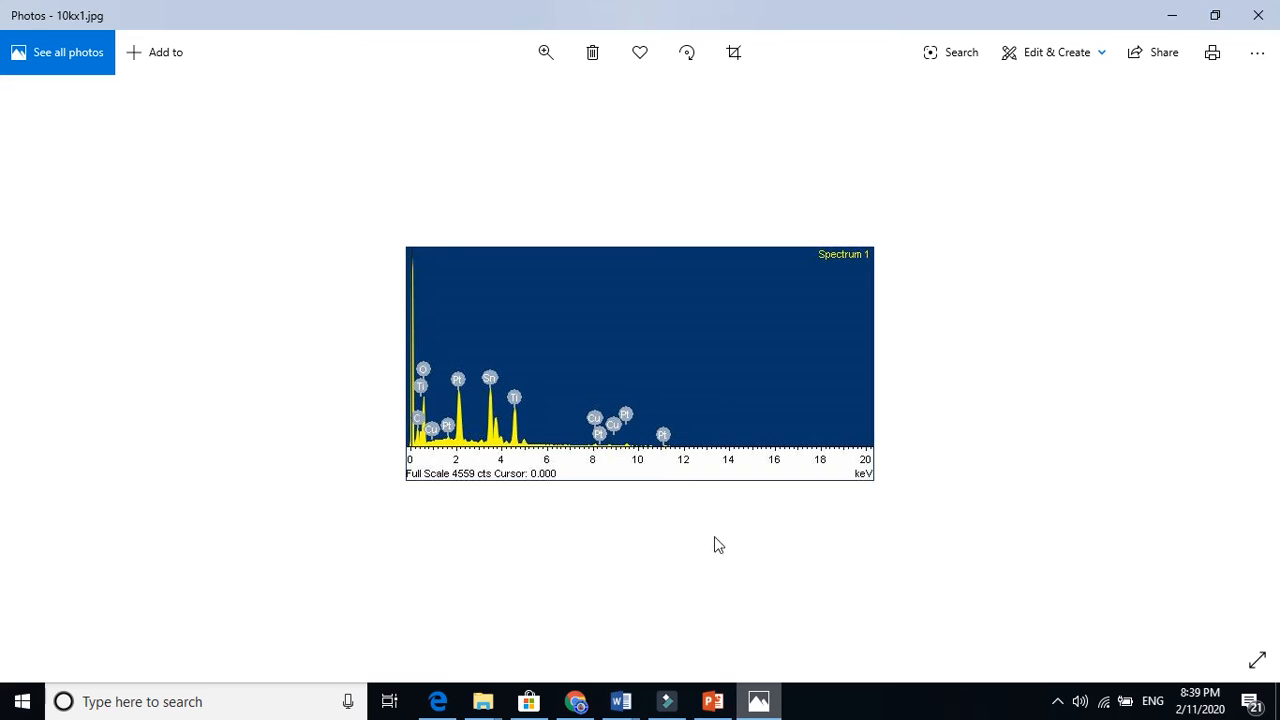
left_click(432, 700)
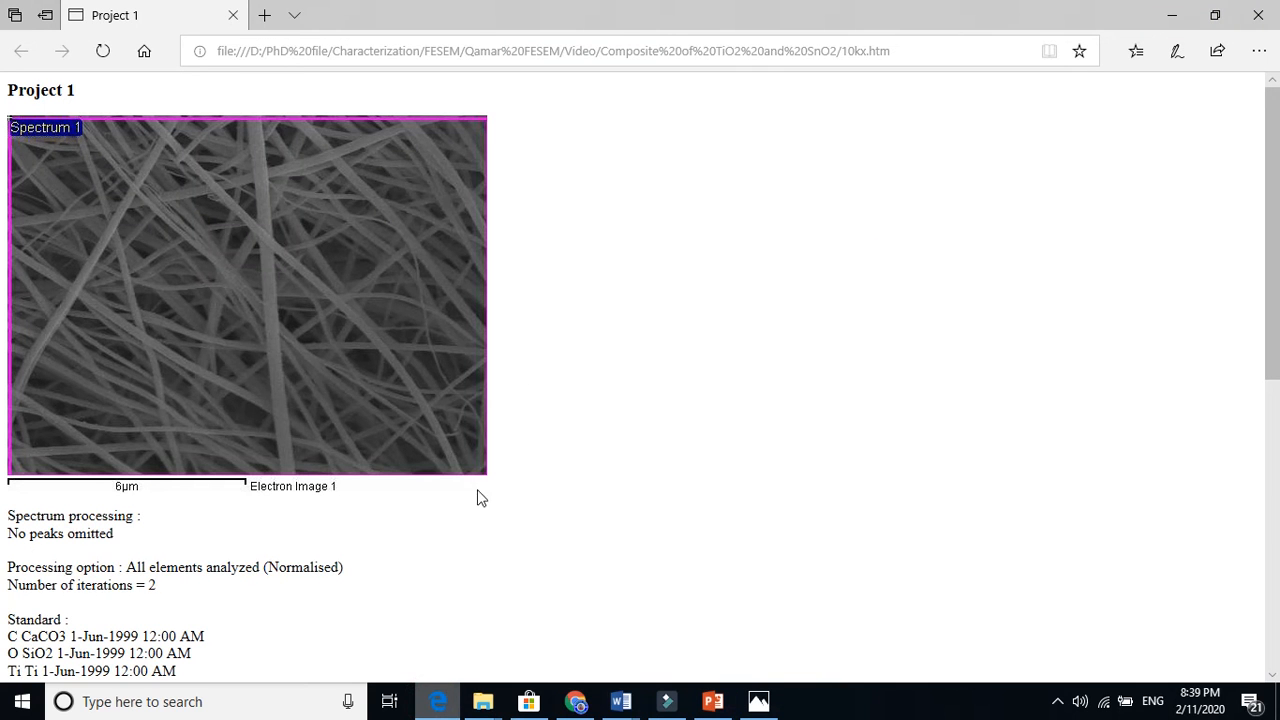
- From the Composite of TiO2 and SnO2 folder, open the 10kx HTML report in Edge
left_click(482, 700)
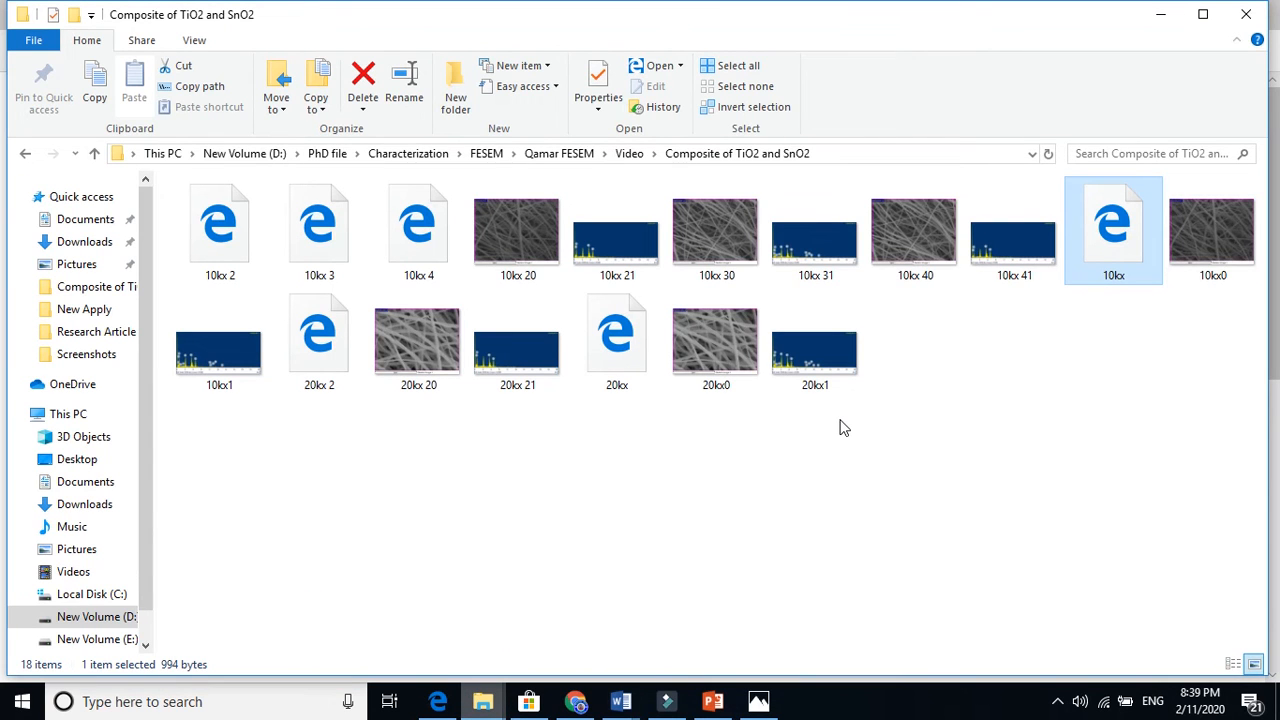
left_click(912, 230)
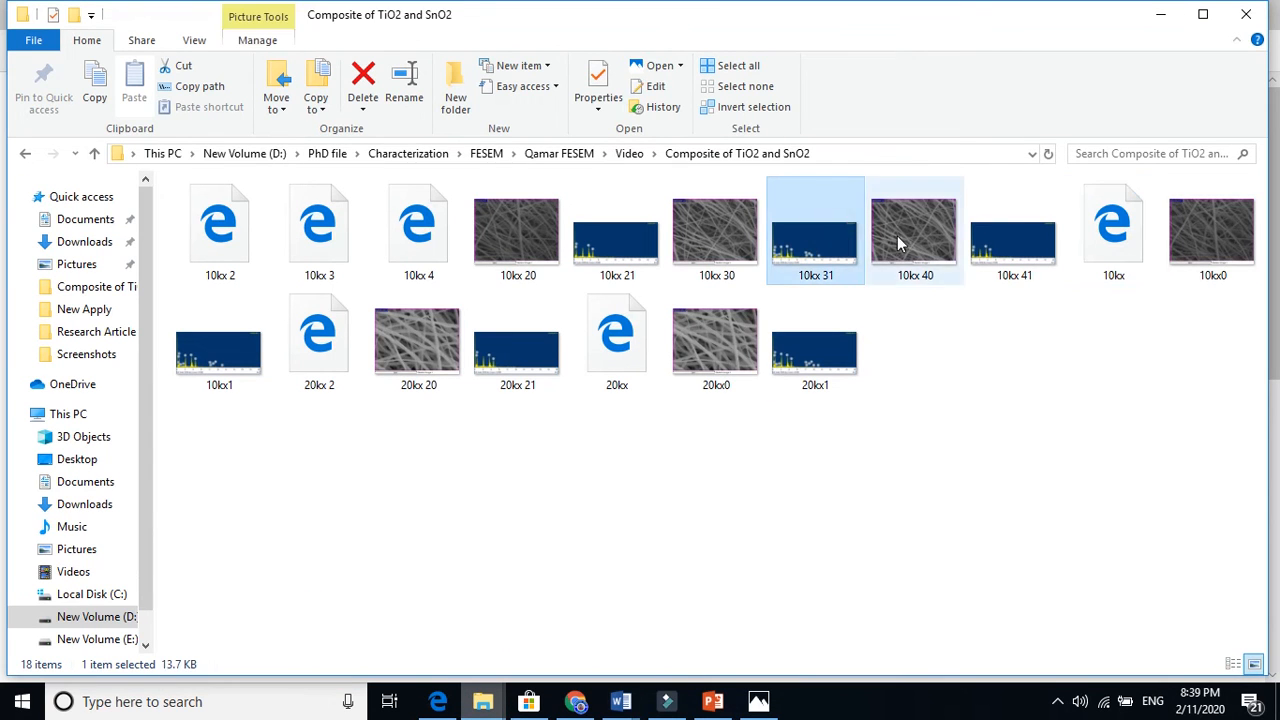
left_click(1112, 230)
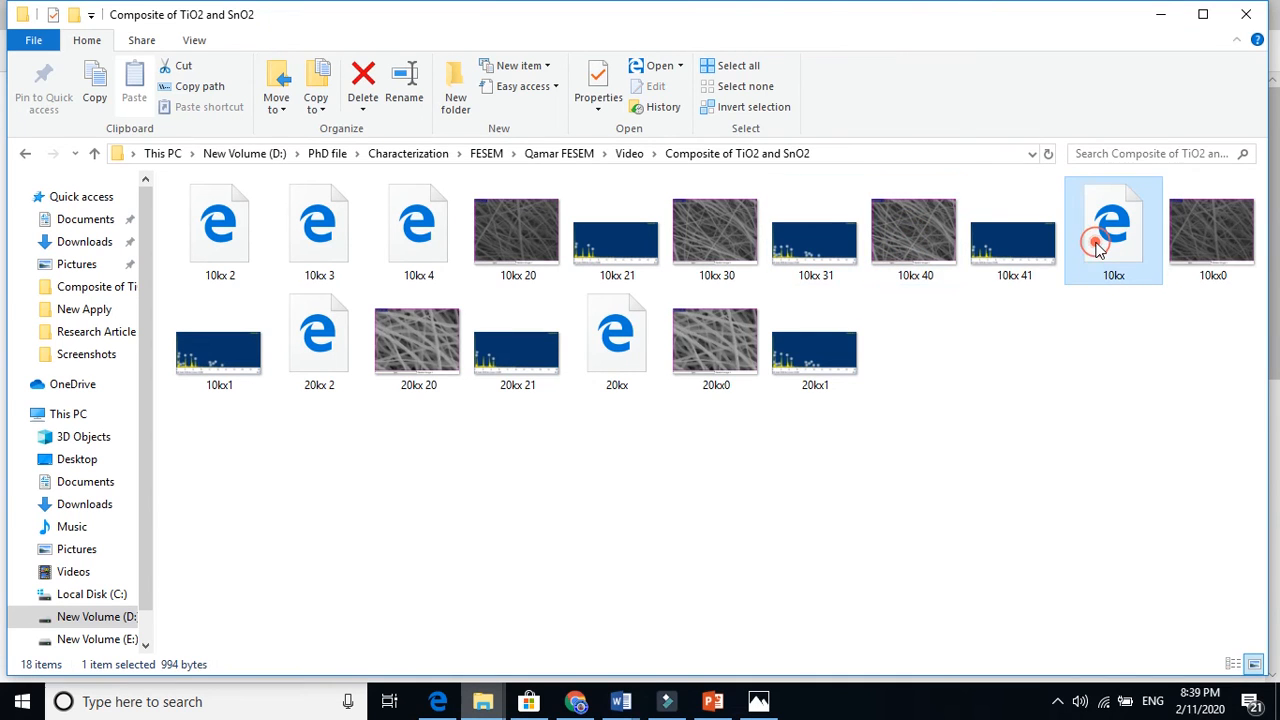
double_click(1112, 224)
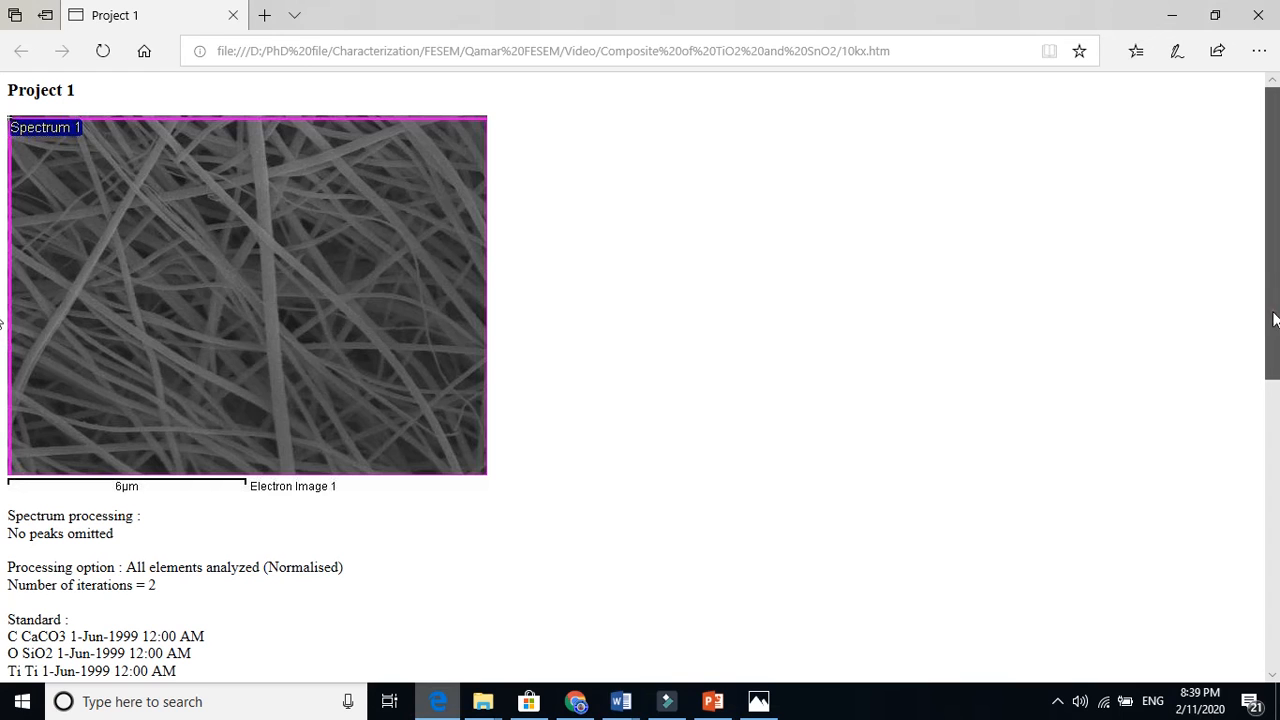
- Read the Ti K, Sn L and O K weight and atomic percentages in the report's element table
scroll("down", 3)
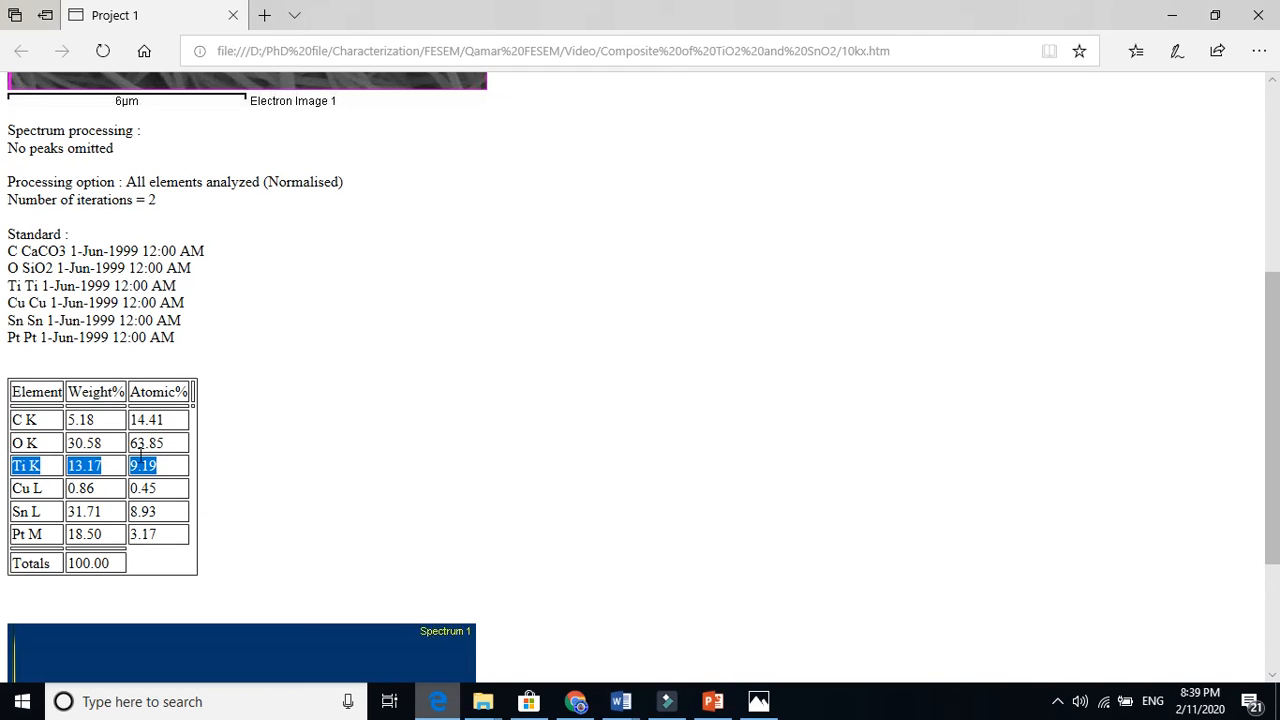
left_click(24, 512)
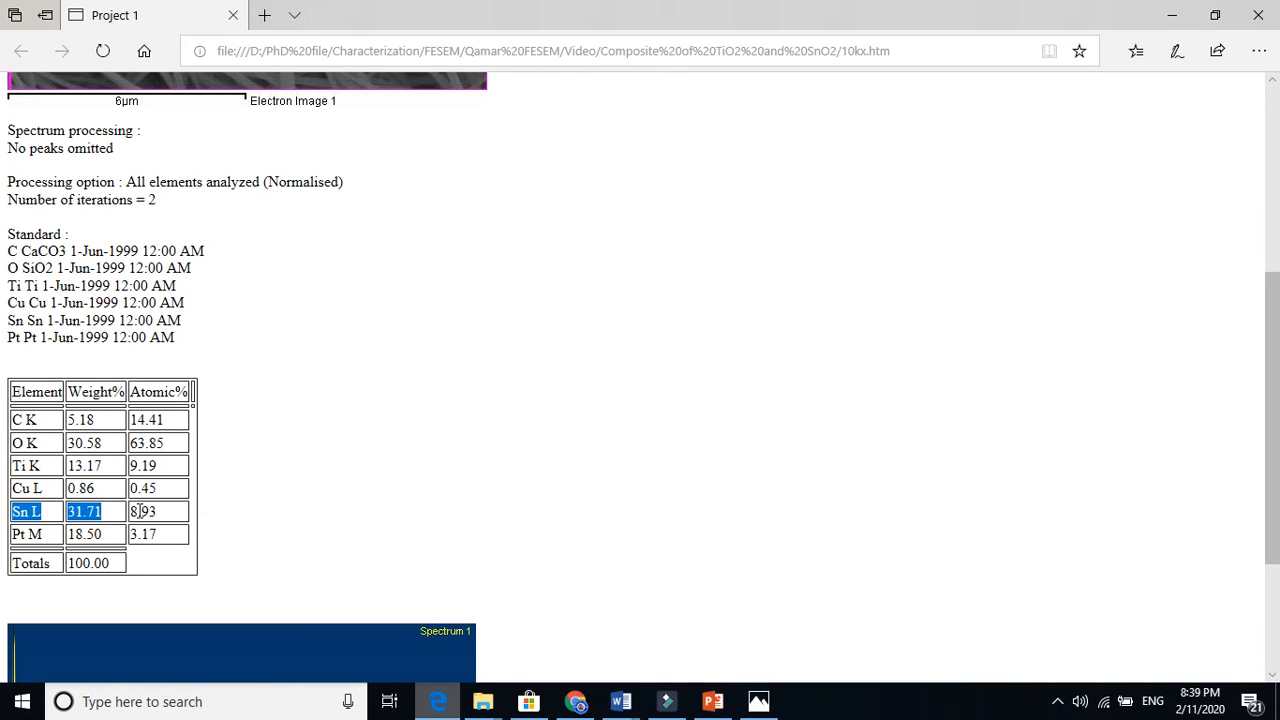
double_click(156, 512)
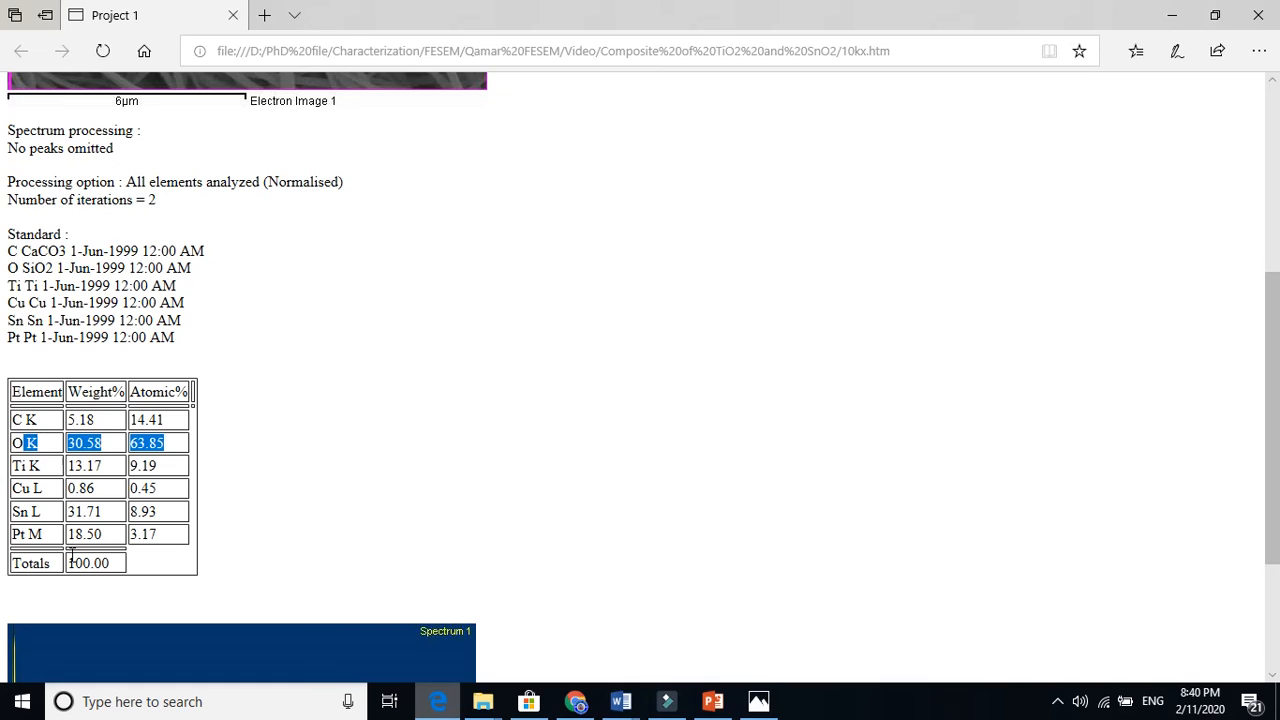
mouse_move(376, 540)
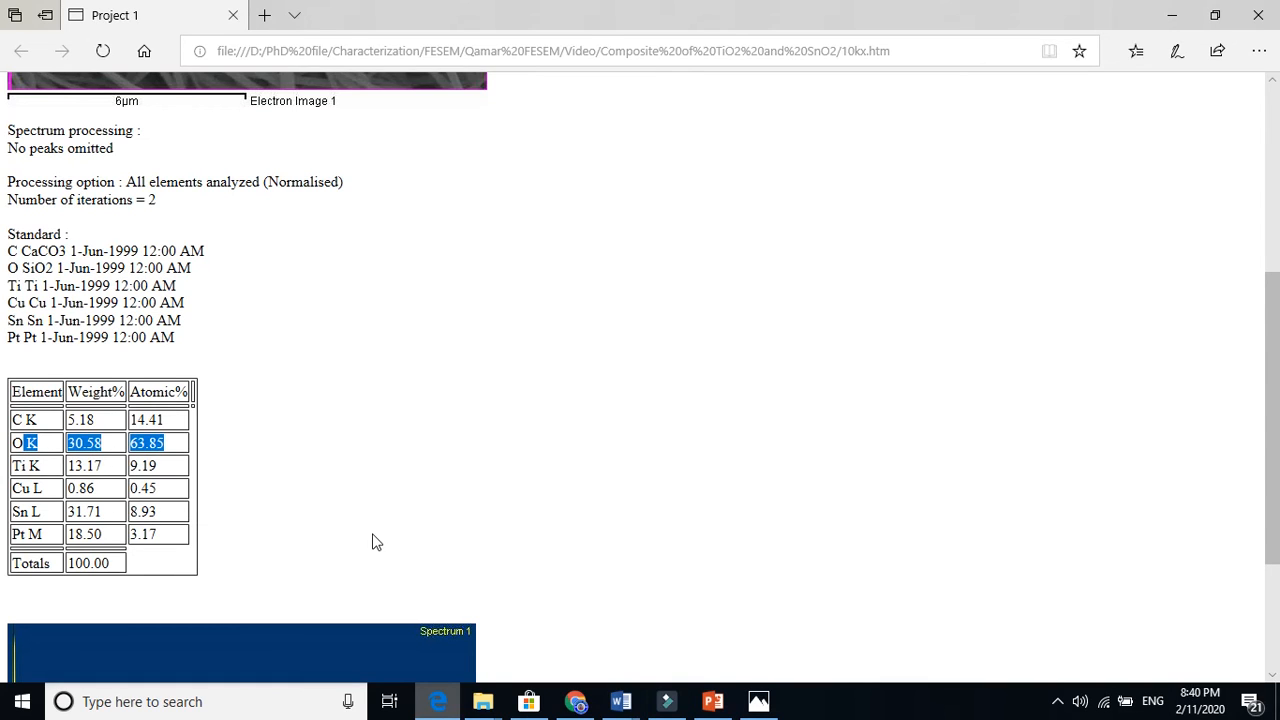
mouse_move(616, 672)
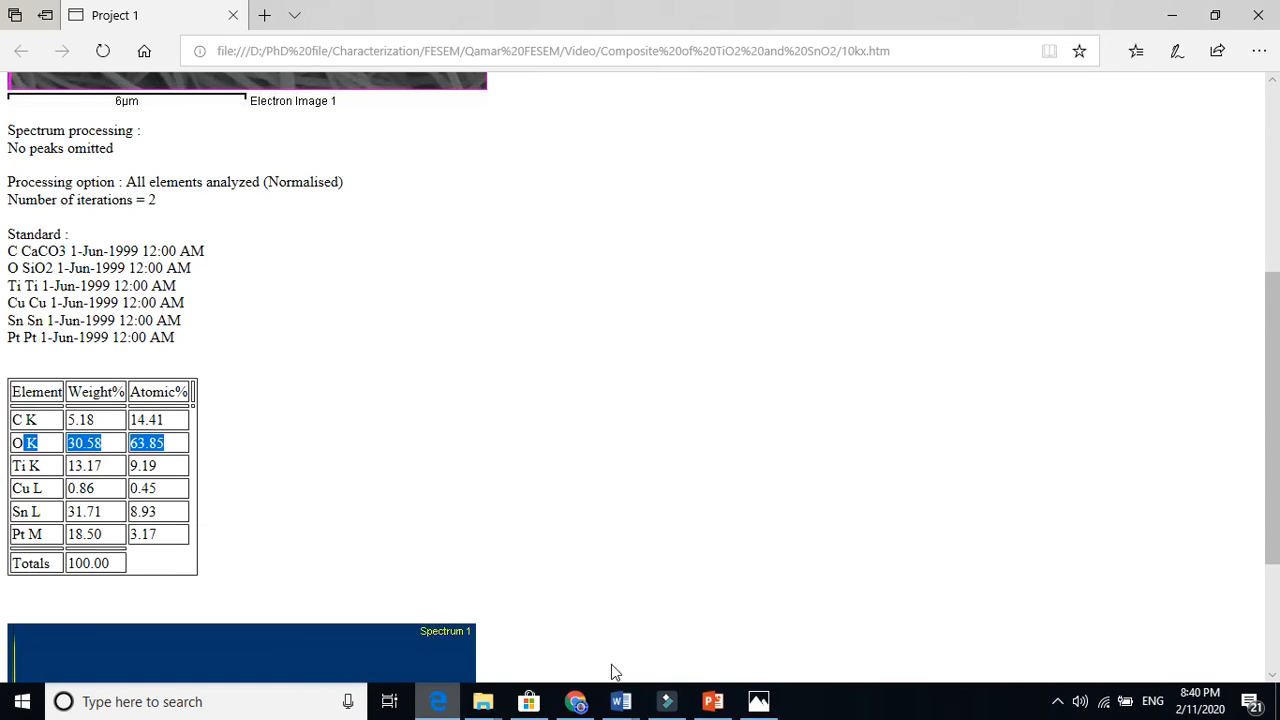
- Switch back to the Thesis document in Word and bring the EDX paragraph into view
left_click(620, 700)
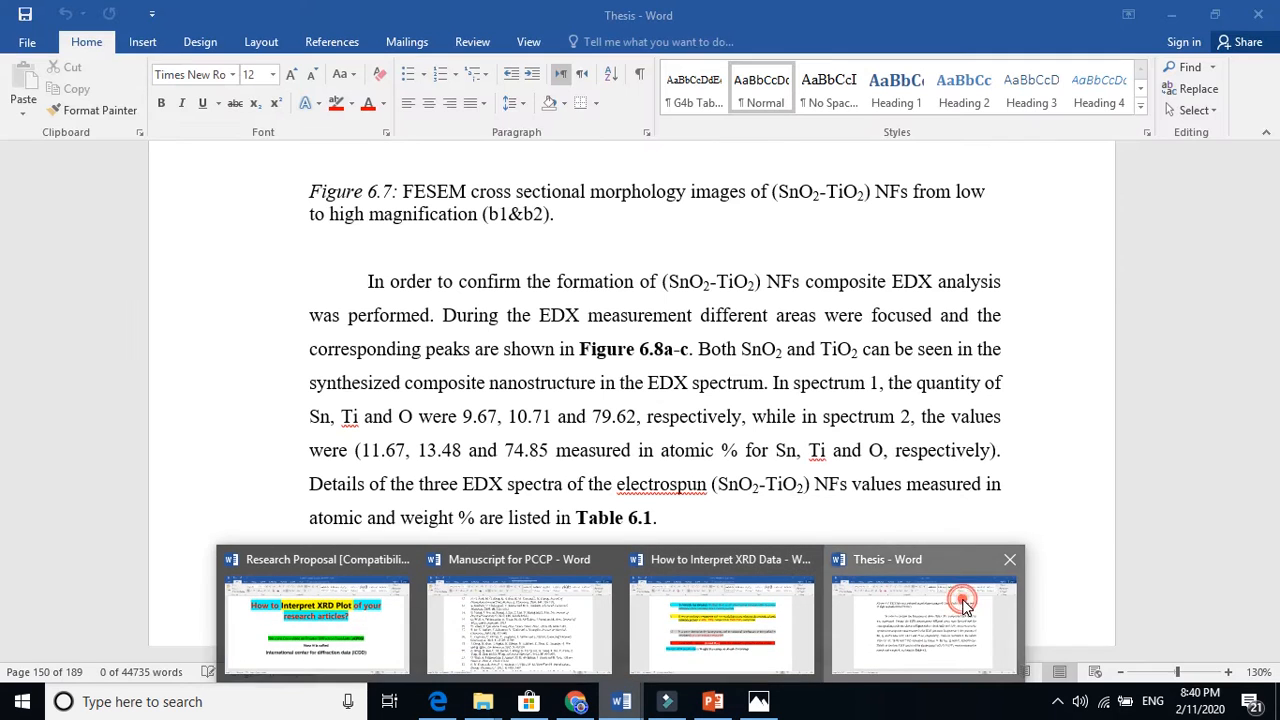
left_click(922, 624)
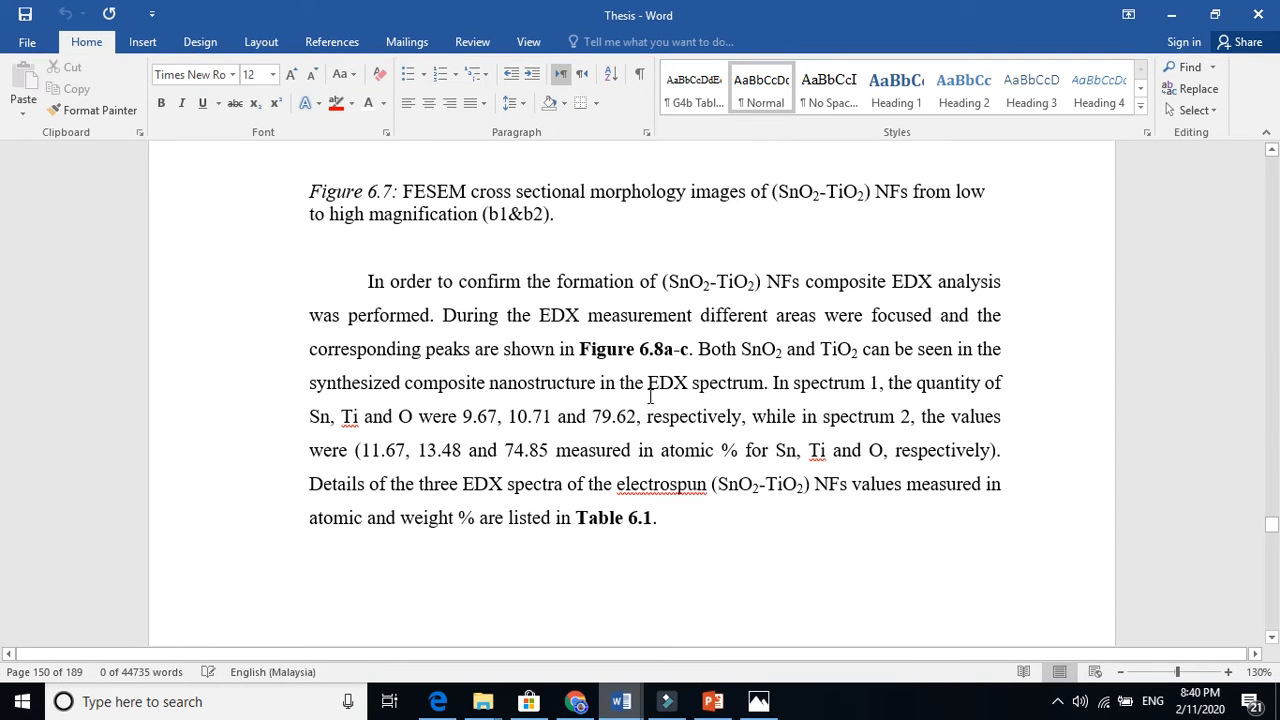
scroll("down", 3)
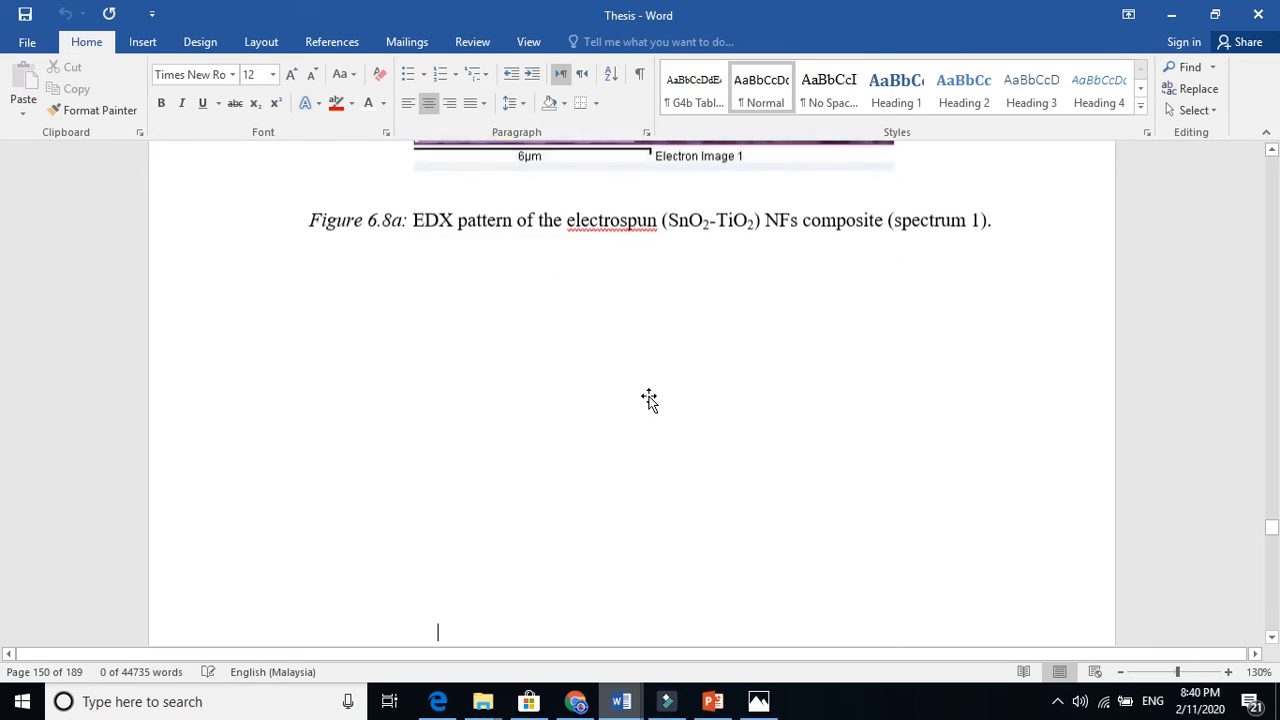
scroll("up", 3)
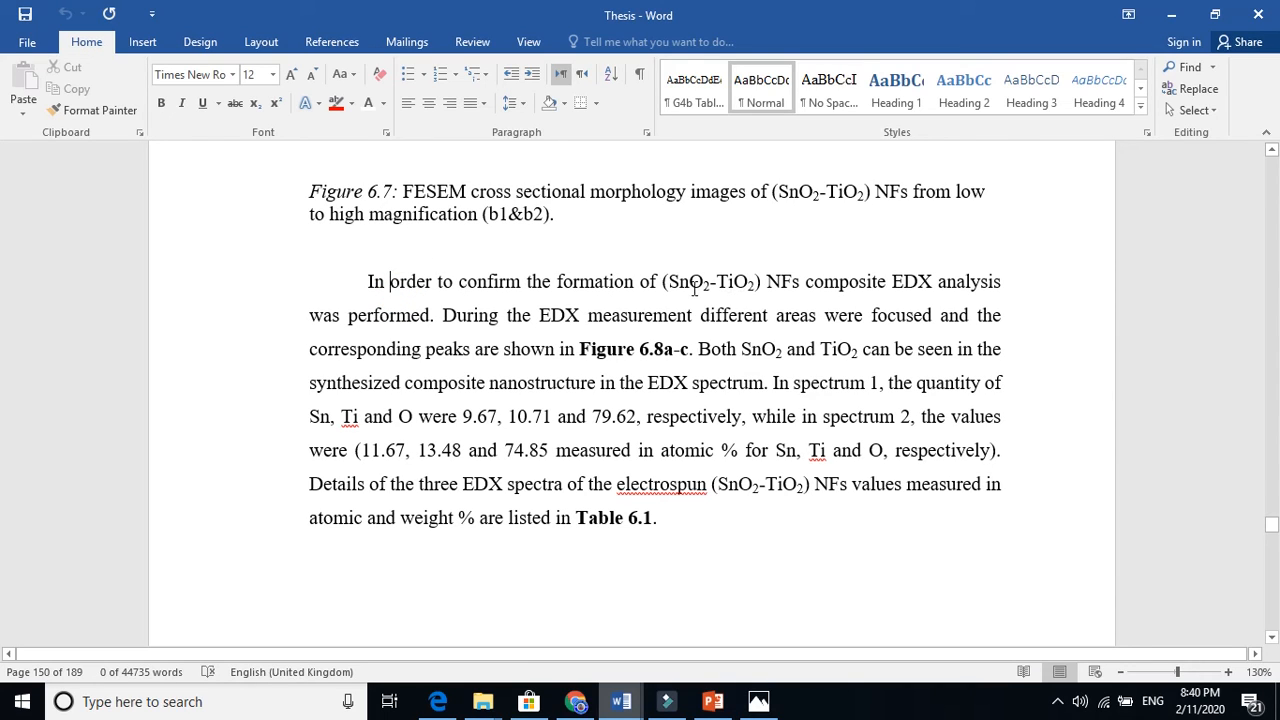
mouse_move(884, 280)
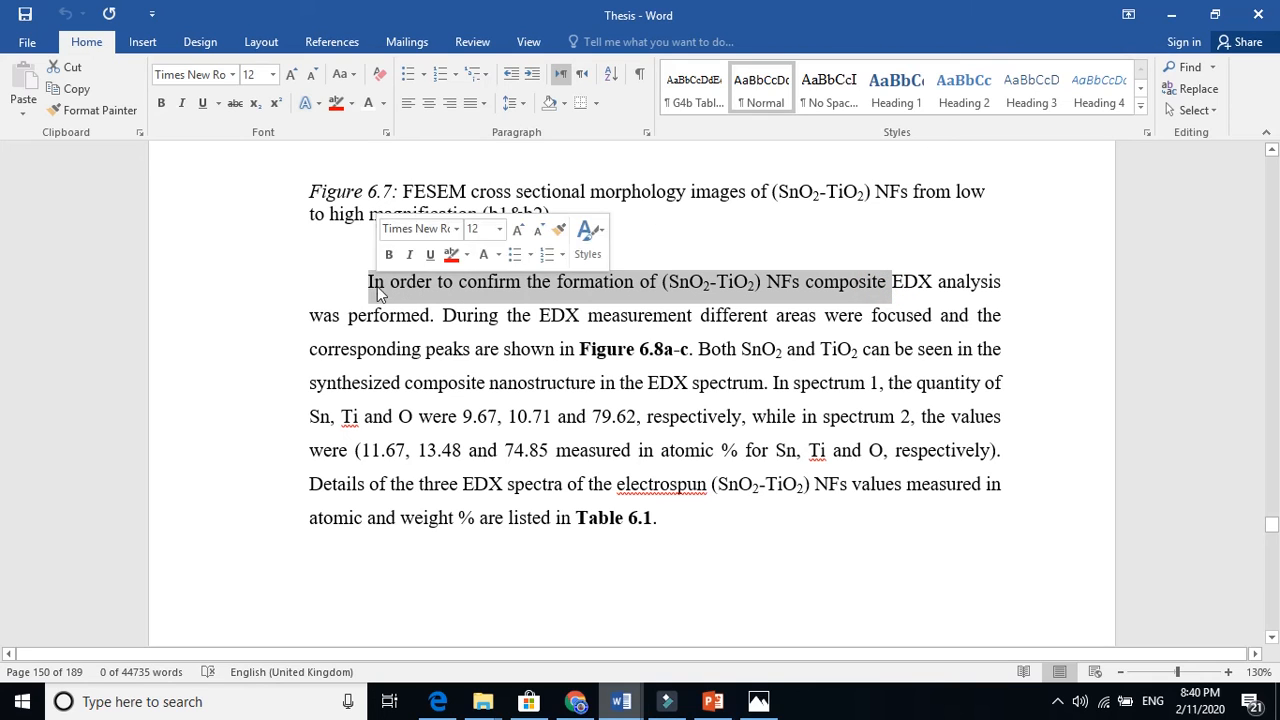
- Highlight the paragraph's opening phrase and 'different areas were focused' in red
left_click(452, 254)
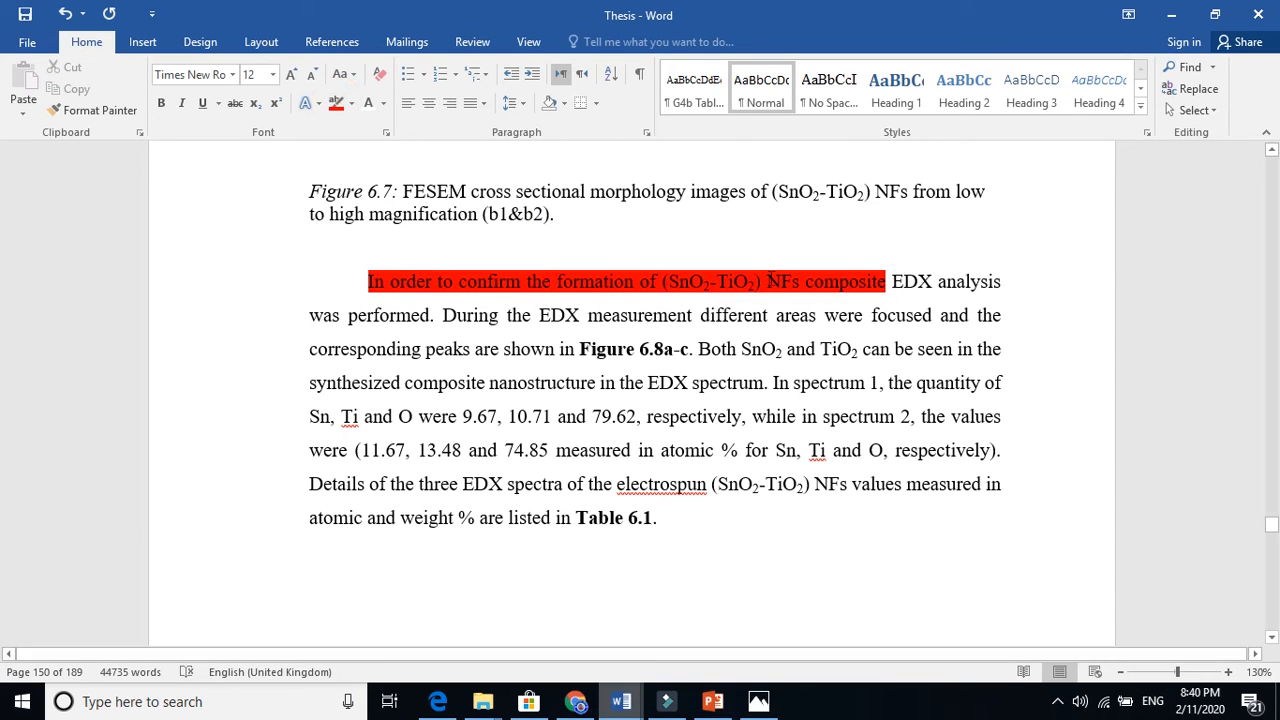
mouse_move(558, 296)
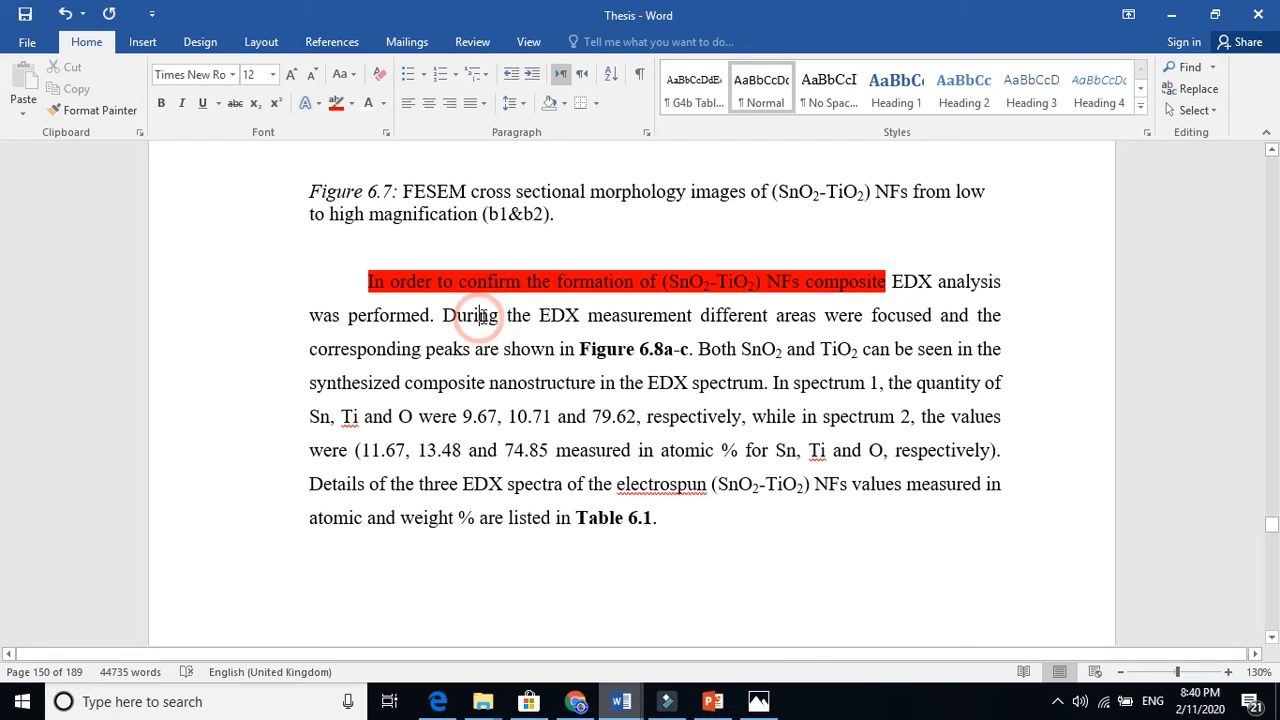
mouse_move(836, 318)
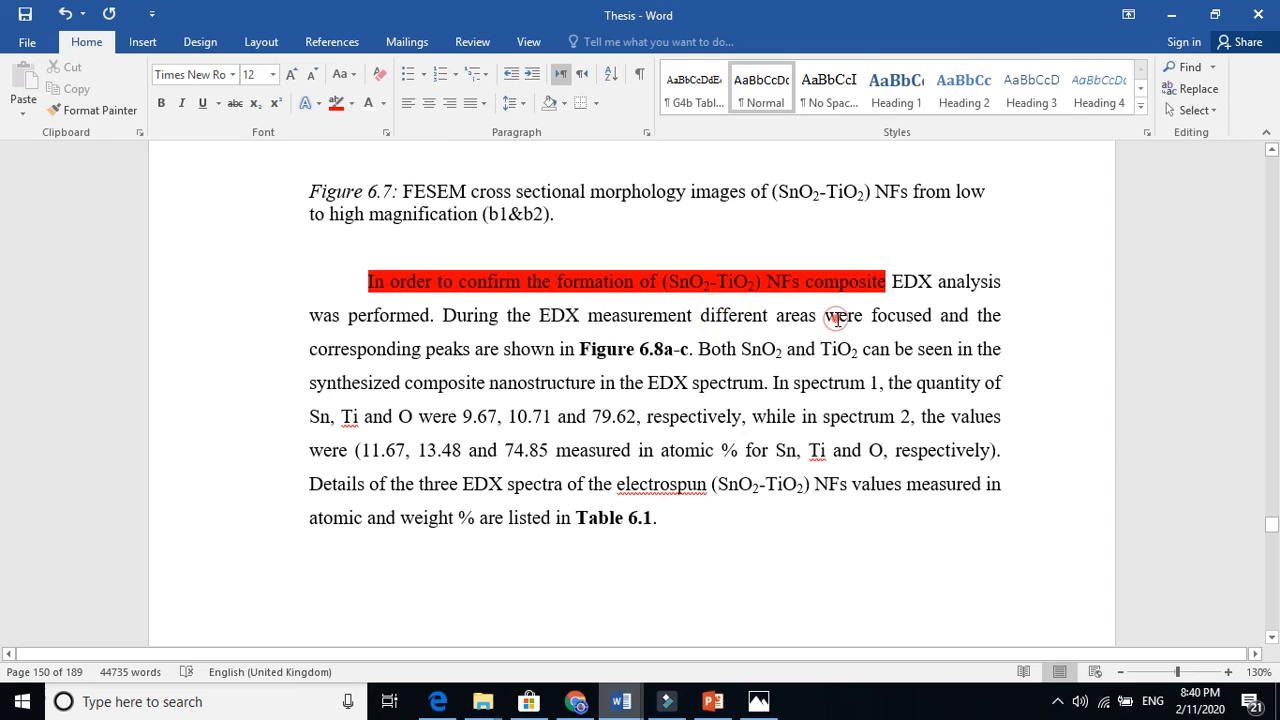
left_click_drag(698, 316, 932, 316)
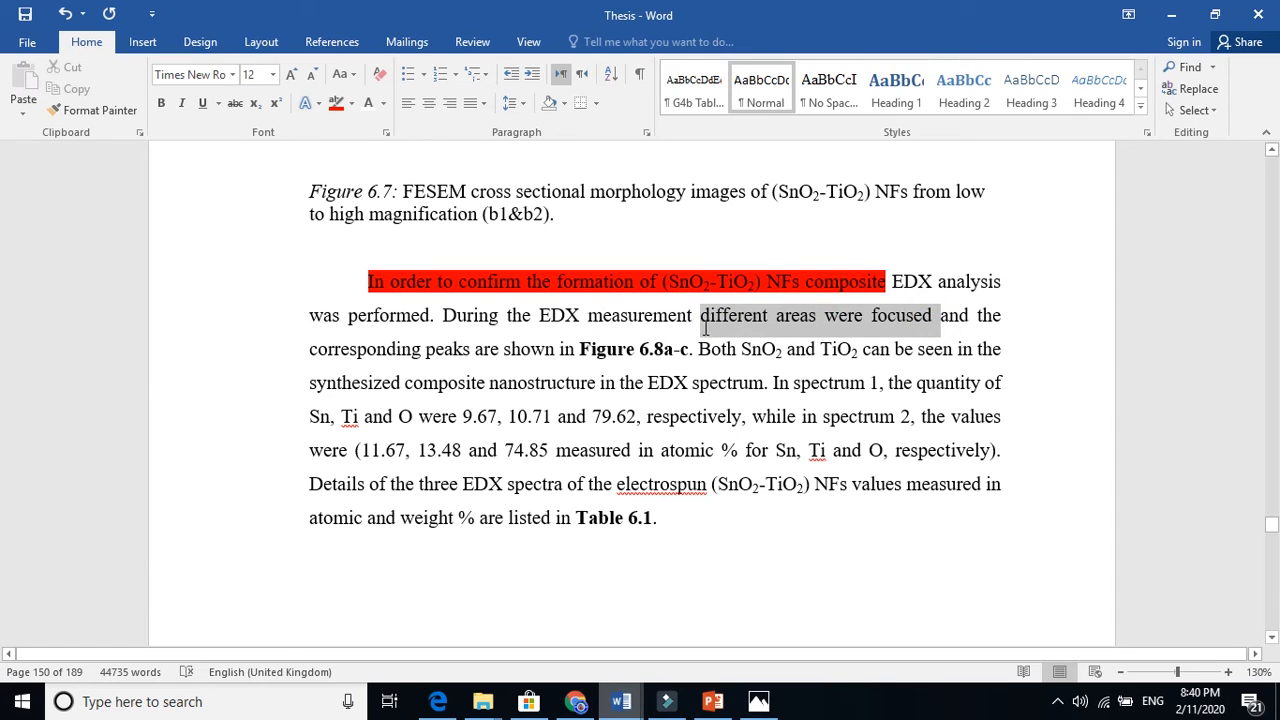
left_click(338, 104)
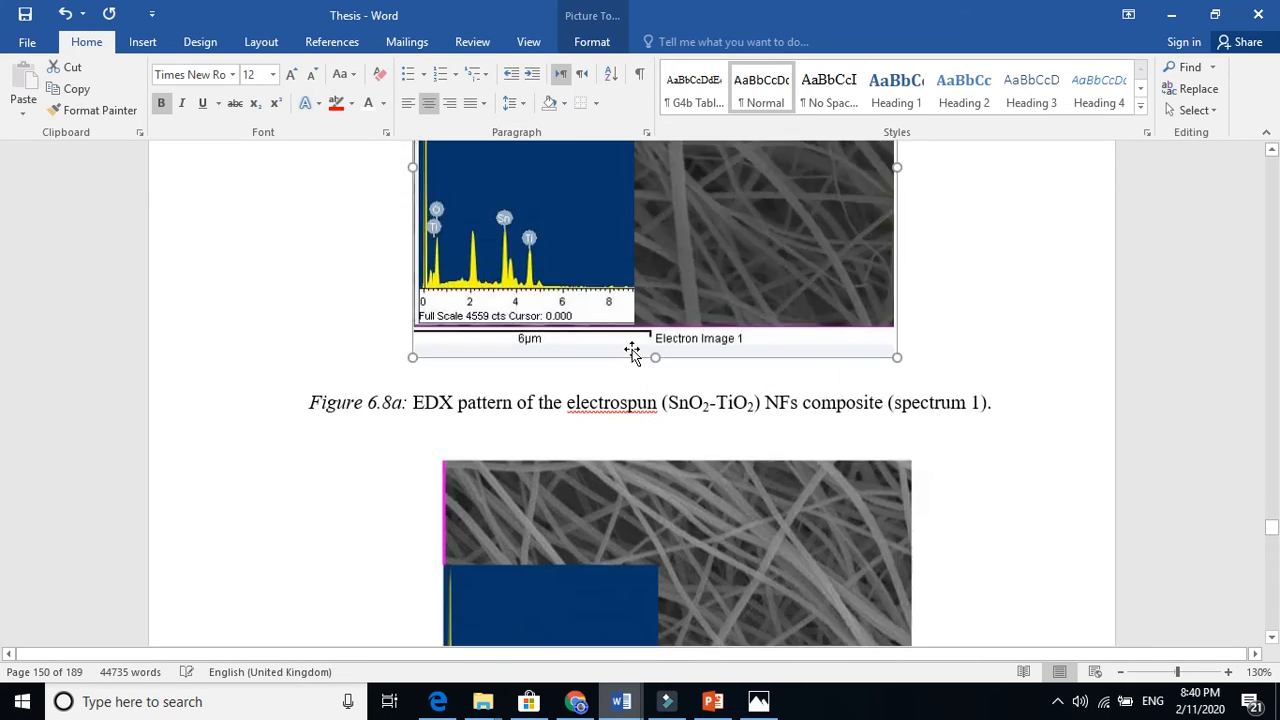
scroll("down", 3)
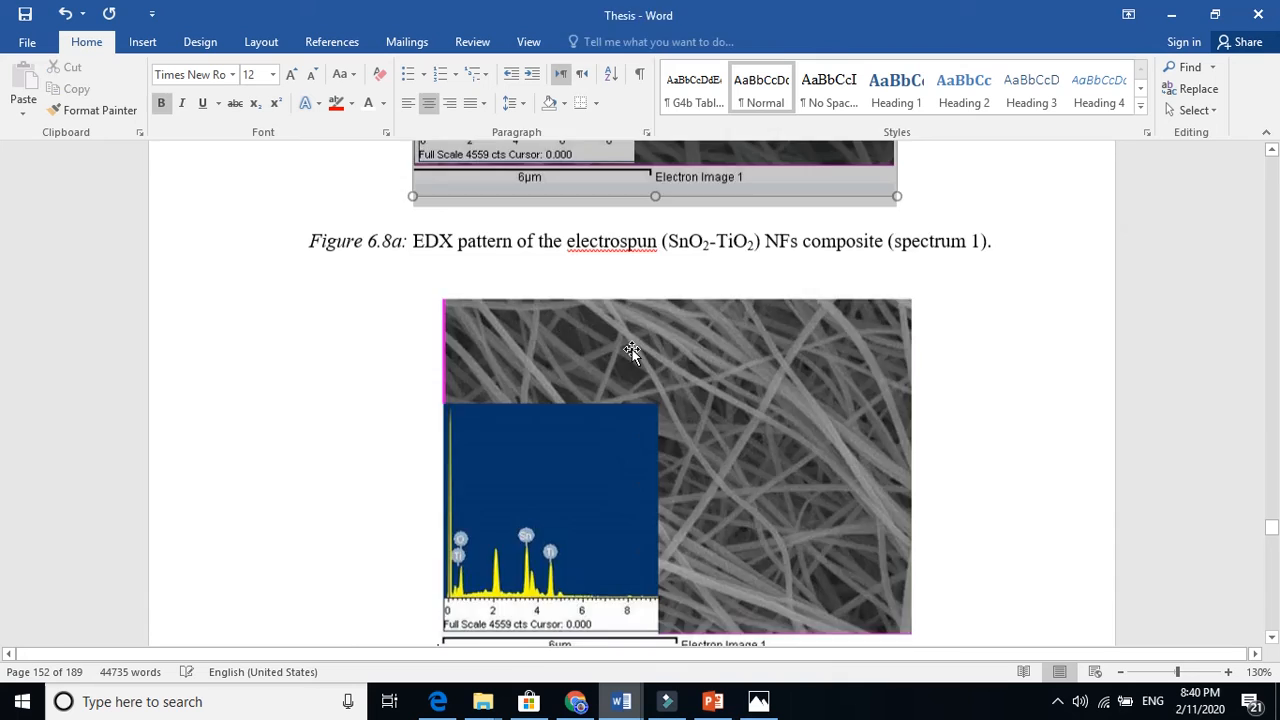
scroll("up", 3)
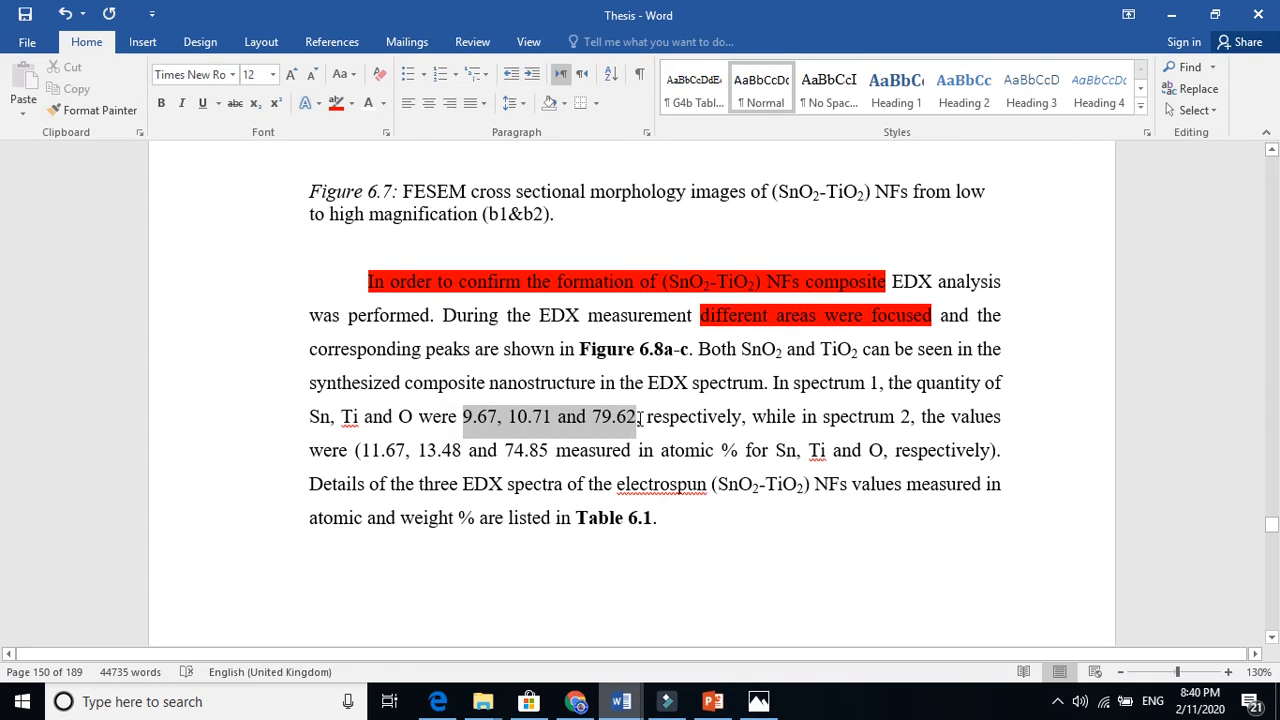
left_click(848, 414)
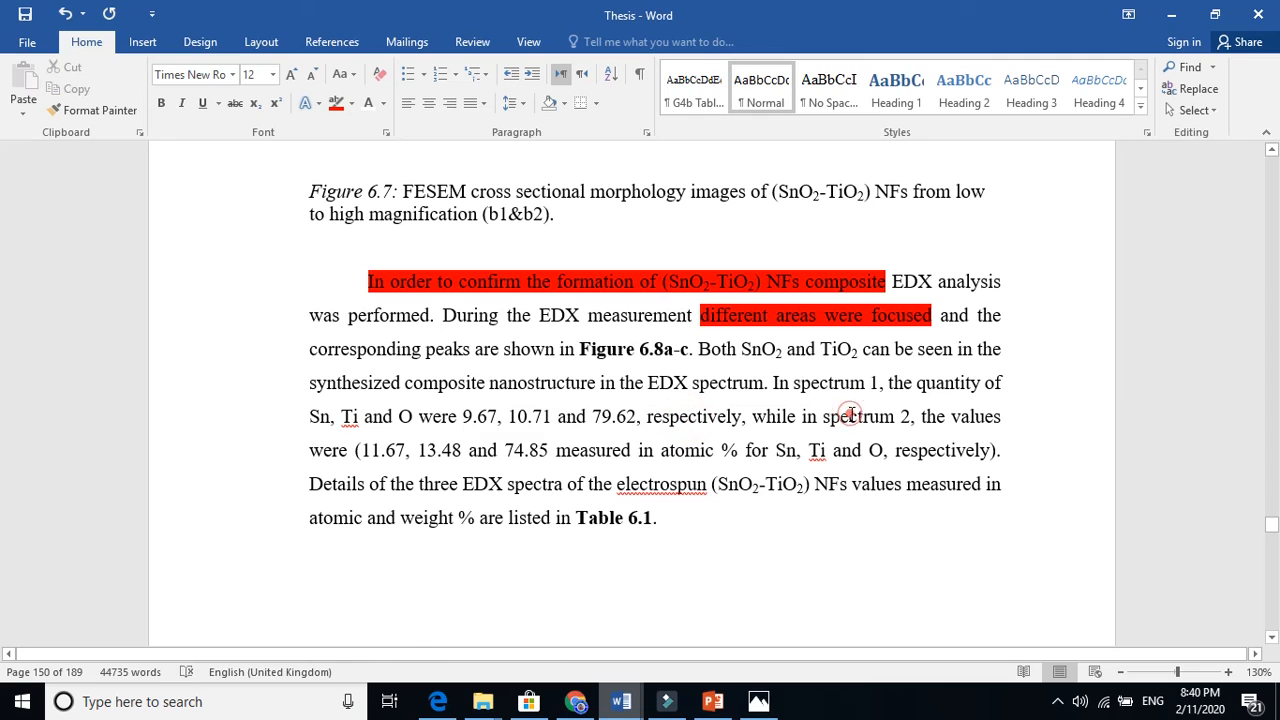
mouse_move(938, 468)
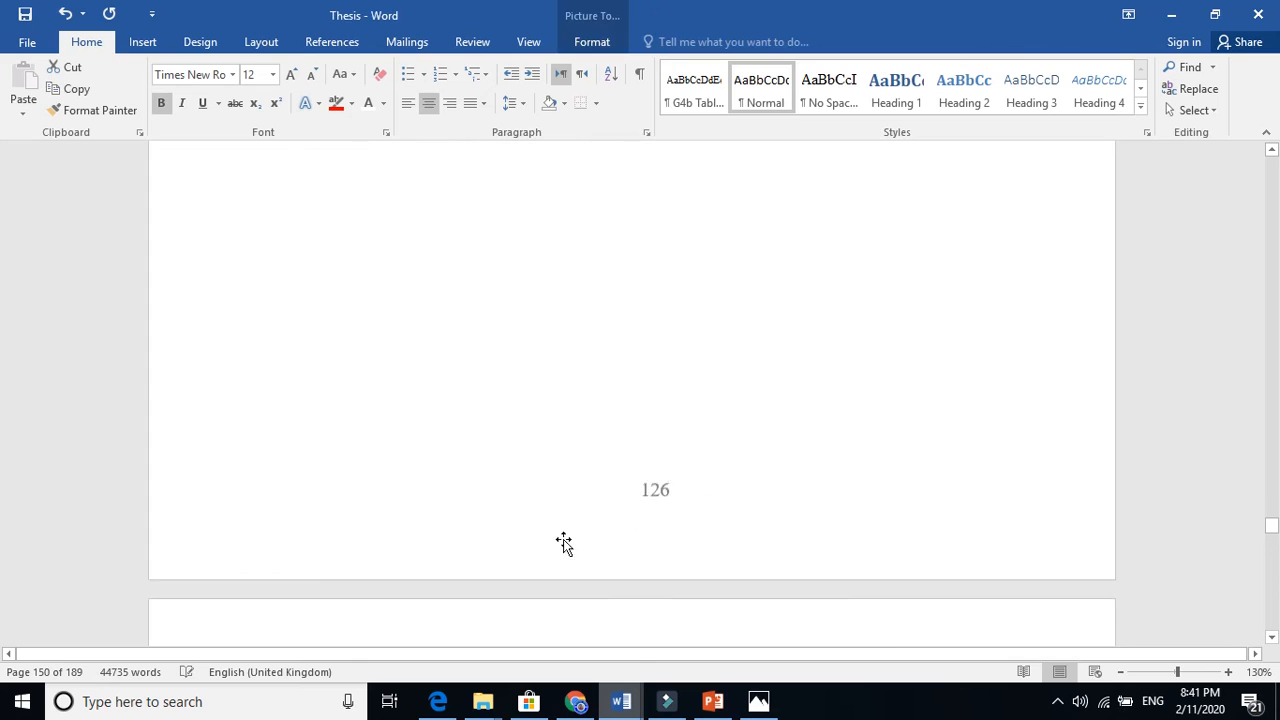
- Go to the Table 6.1 caption and start a Navigation-pane search for 'EDX'
scroll("up", 3)
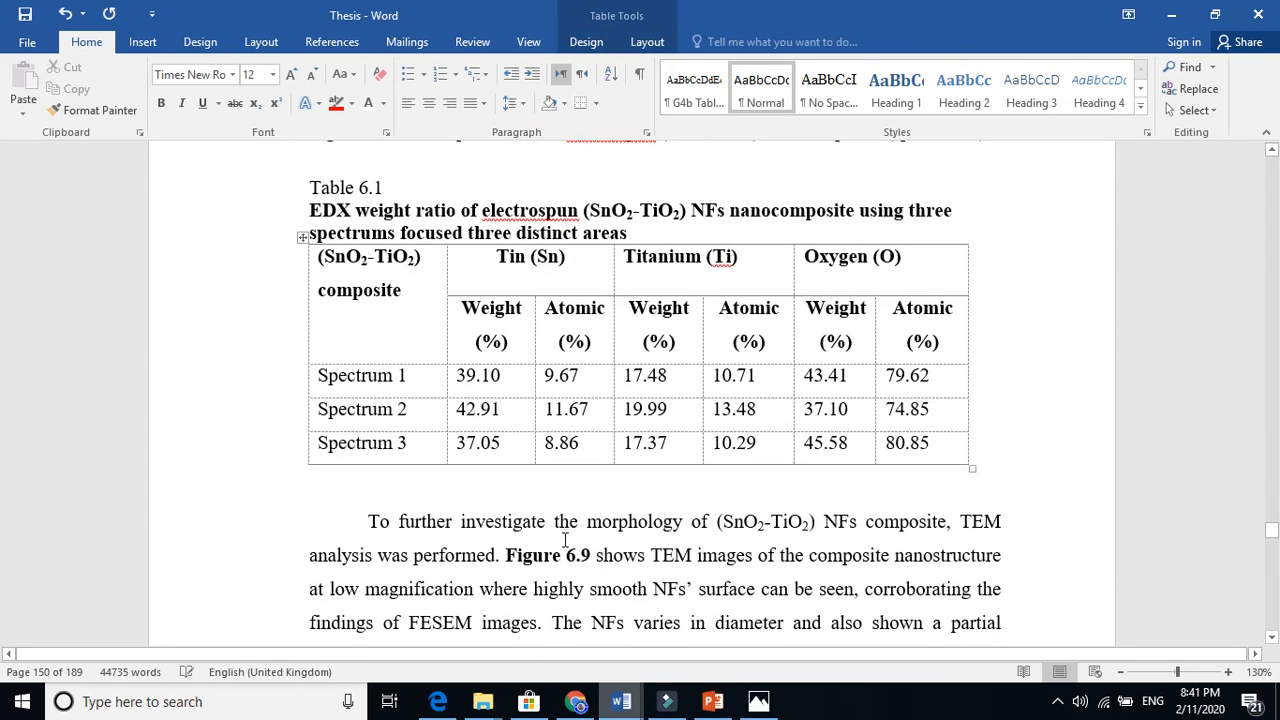
left_click(322, 210)
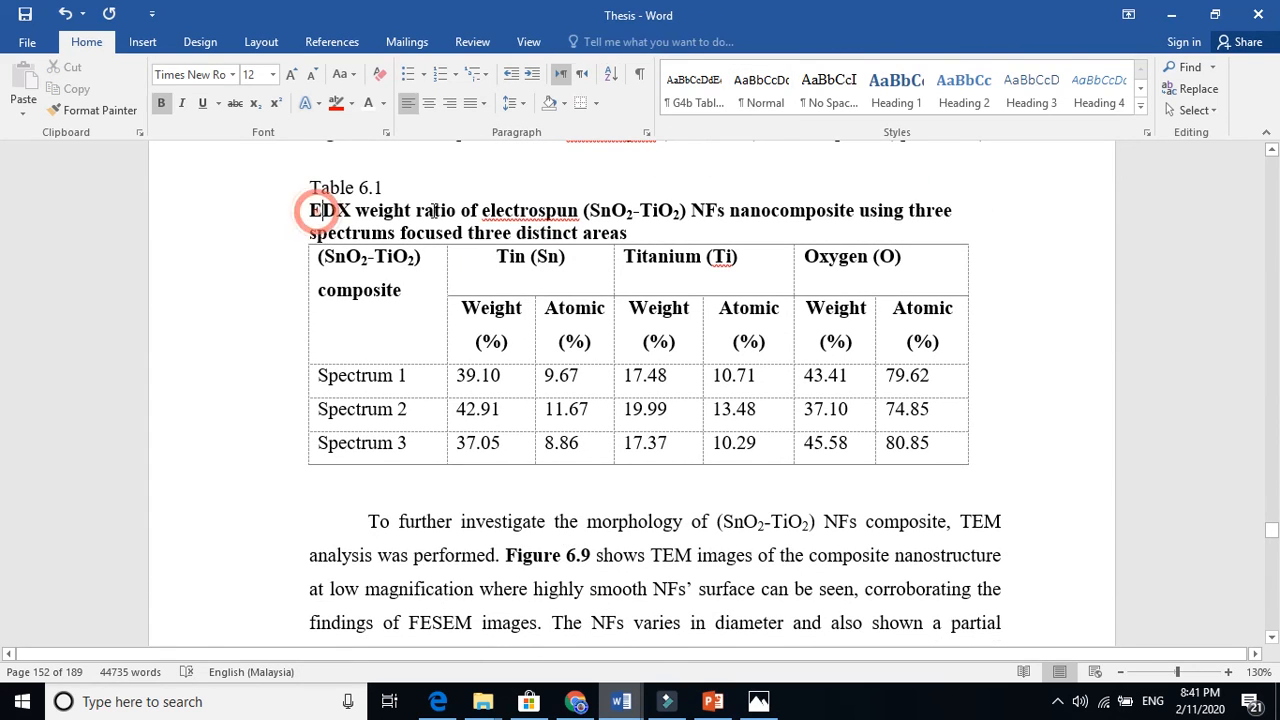
left_click(364, 376)
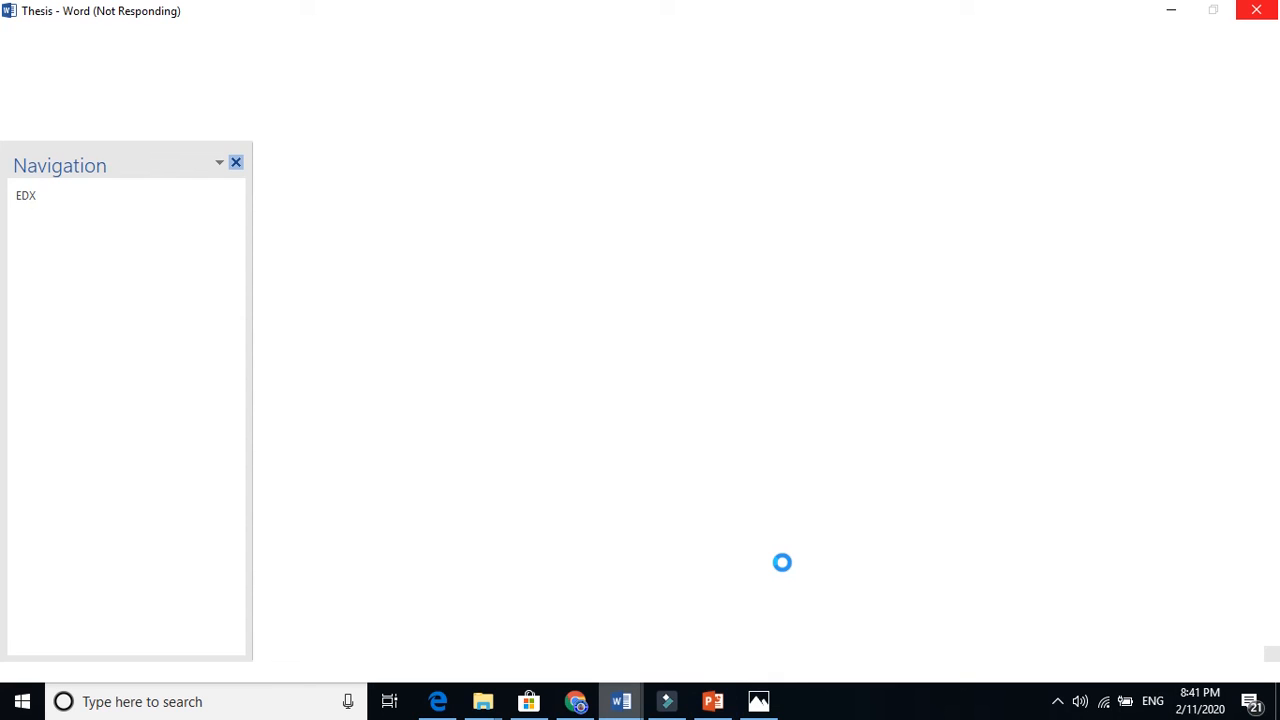
- Switch to Photos showing the 10kx1 EDX spectrum image labelled Spectrum 1
left_click(758, 700)
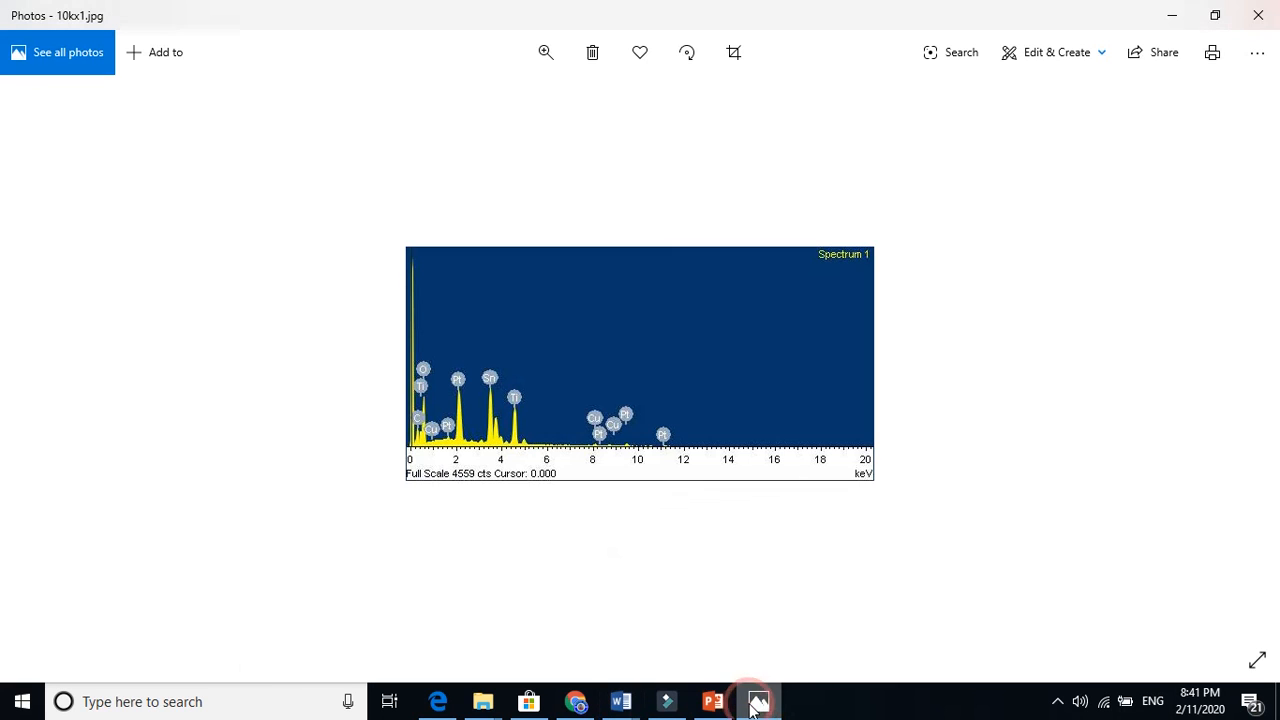
mouse_move(900, 376)
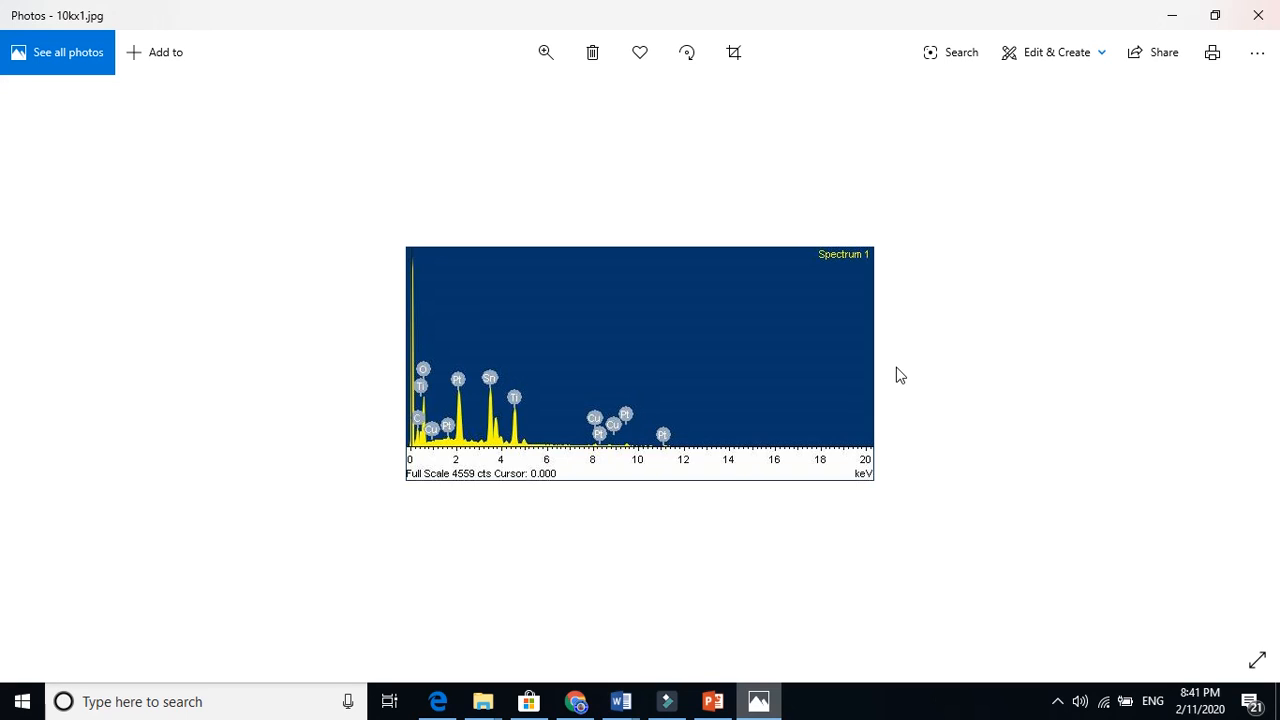